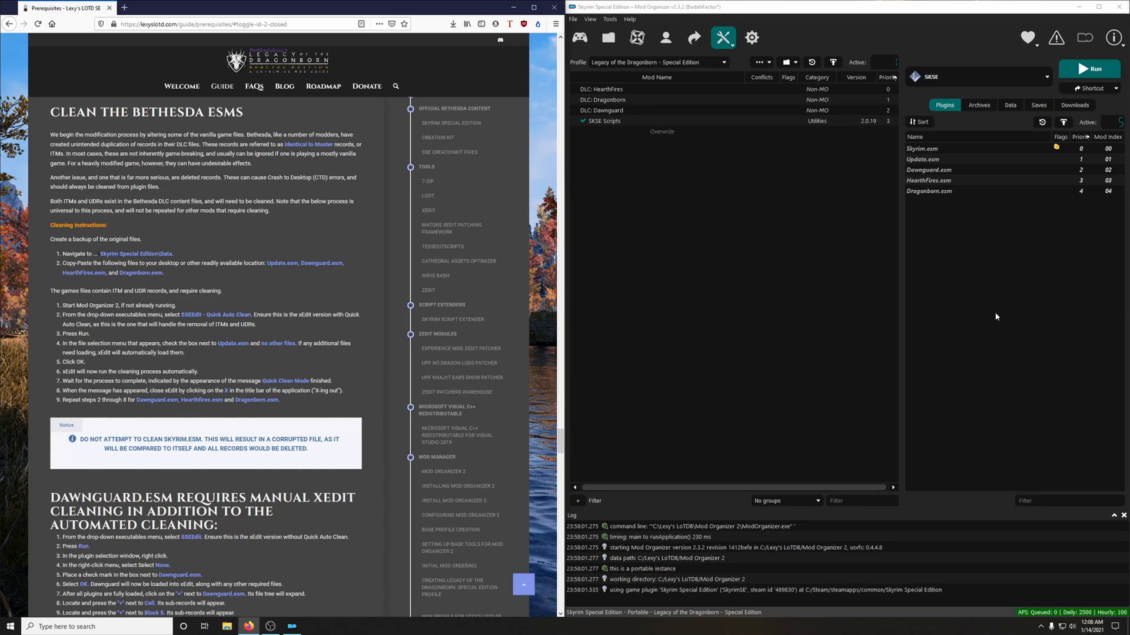
mouse_move(810, 254)
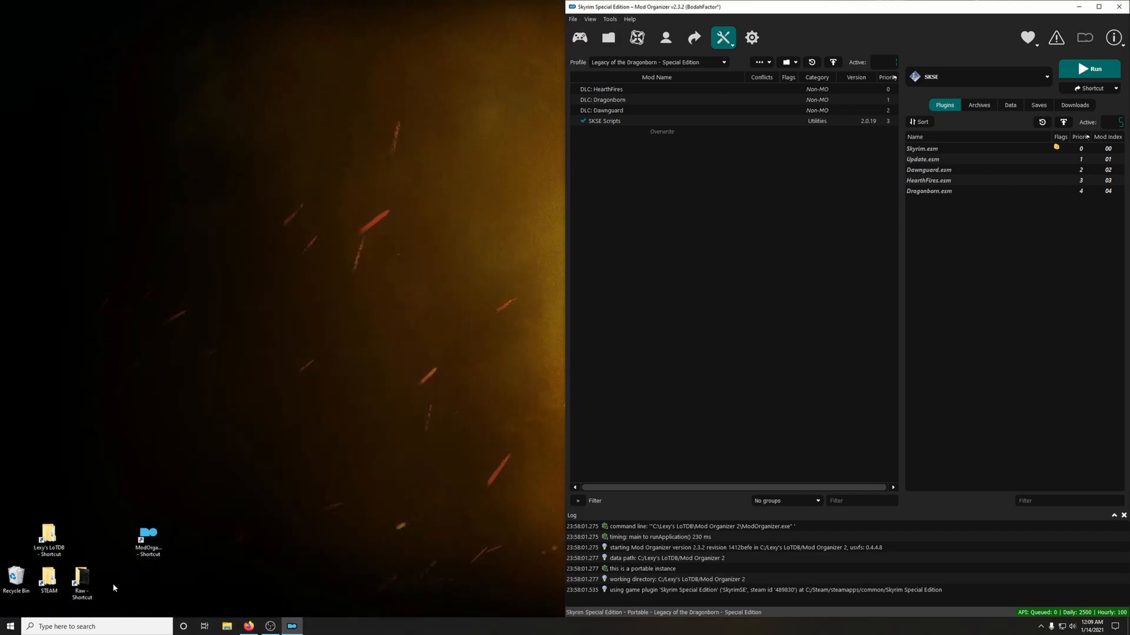
Select Dawnguard.esm, Dragonborn.esm, HearthFires.esm and Update.esm in the Skyrim Special Edition Data folder.
click(50, 580)
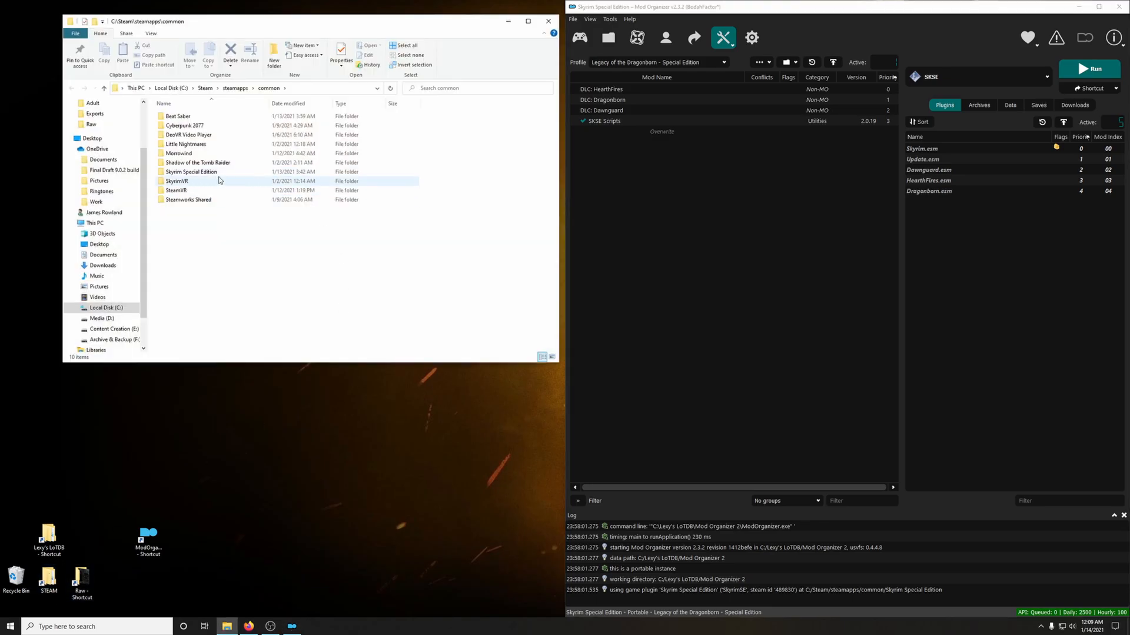
double_click(189, 172)
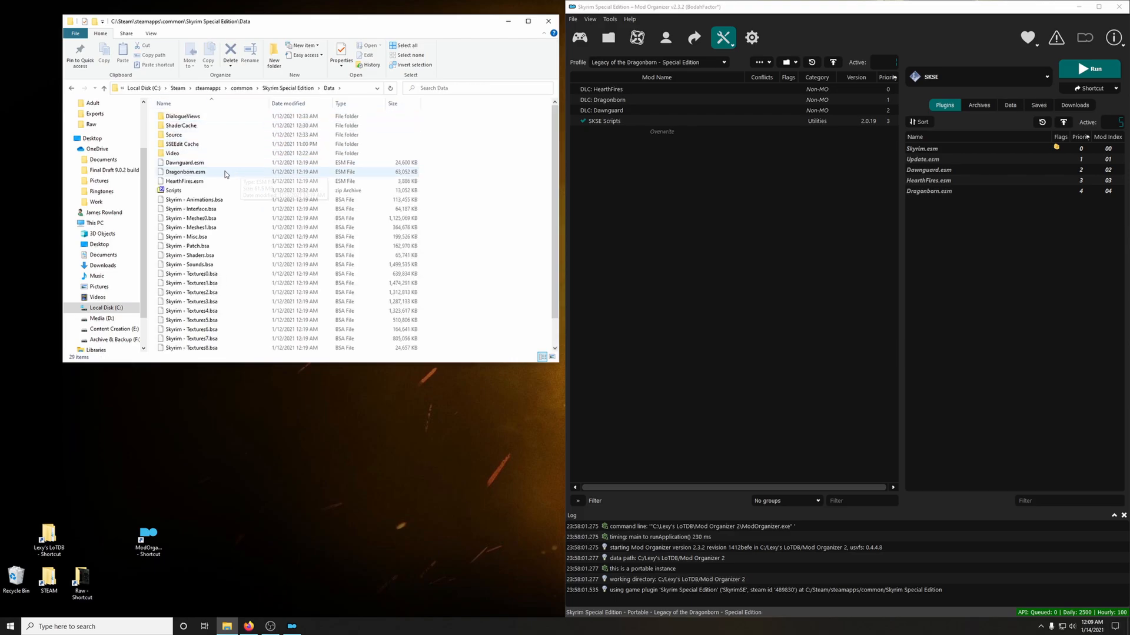
click(183, 162)
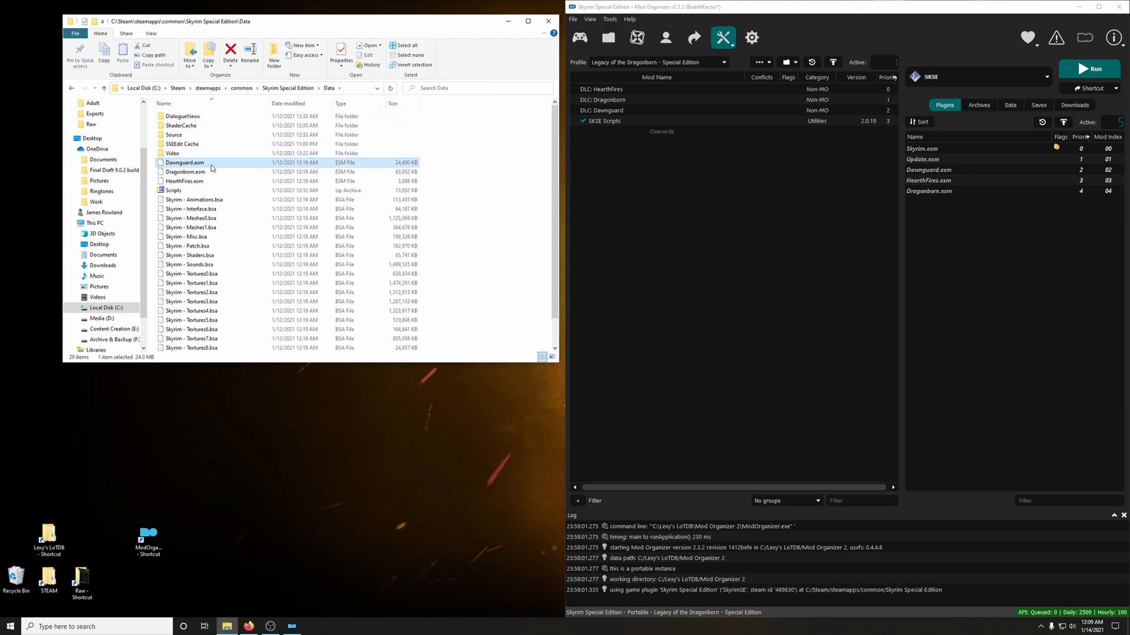
click(183, 172)
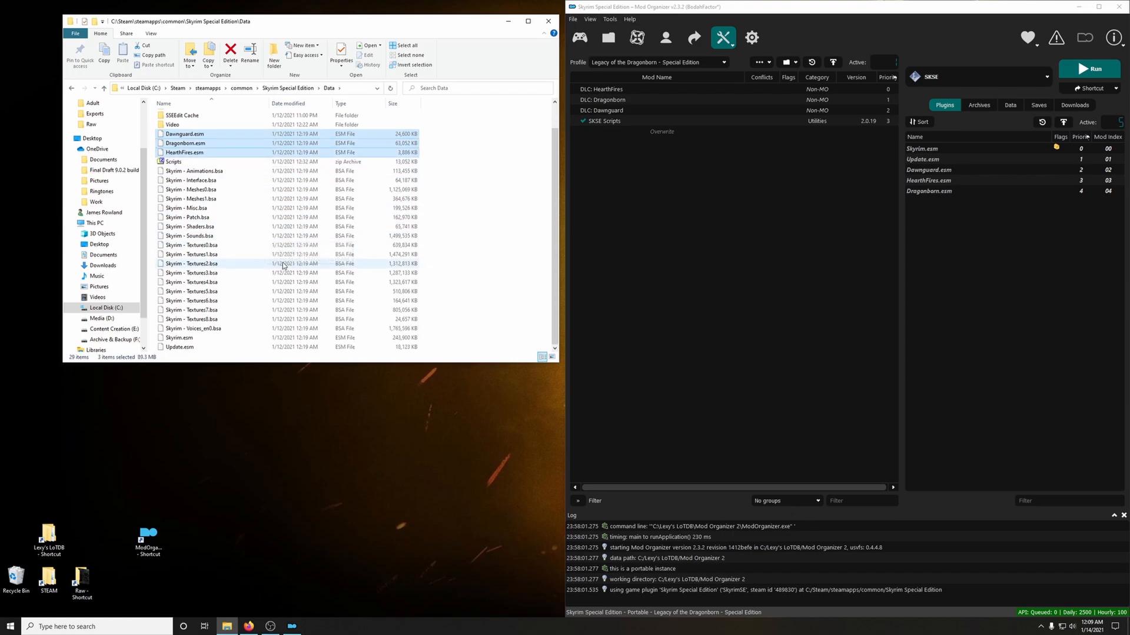
click(179, 348)
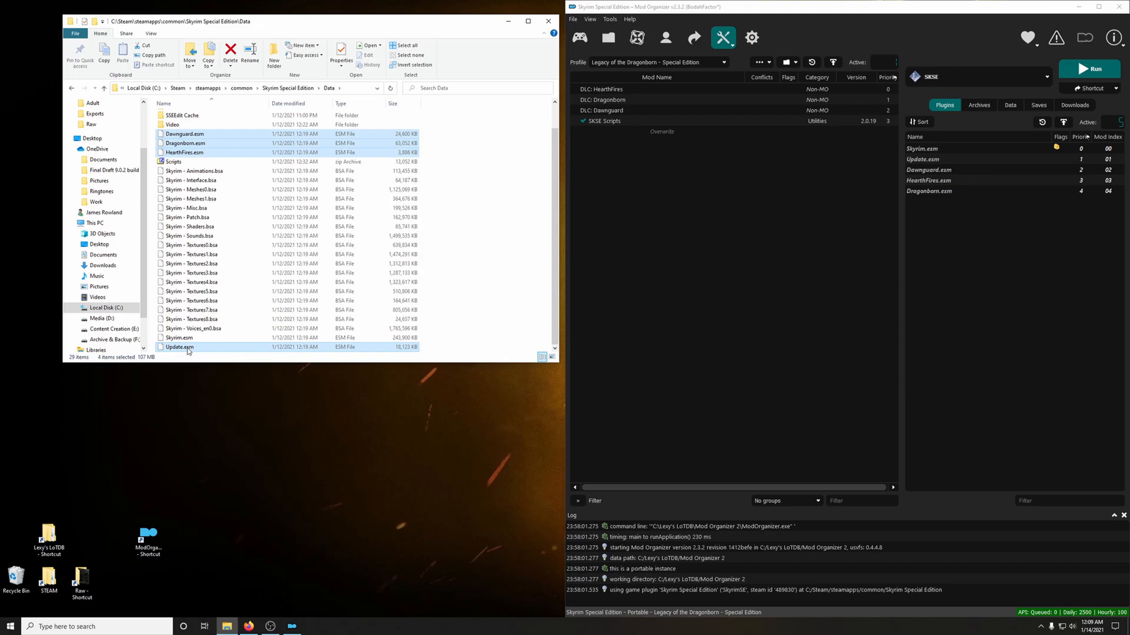
Copy the four selected ESM files and create a new folder on the desktop.
right_click(179, 346)
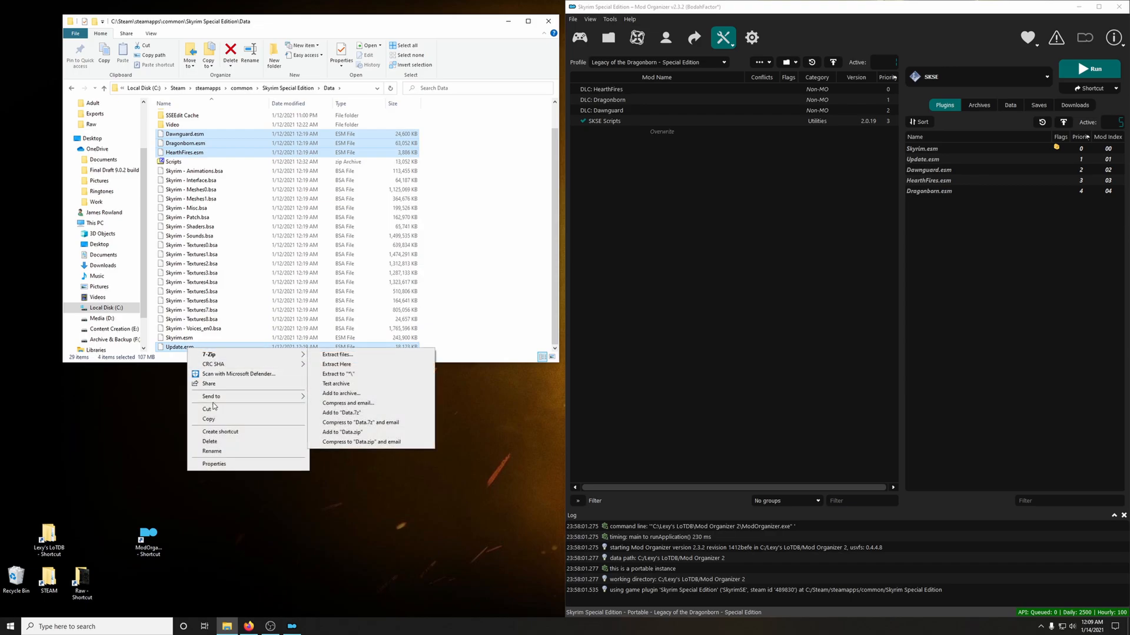
click(339, 431)
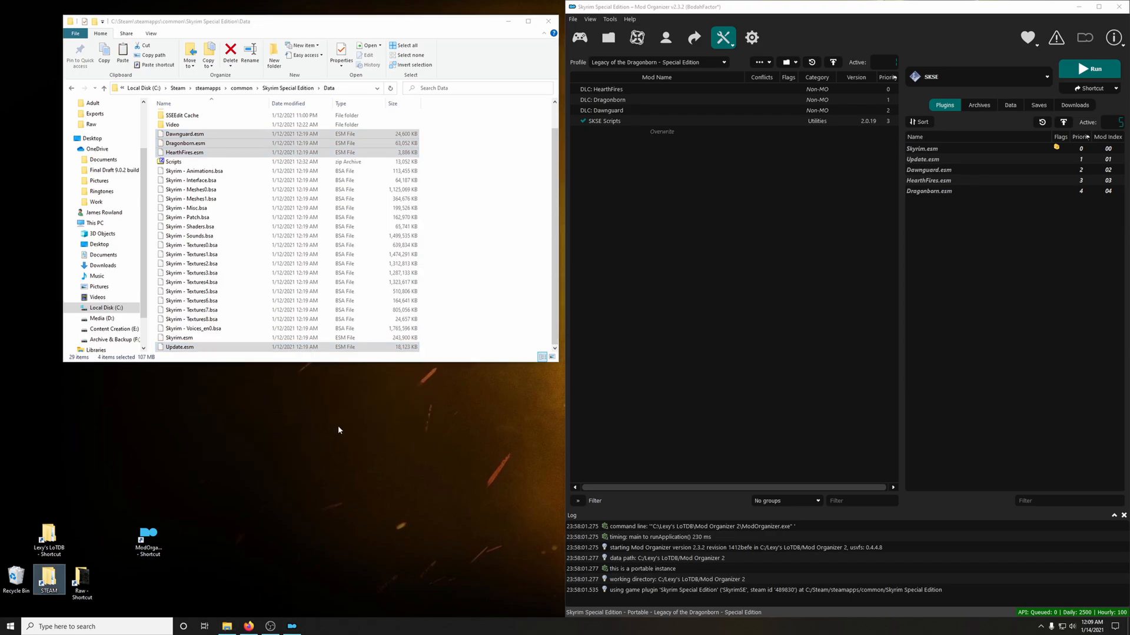
right_click(339, 430)
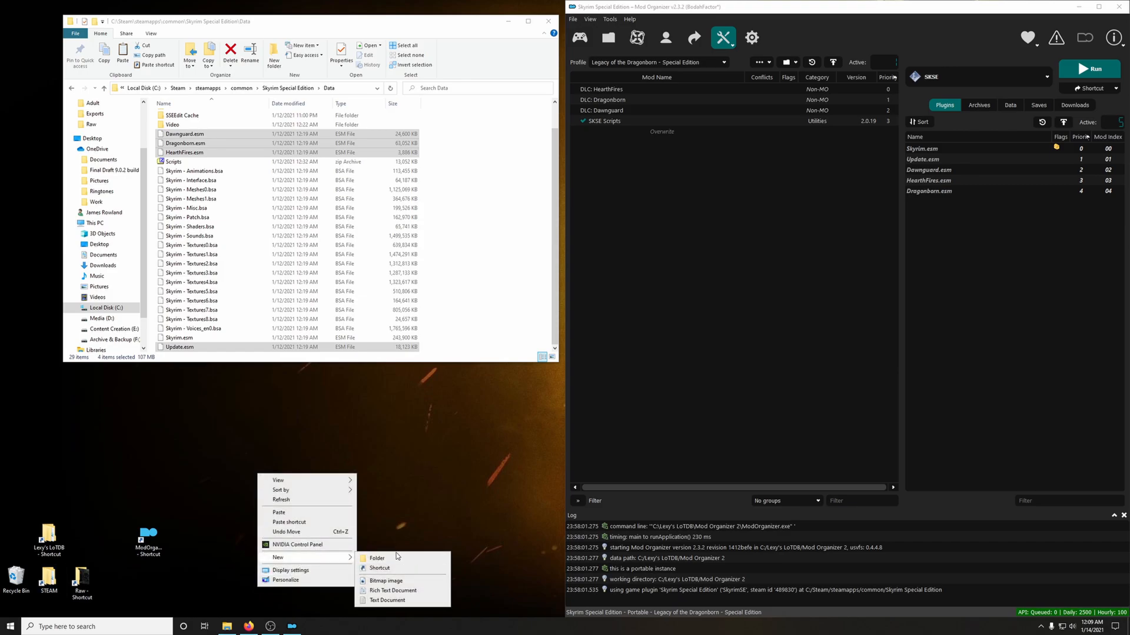
click(377, 558)
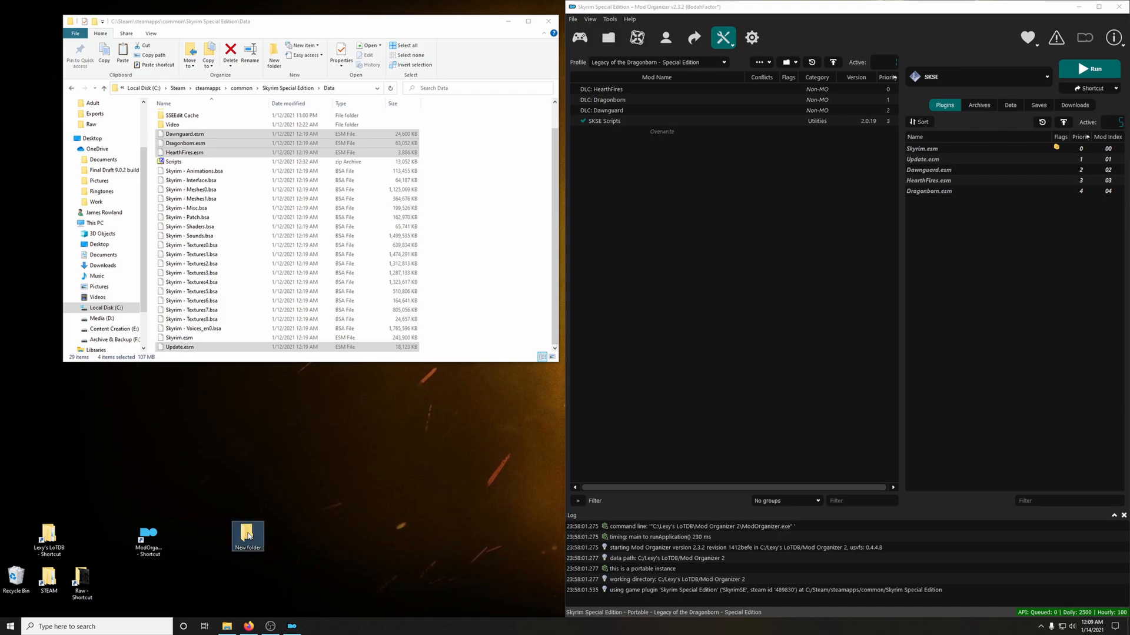
mouse_move(279, 484)
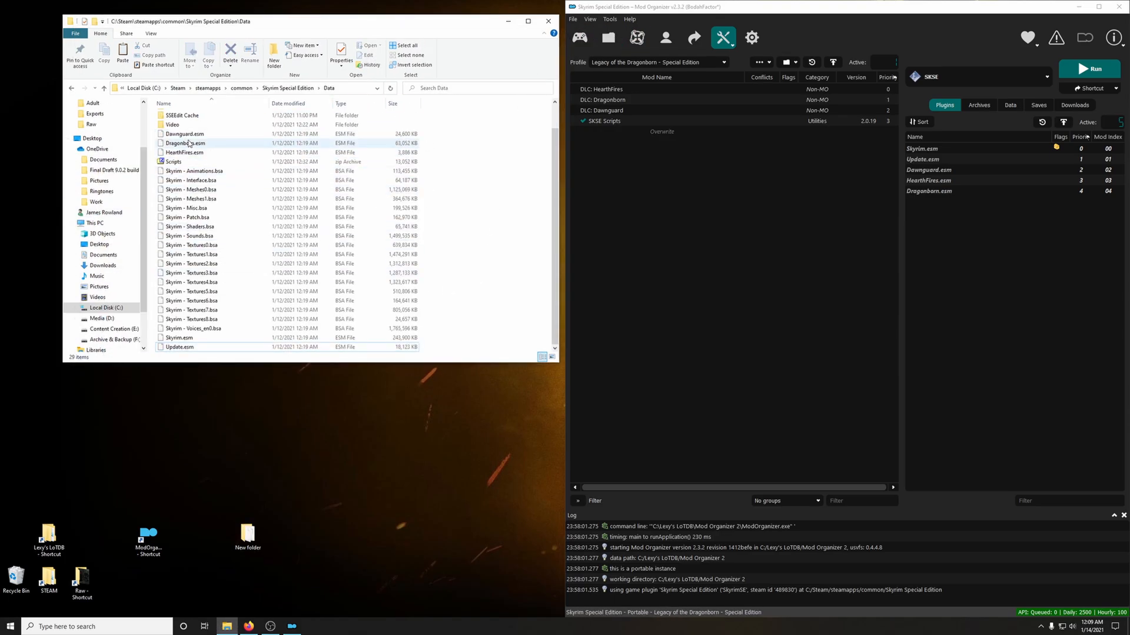
Bring the cleaning guide back and choose SSEEditQuickAutoClean as MO2's executable to run.
click(545, 18)
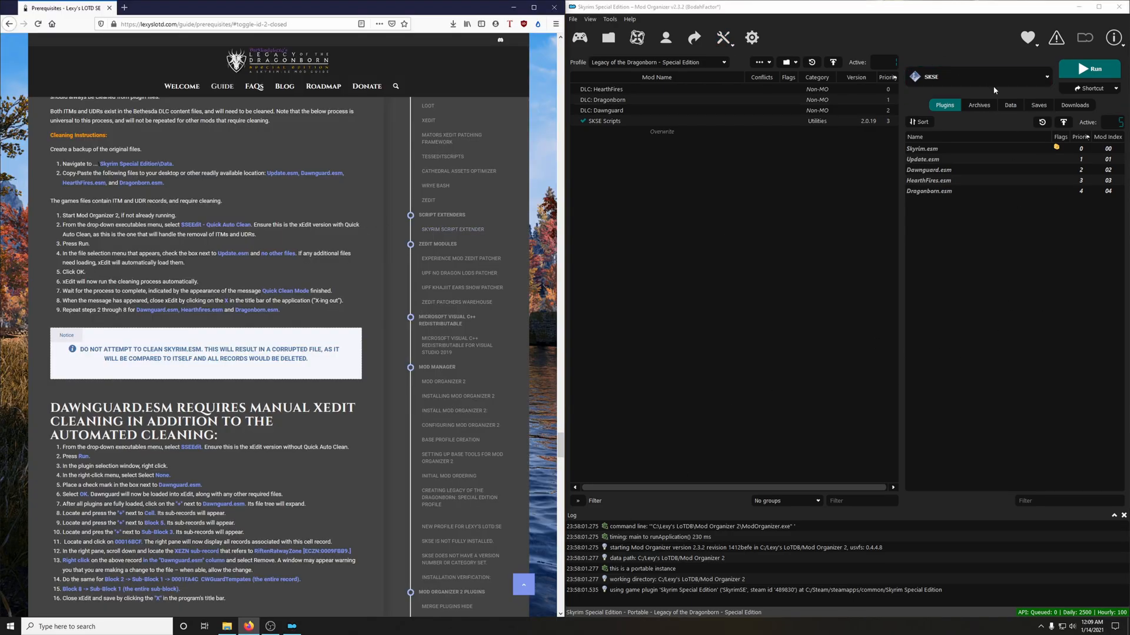
mouse_move(800, 202)
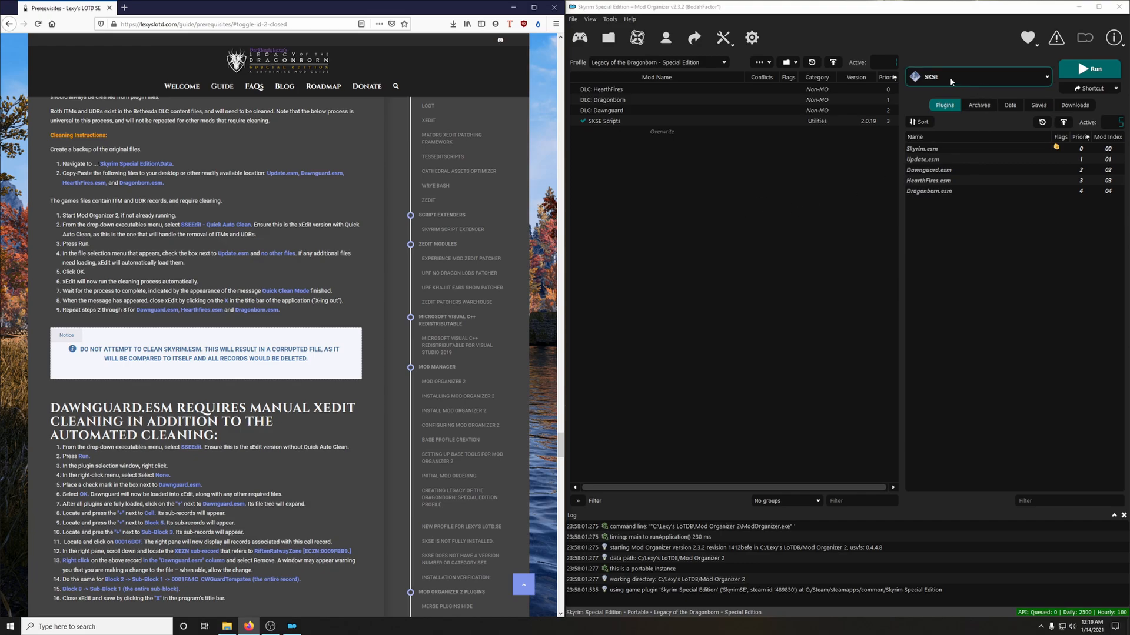
click(1042, 78)
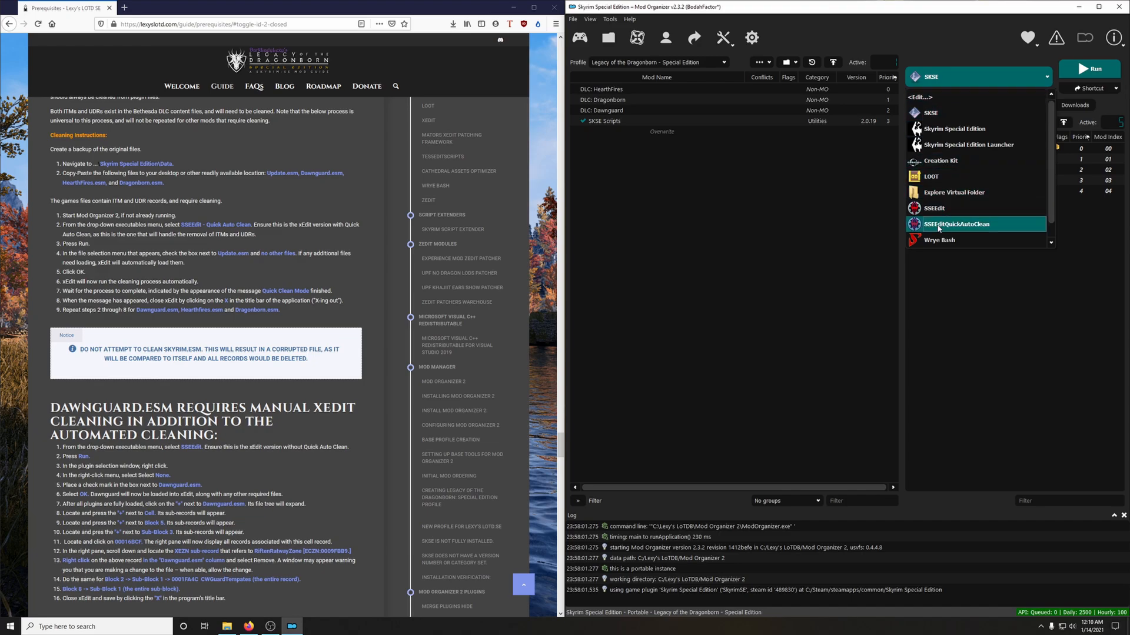
click(956, 223)
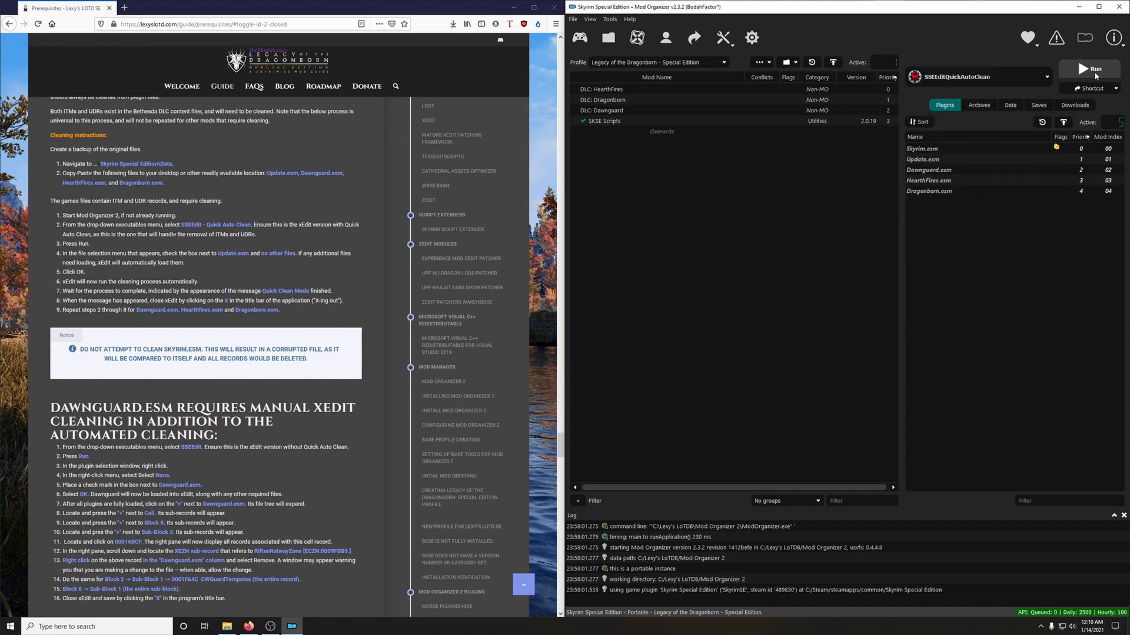
Run Quick Auto Clean with only Update.esm checked and let it finish.
click(1089, 68)
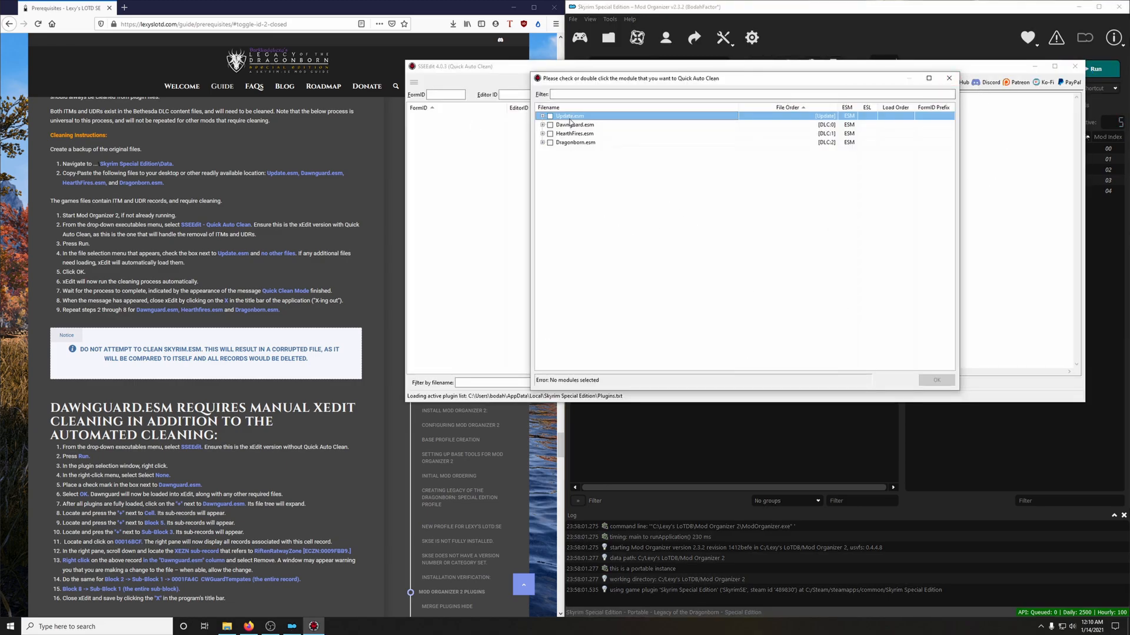
click(549, 115)
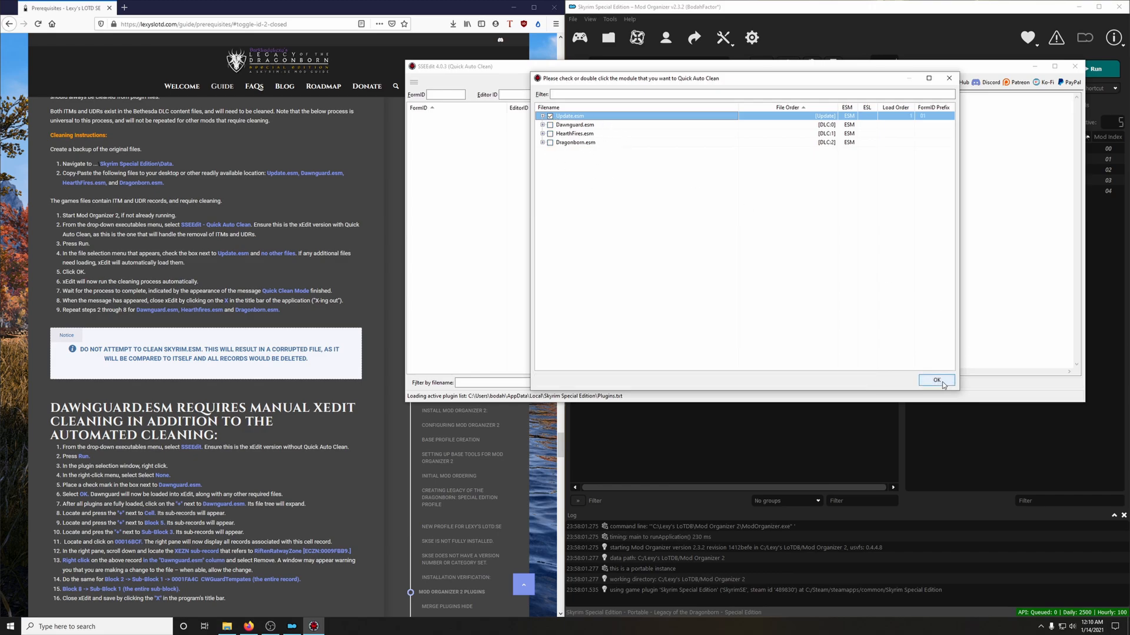
click(937, 380)
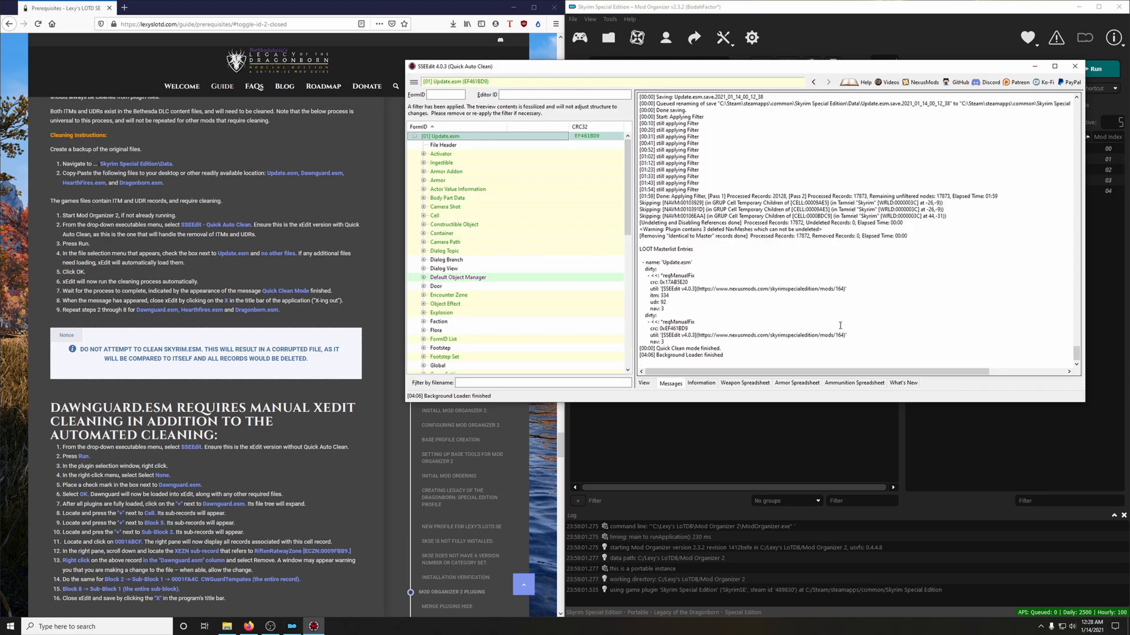
mouse_move(718, 348)
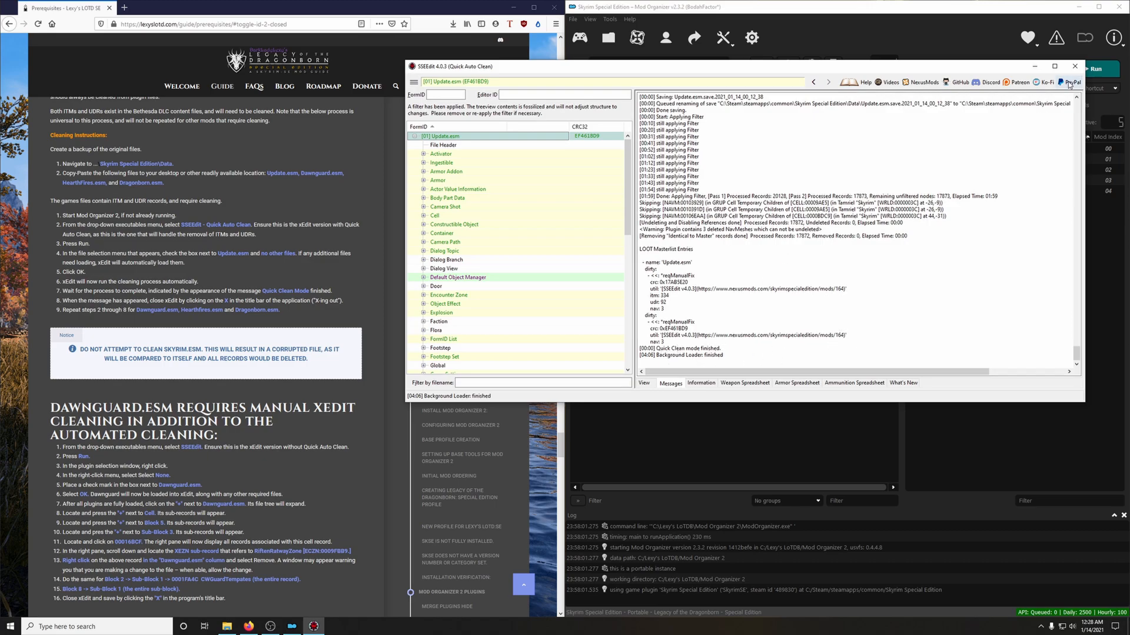
Close SSEEdit, relaunch Quick Auto Clean and start cleaning Dawnguard.esm.
click(1073, 66)
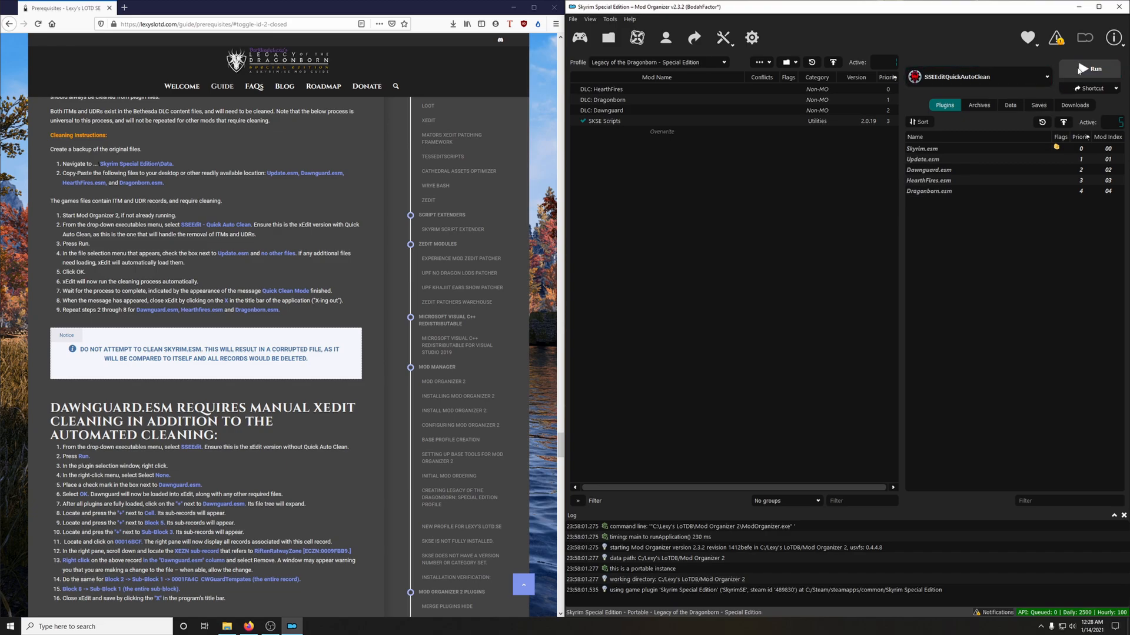
click(1092, 68)
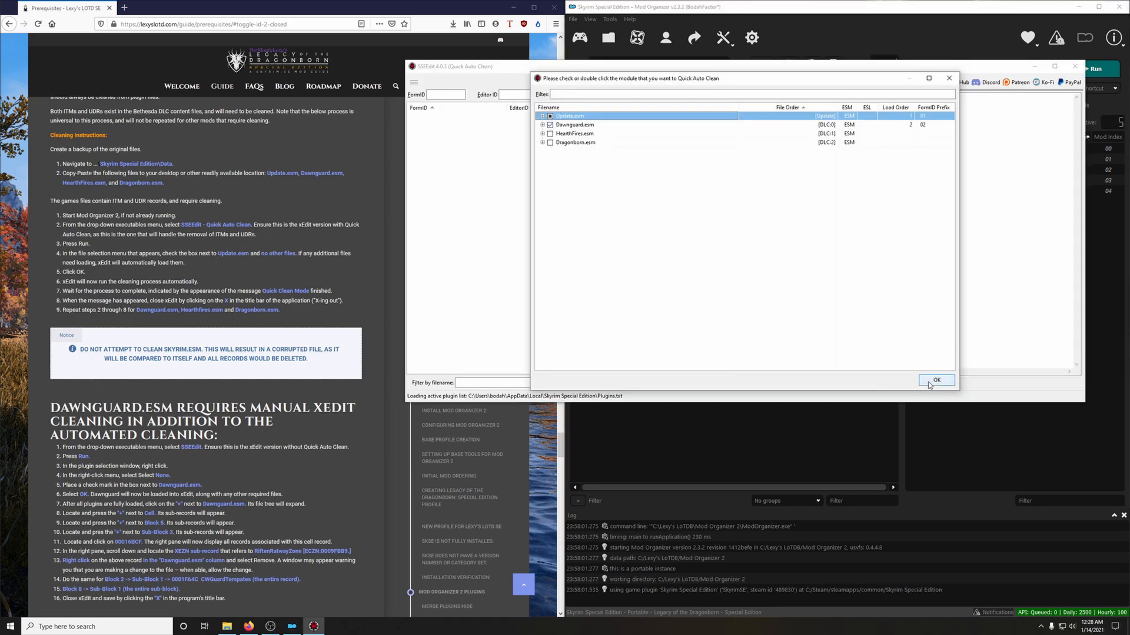
click(937, 380)
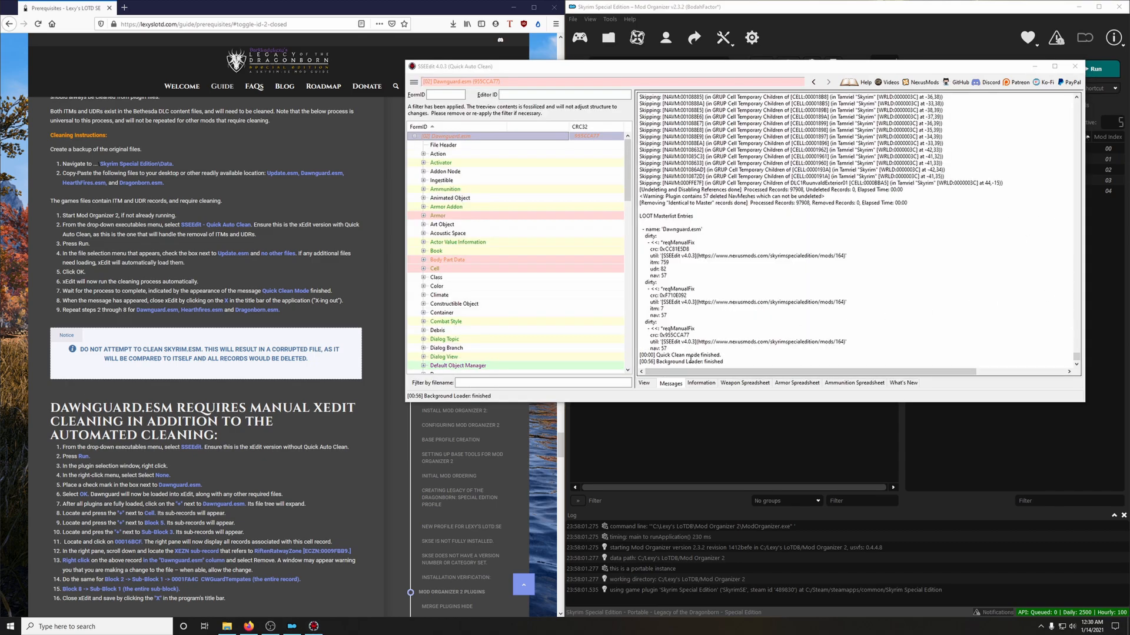
Close SSEEdit after Dawnguard.esm, relaunch Quick Auto Clean and start cleaning HearthFires.esm.
click(1074, 68)
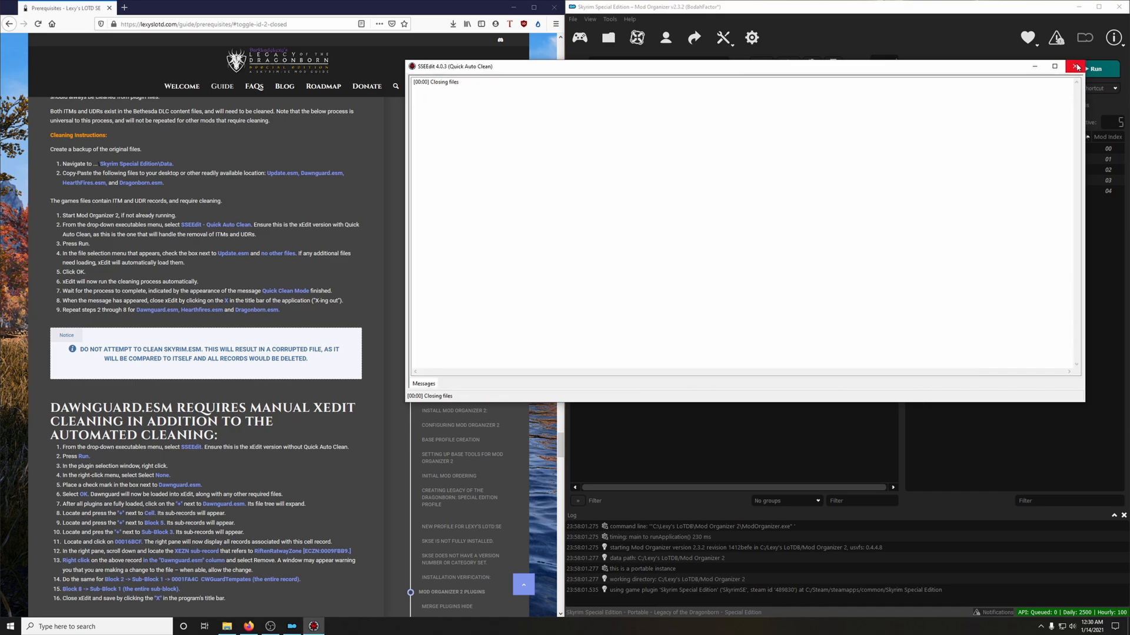
click(1073, 69)
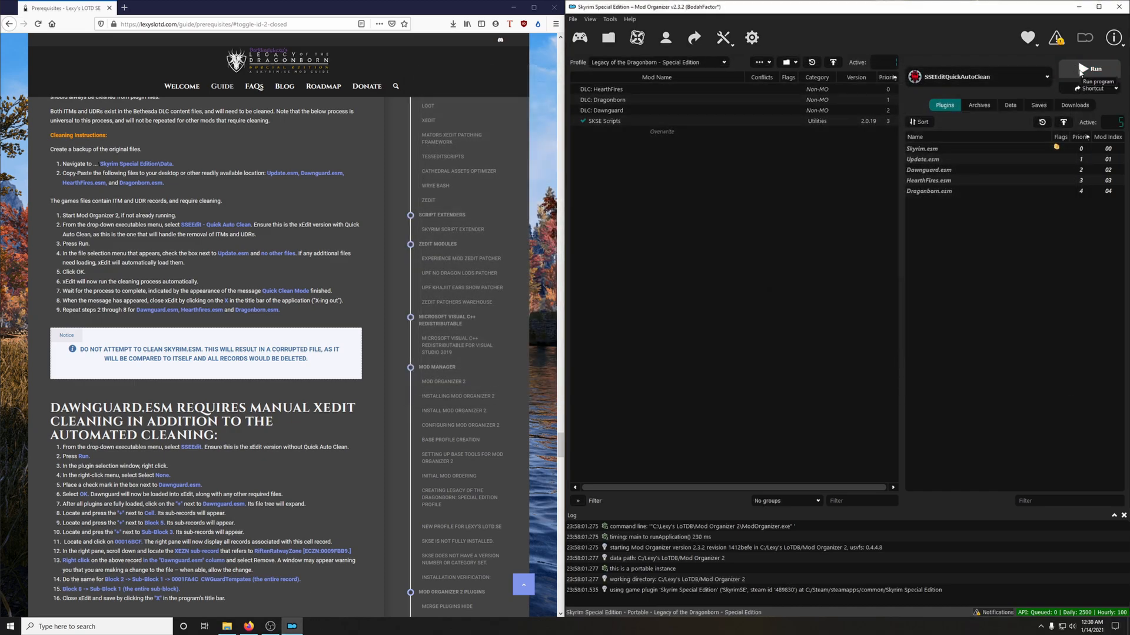
click(1092, 69)
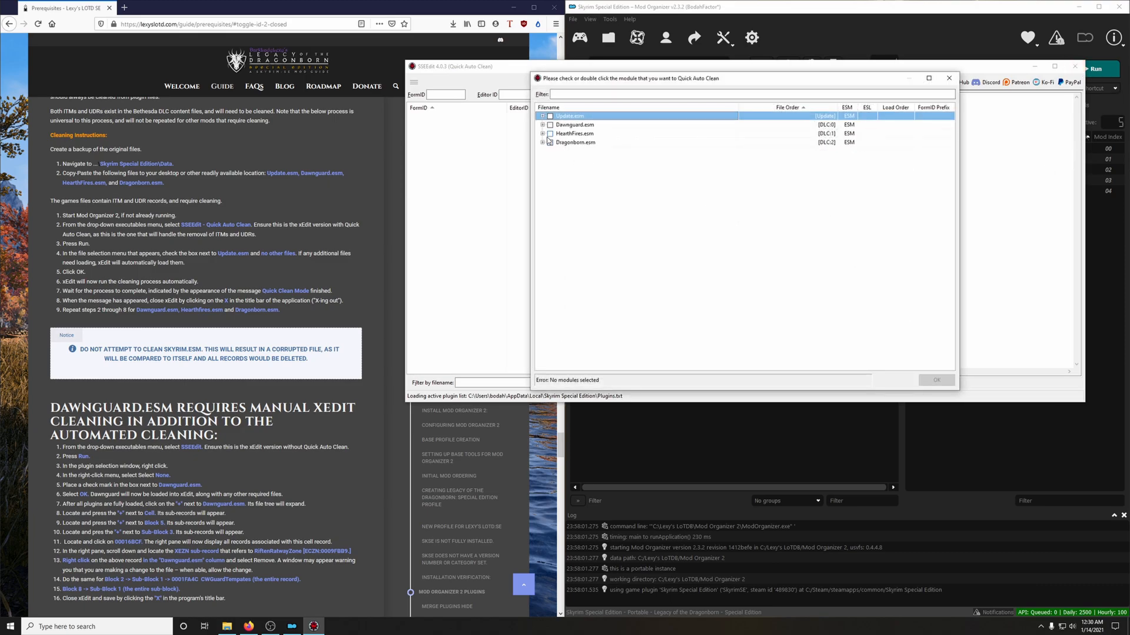
click(937, 380)
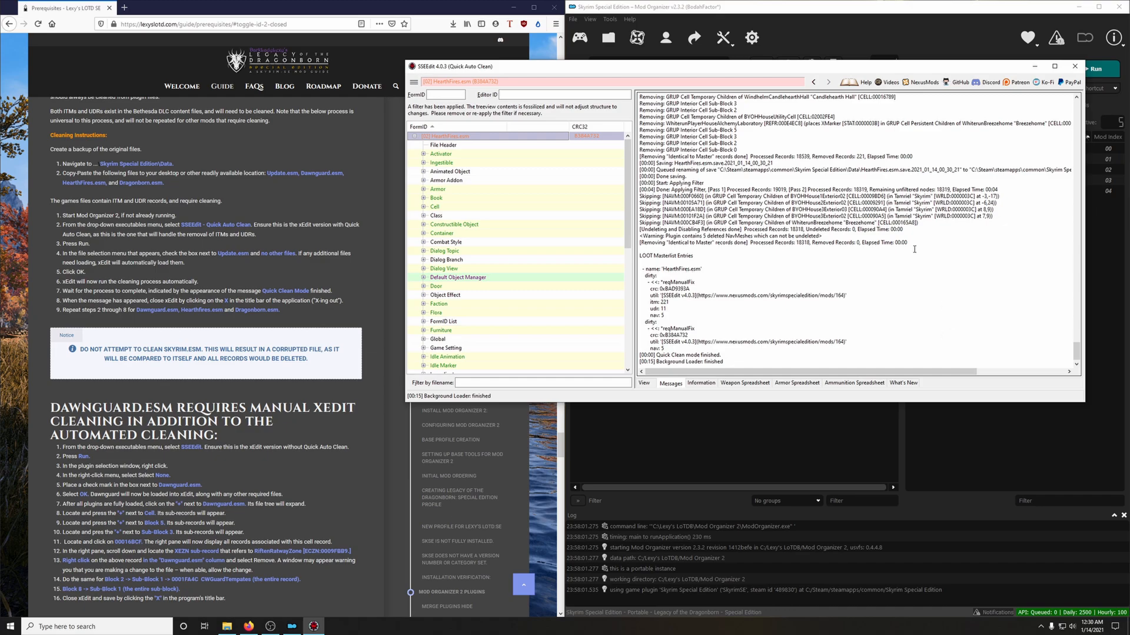
mouse_move(774, 346)
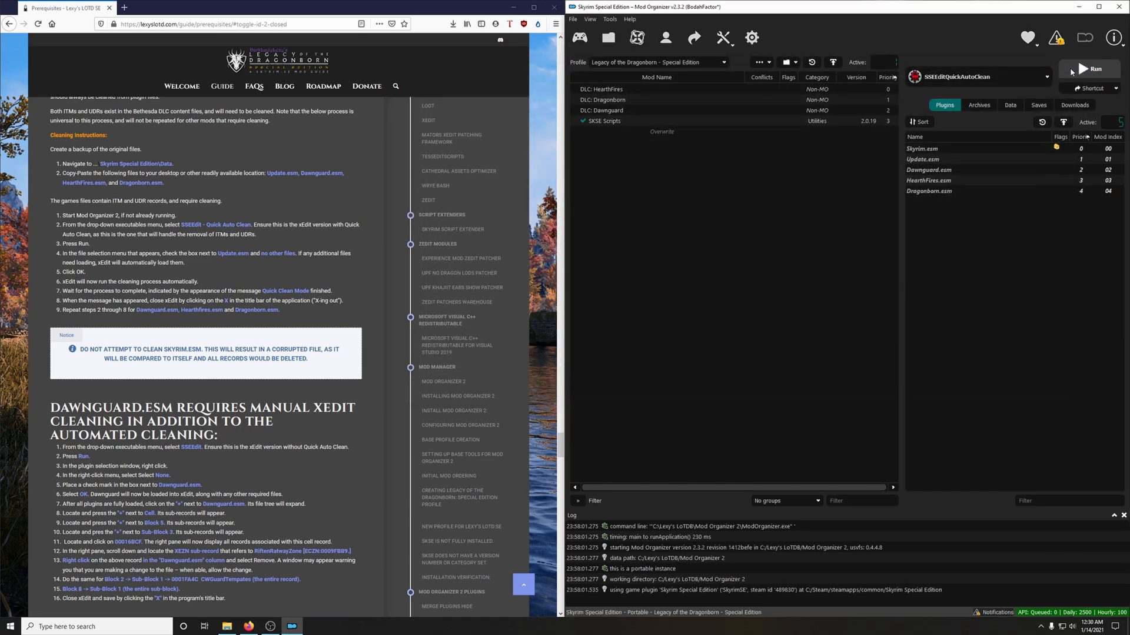
Run Quick Auto Clean on Dragonborn.esm and close the editor once cleaning finishes.
click(1090, 68)
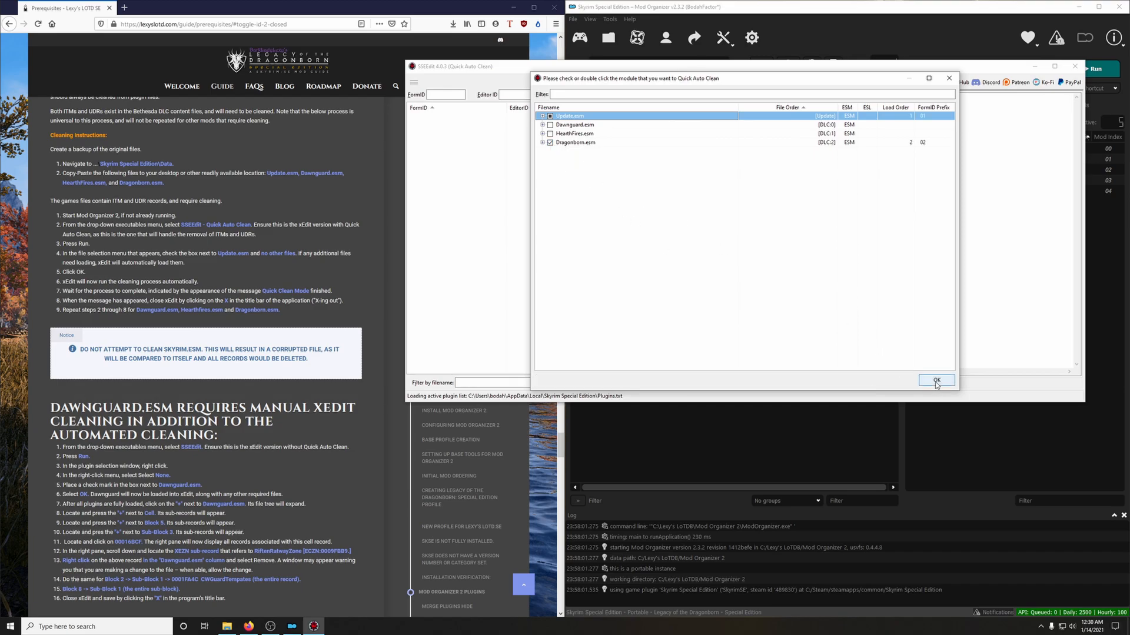
click(937, 380)
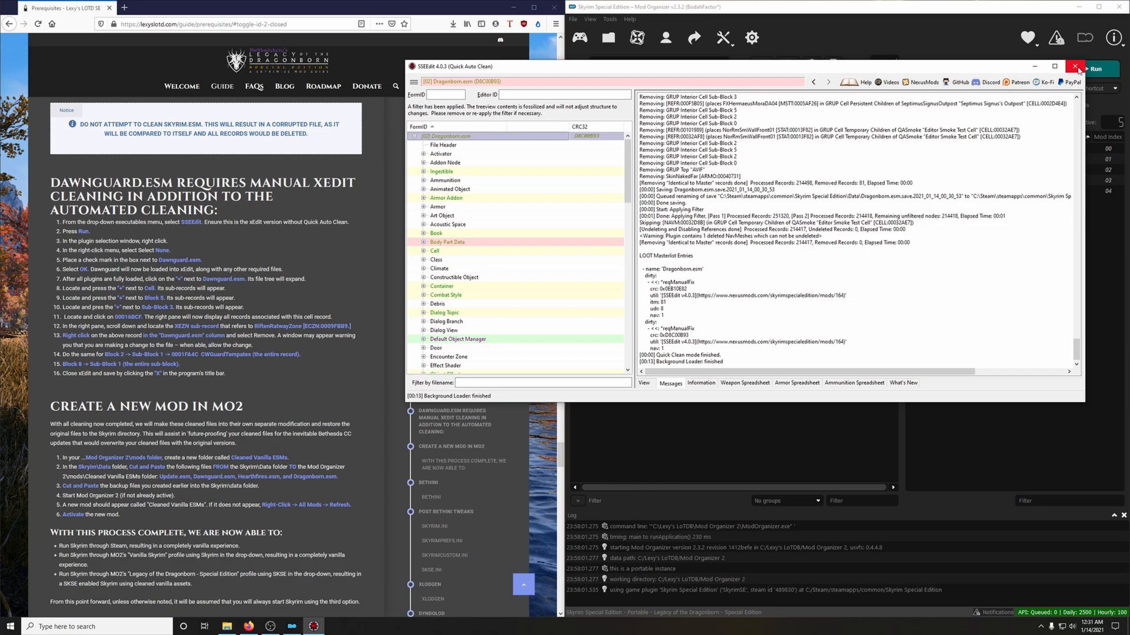
click(1076, 68)
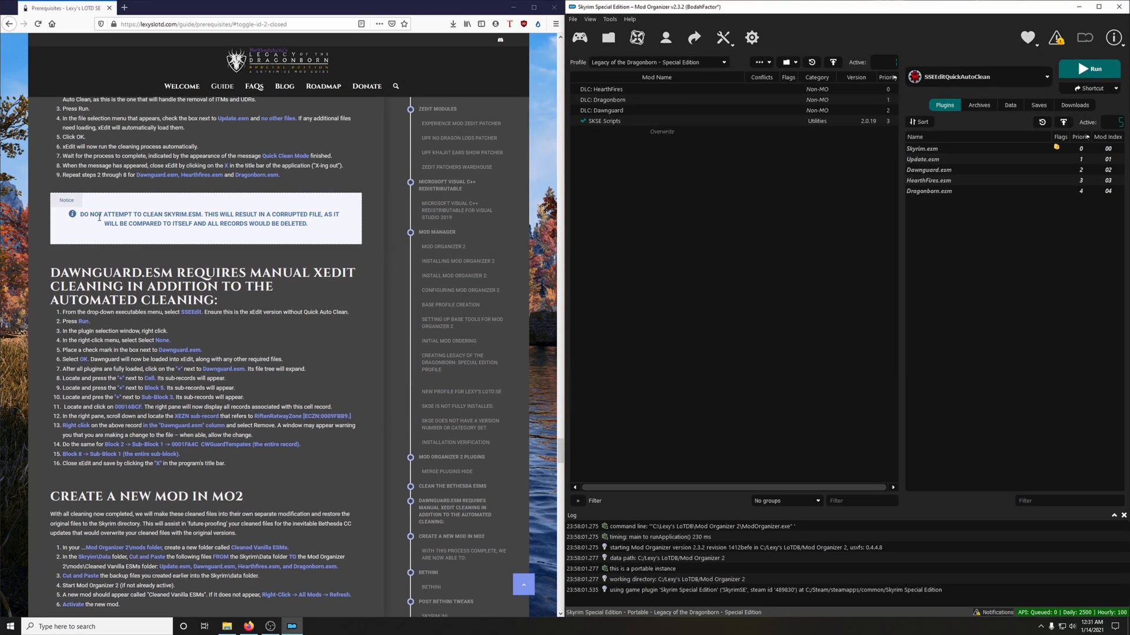
mouse_move(207, 223)
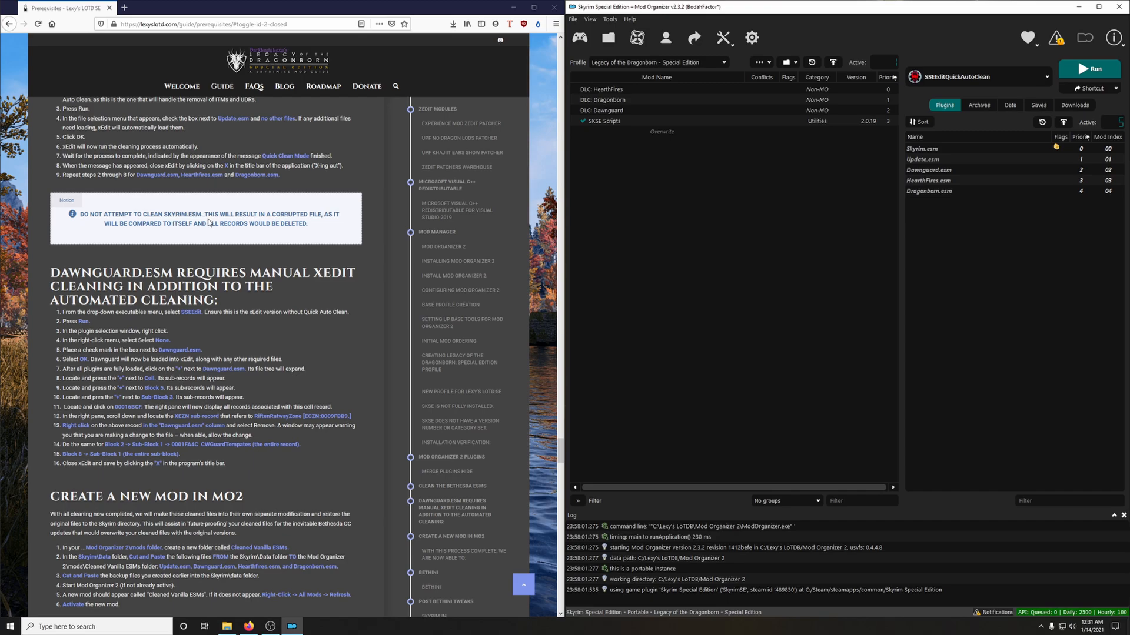
mouse_move(343, 222)
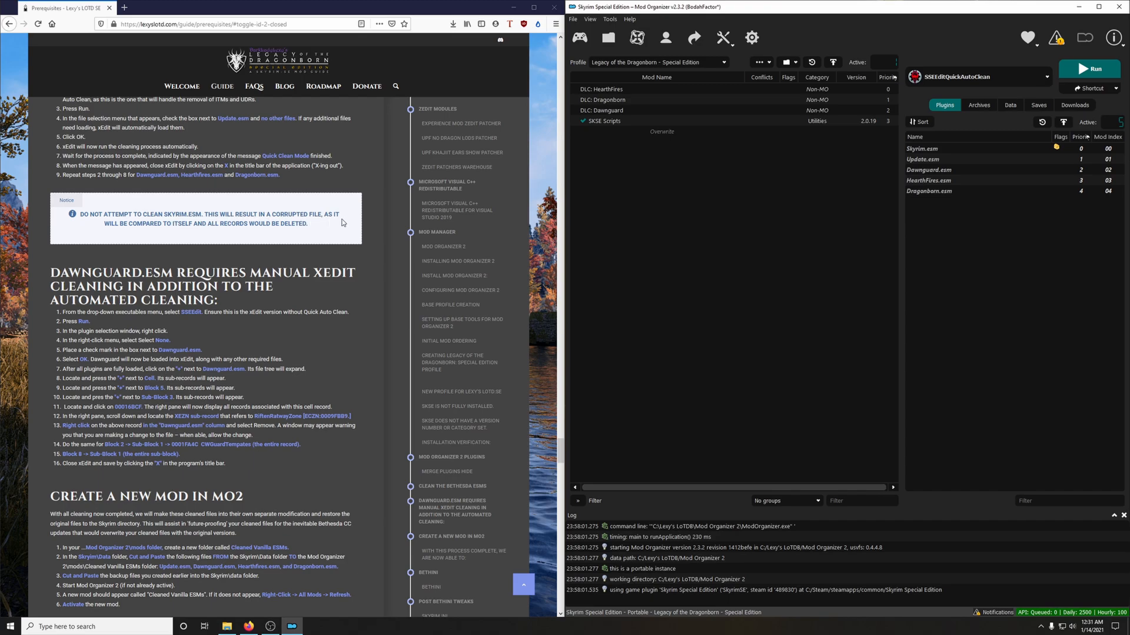
mouse_move(265, 228)
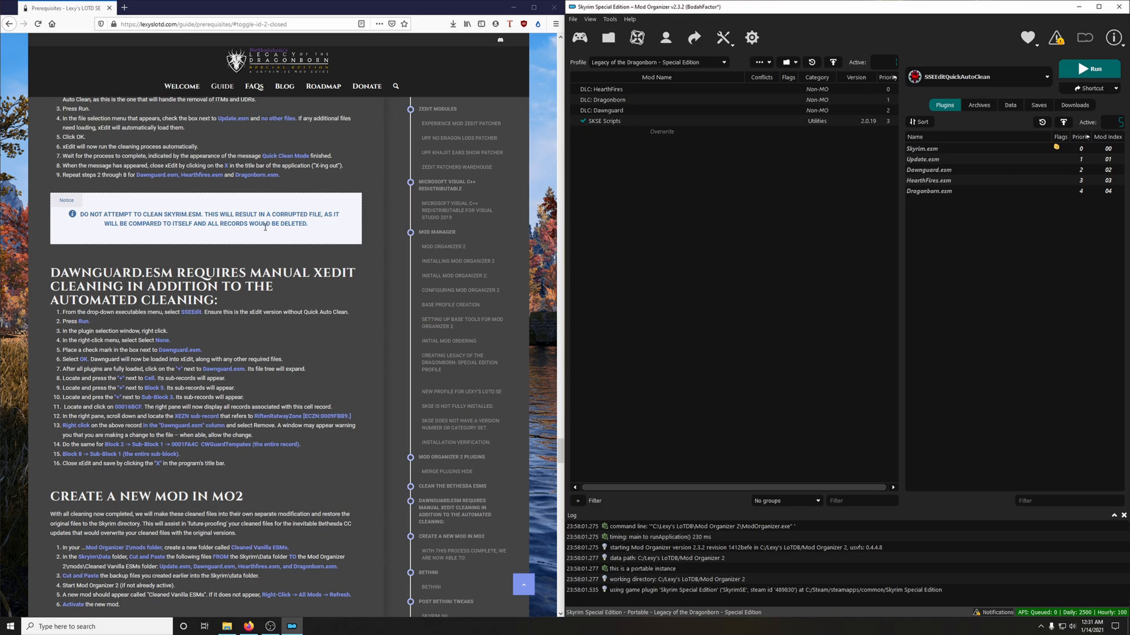
mouse_move(361, 227)
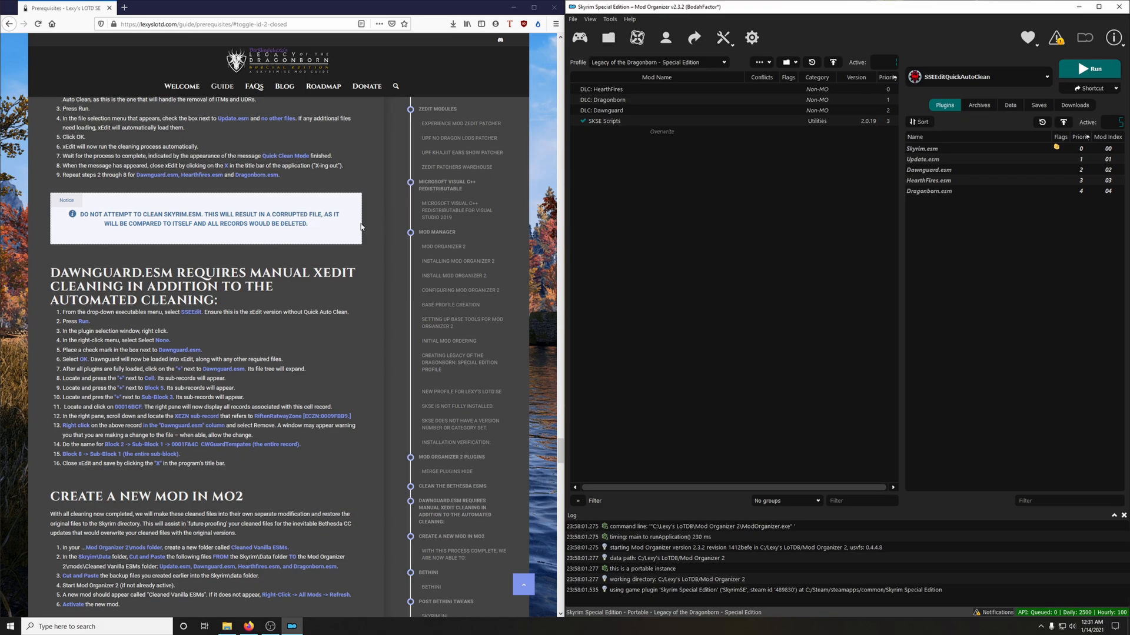
scroll(down, 3)
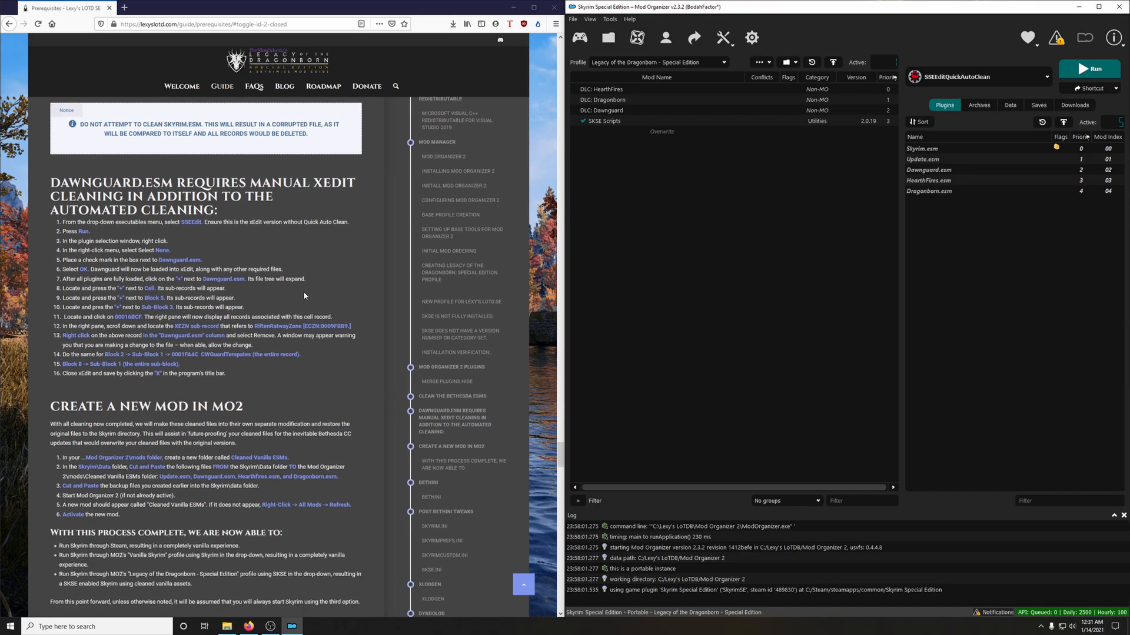
mouse_move(313, 306)
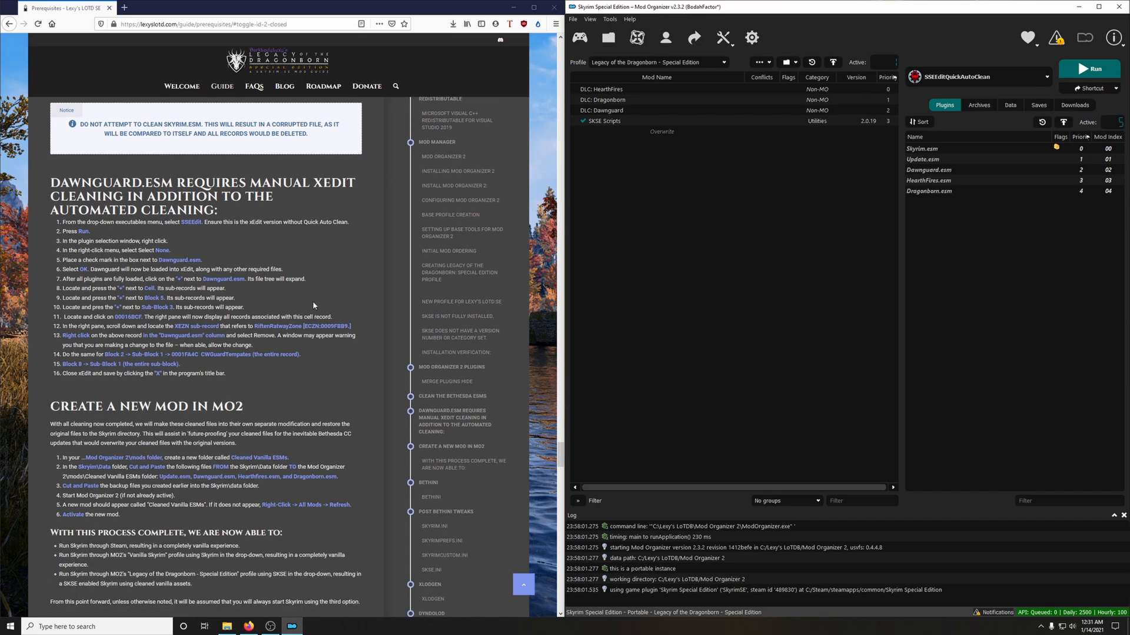
mouse_move(188, 240)
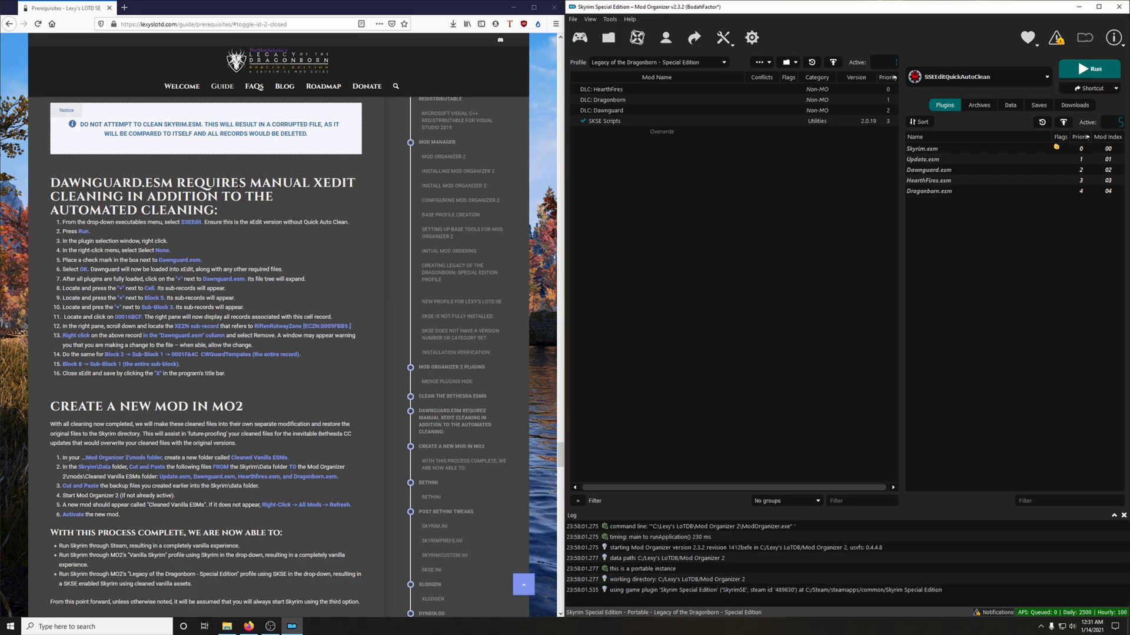
mouse_move(348, 199)
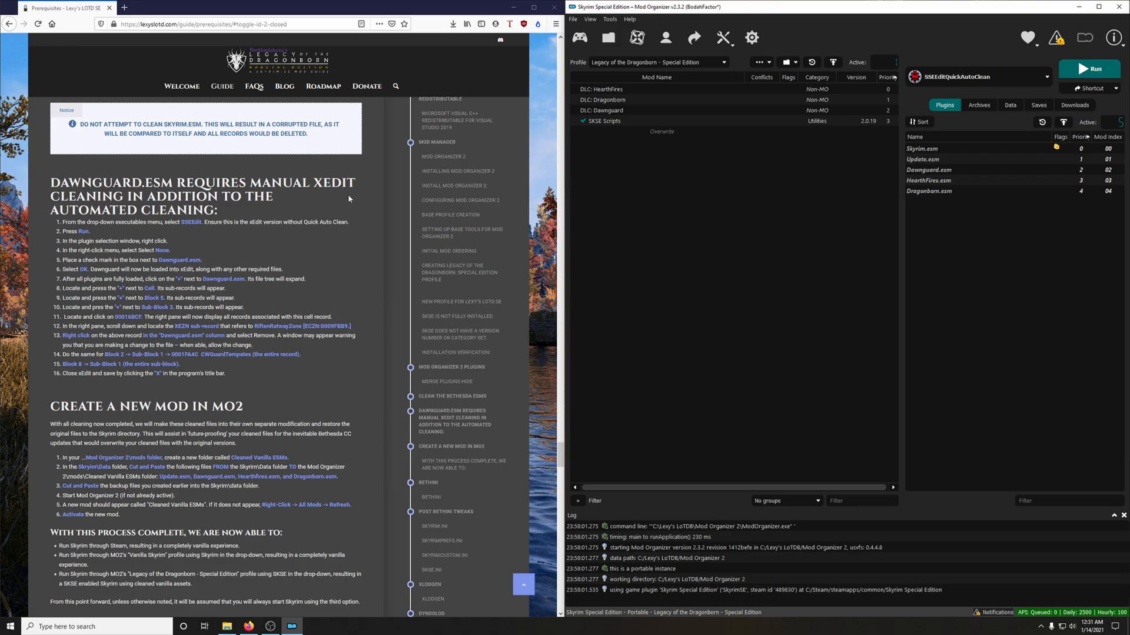
mouse_move(423, 153)
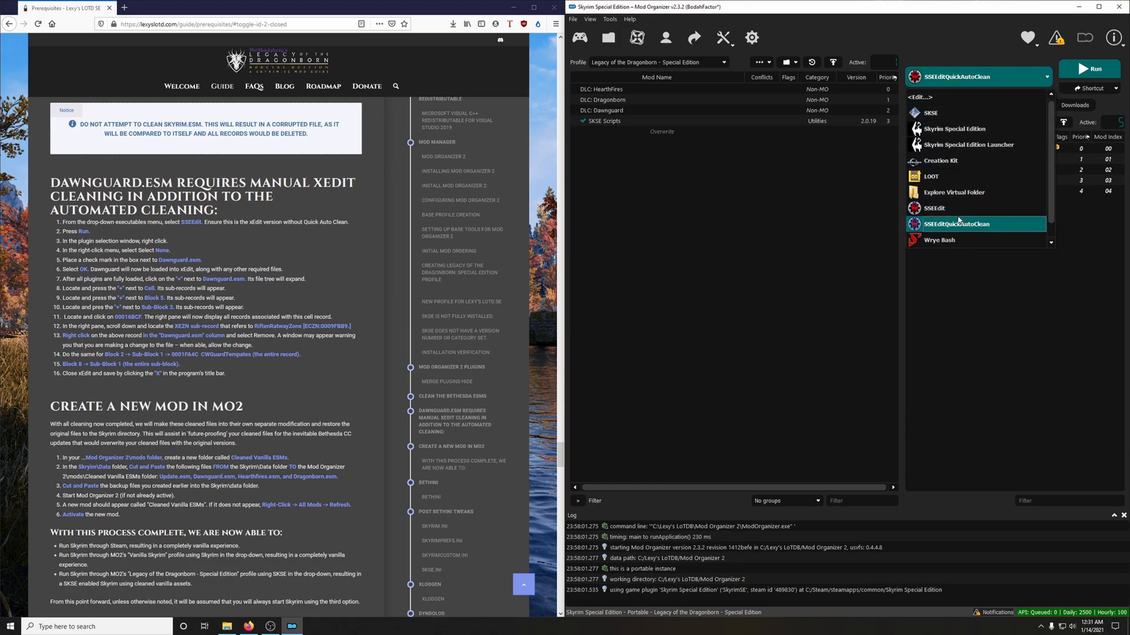
Launch regular SSEEdit, deselect all plugins and check only Dawnguard.esm for loading.
click(955, 207)
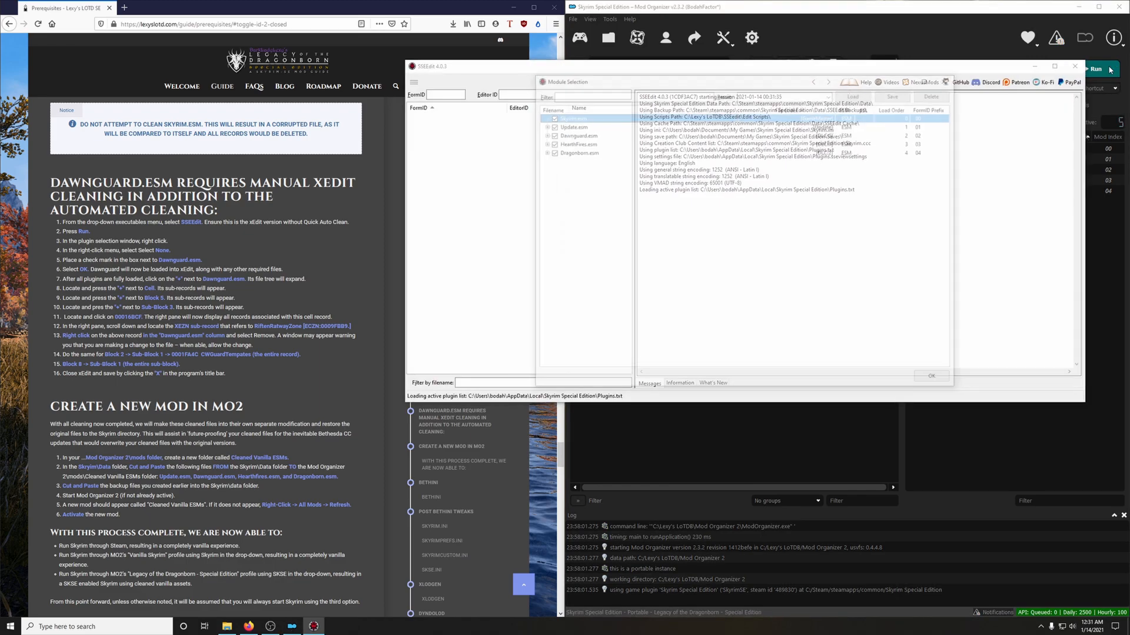
right_click(577, 151)
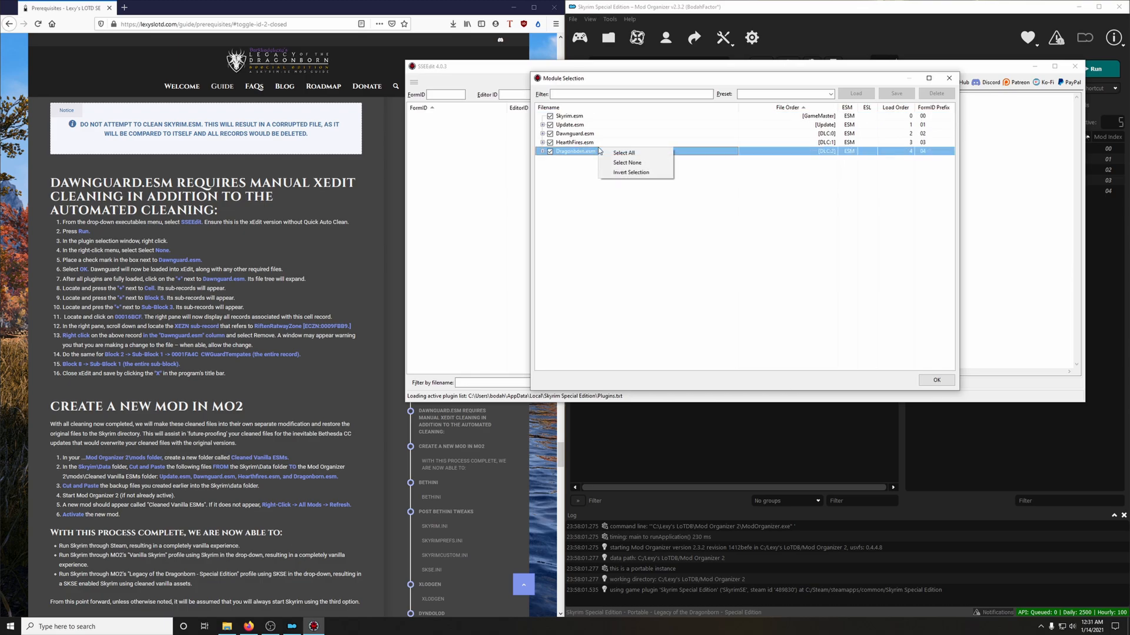
click(625, 162)
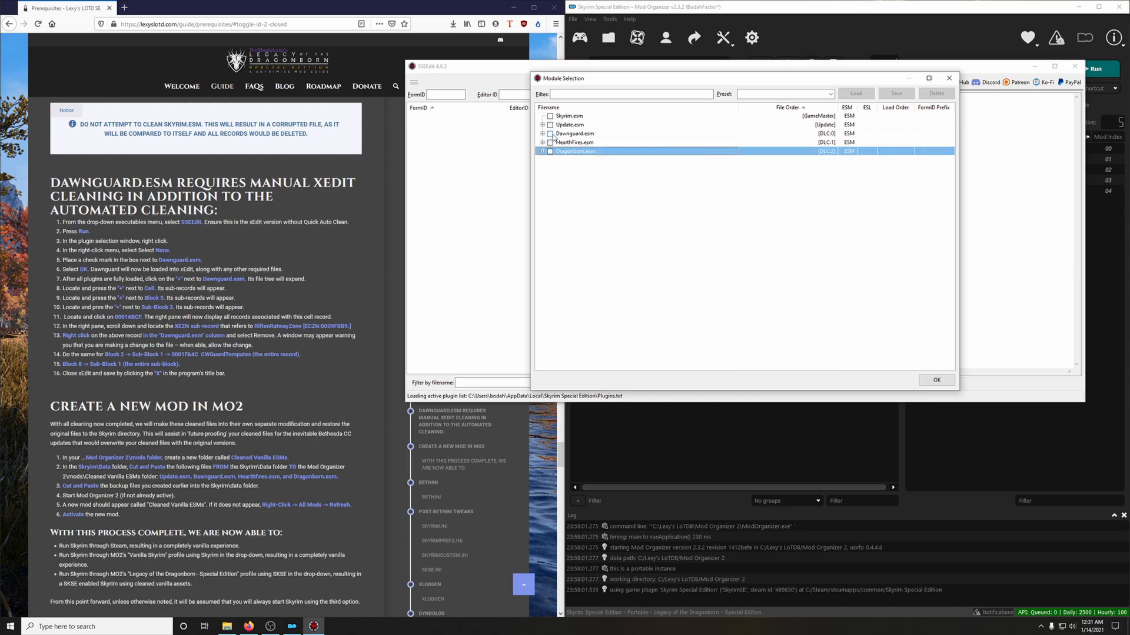
click(549, 133)
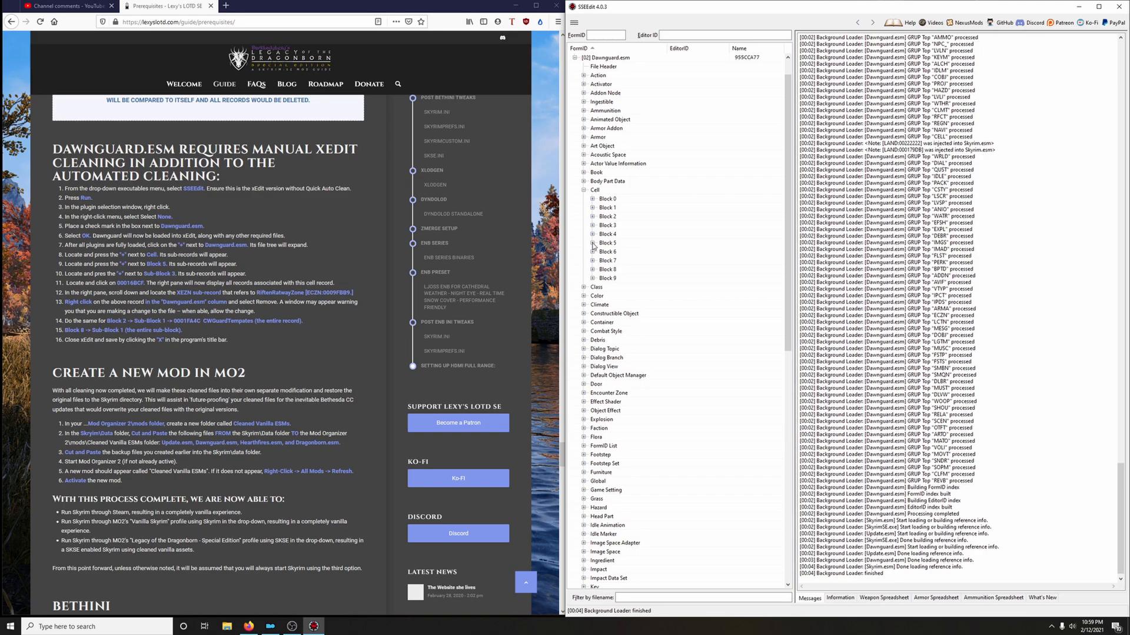
Expand Block 5 > Sub-Block 3 and open the RiftenRaggedFlagon cell record 00016BCF.
click(592, 243)
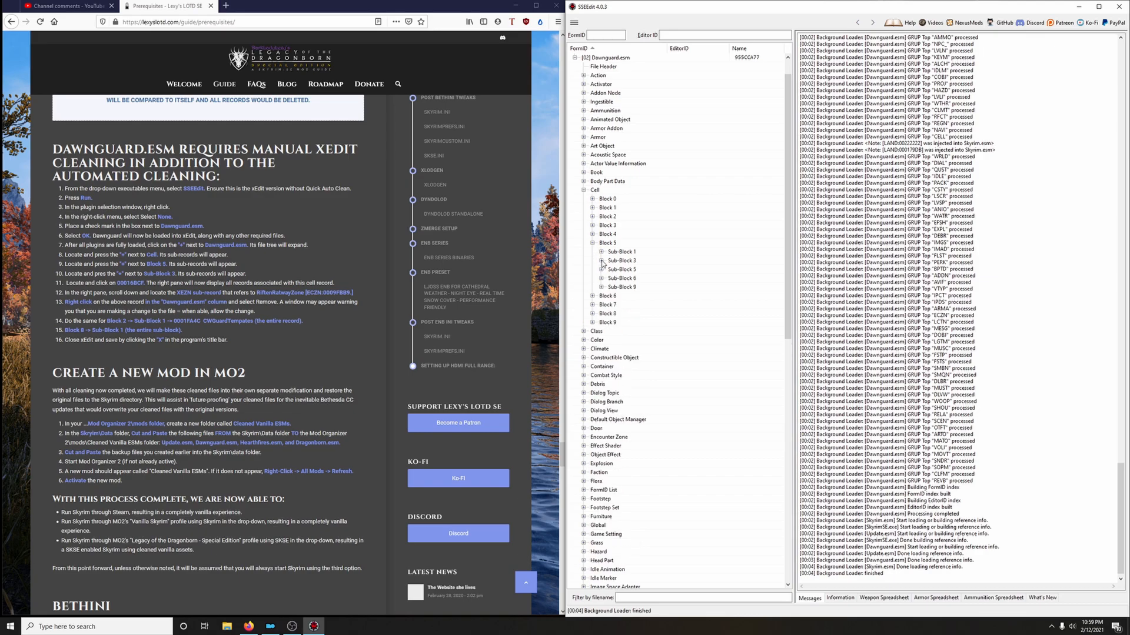
click(600, 260)
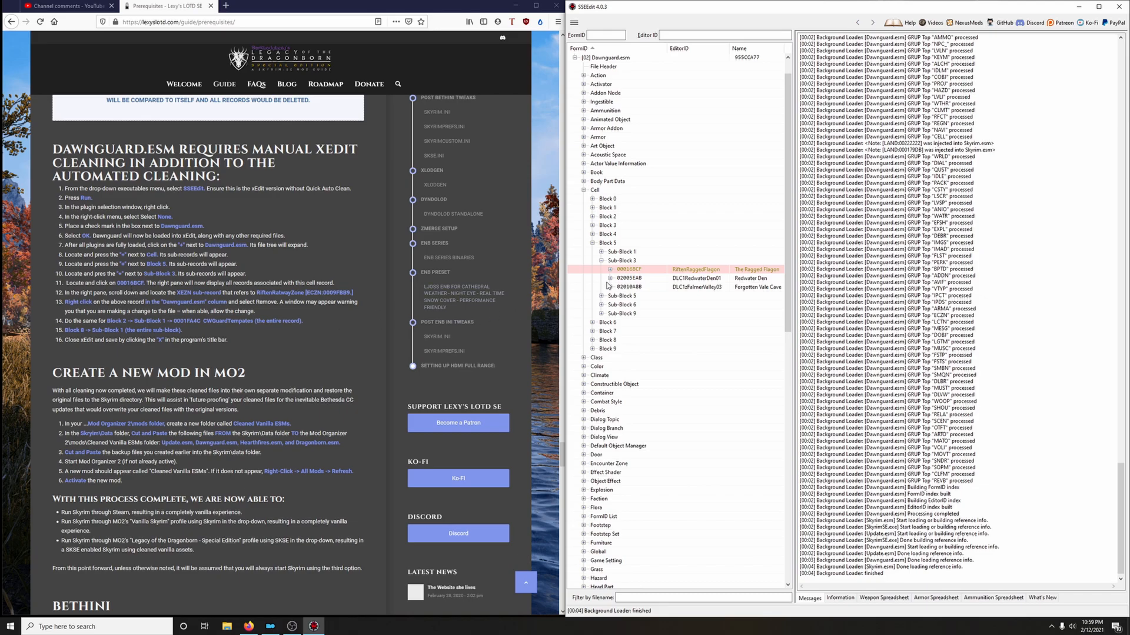
click(628, 268)
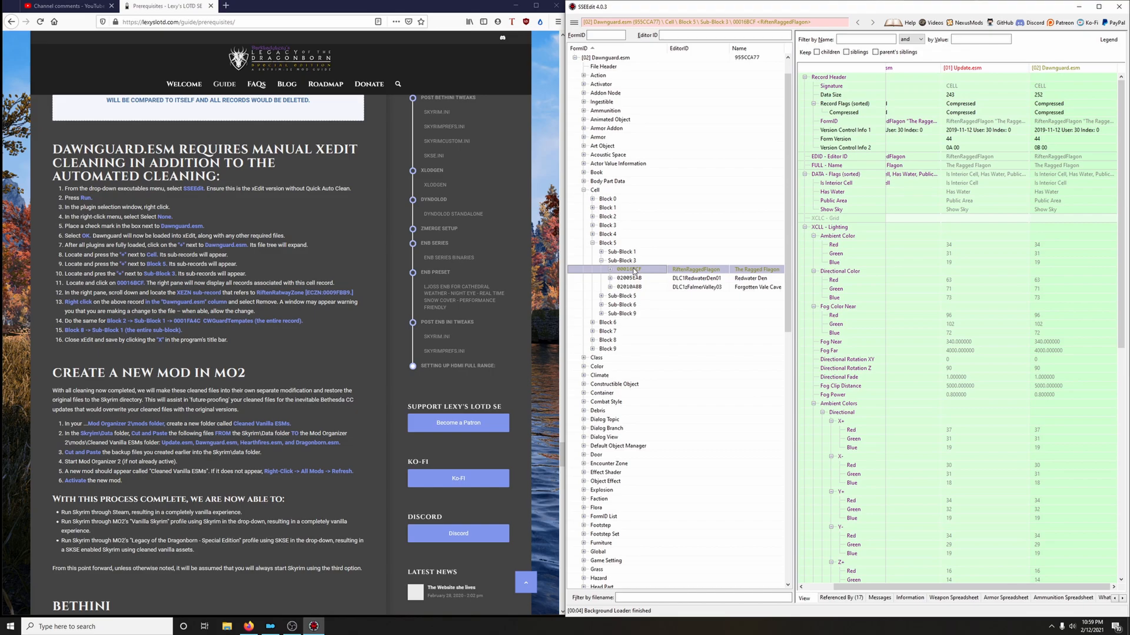
scroll(down, 3)
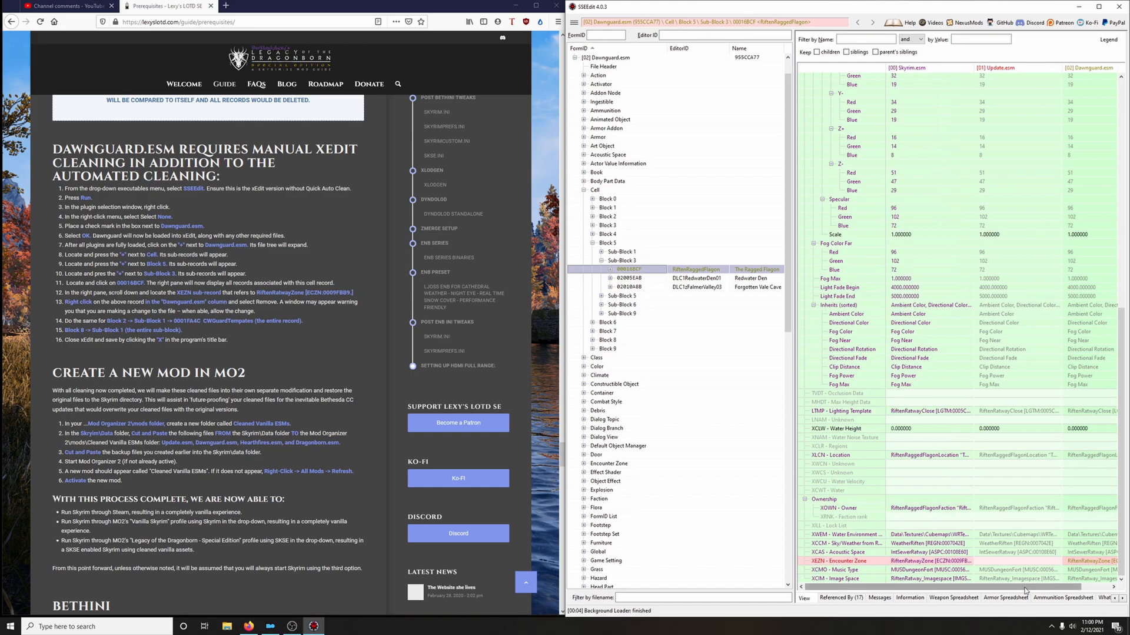
scroll(right, 3)
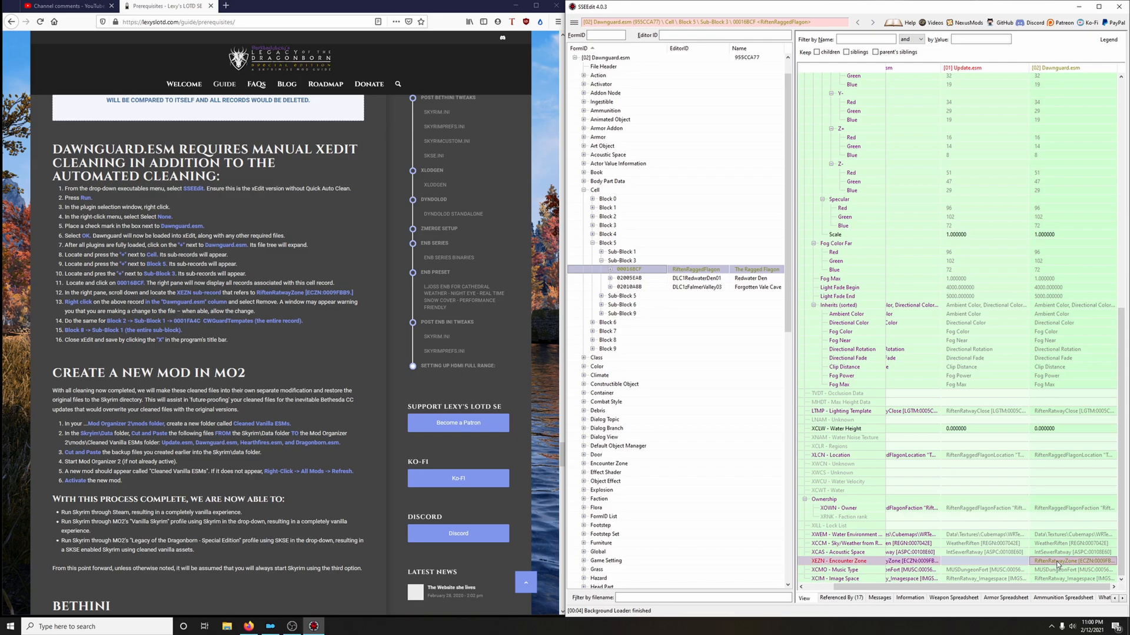
Remove Dawnguard.esm's XEZN encounter zone entry and confirm the module edit warning.
right_click(1059, 557)
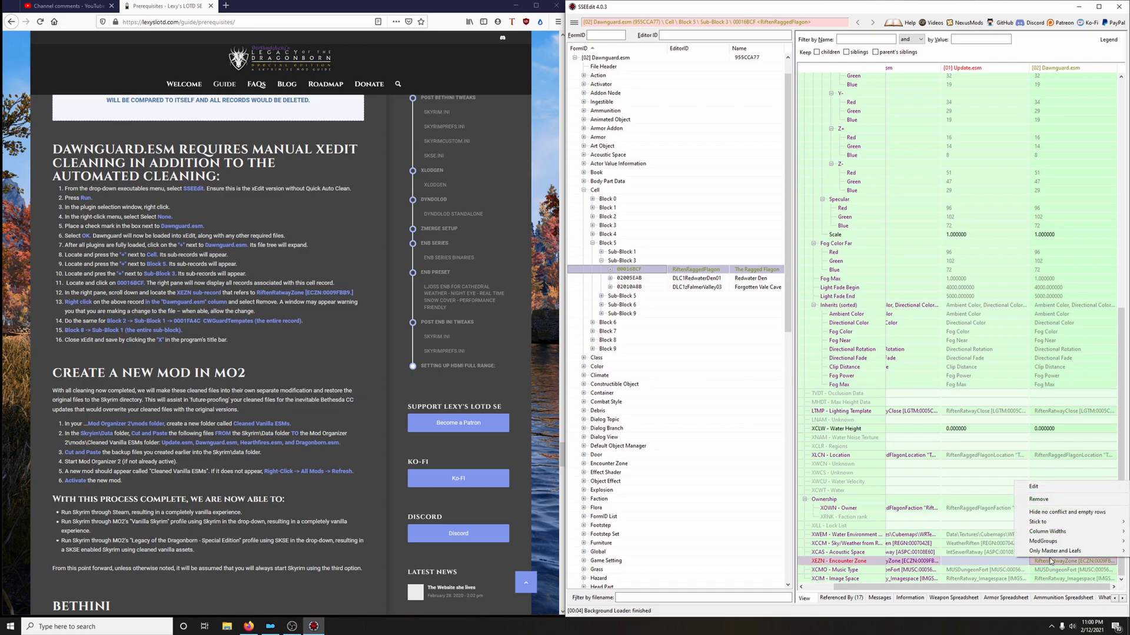
click(1032, 486)
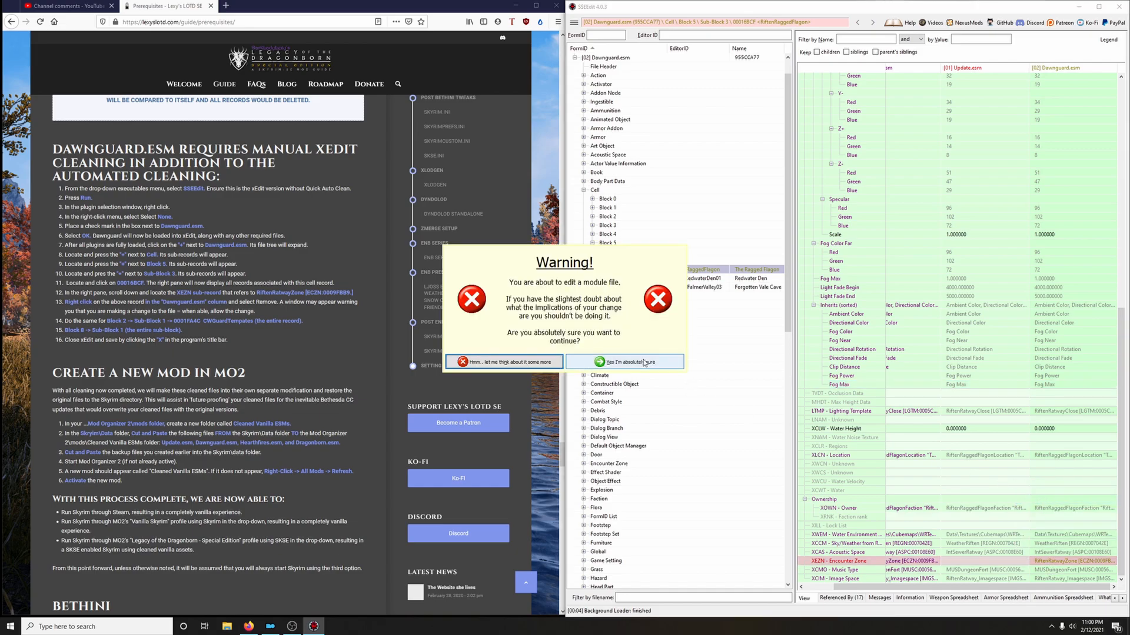
click(625, 362)
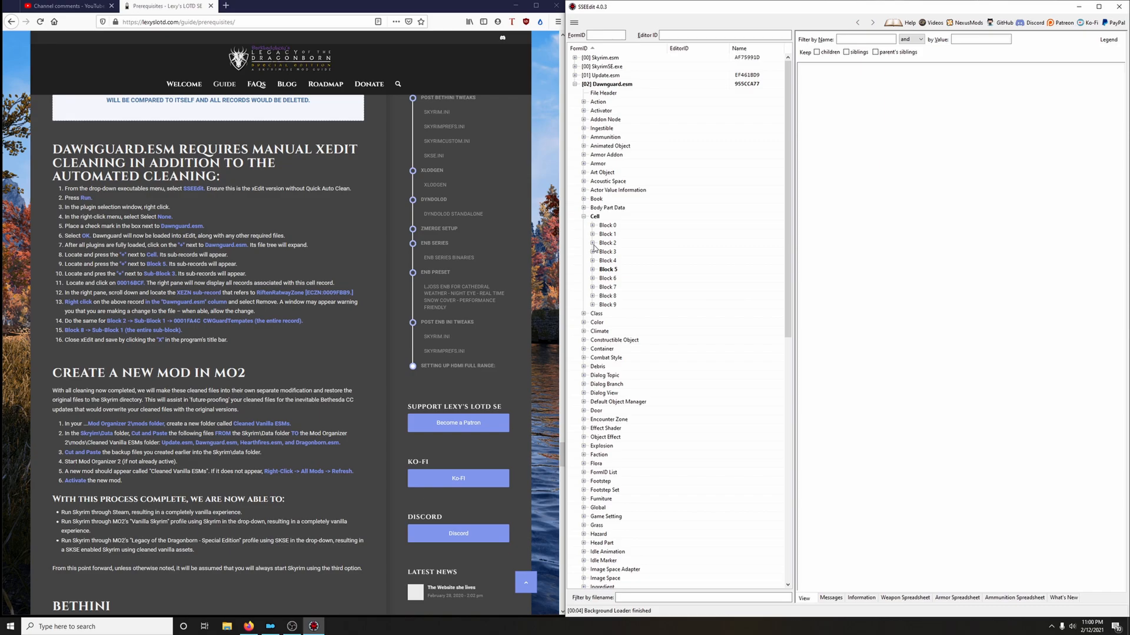
Remove the 0001FA6C CWGuardTemplates record under Block 2 > Sub-Block 1 and confirm deletion.
click(592, 242)
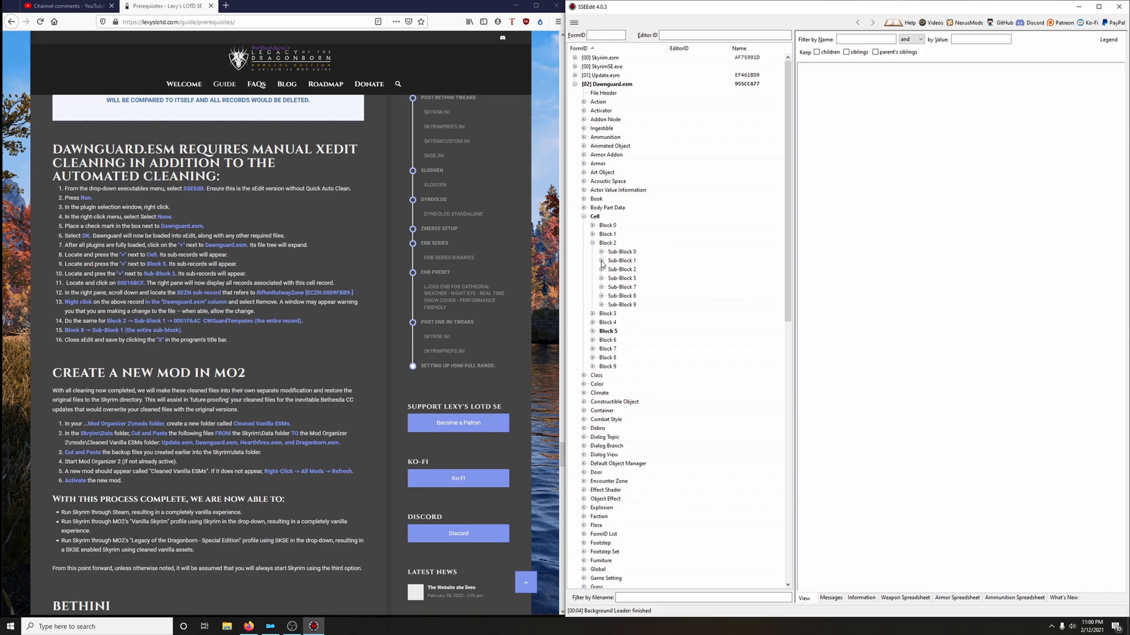
click(600, 260)
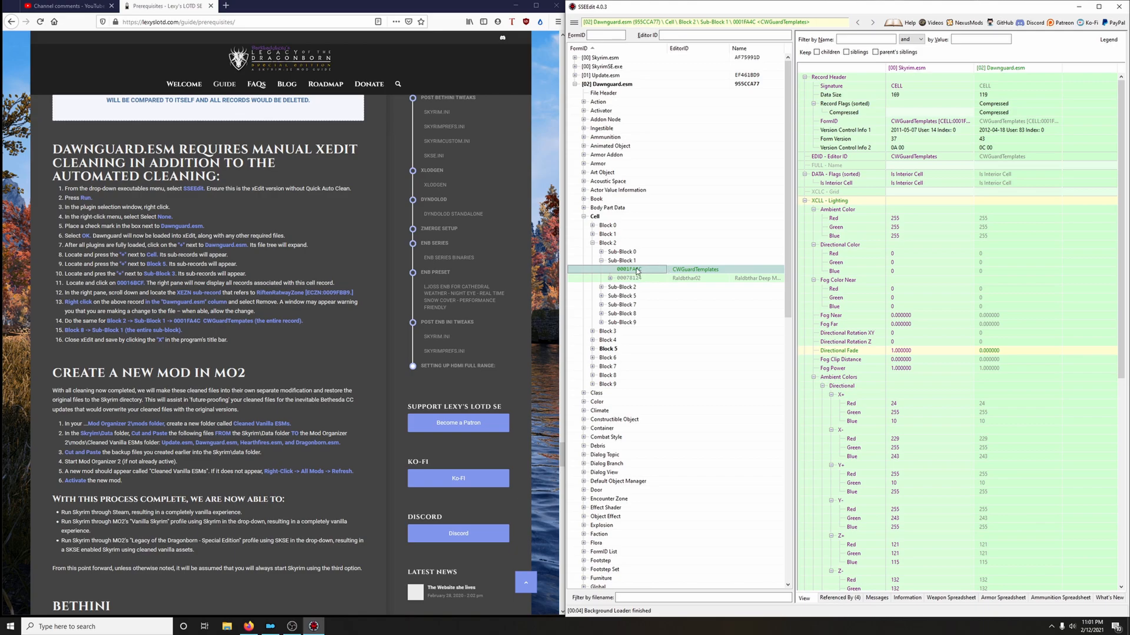
right_click(630, 268)
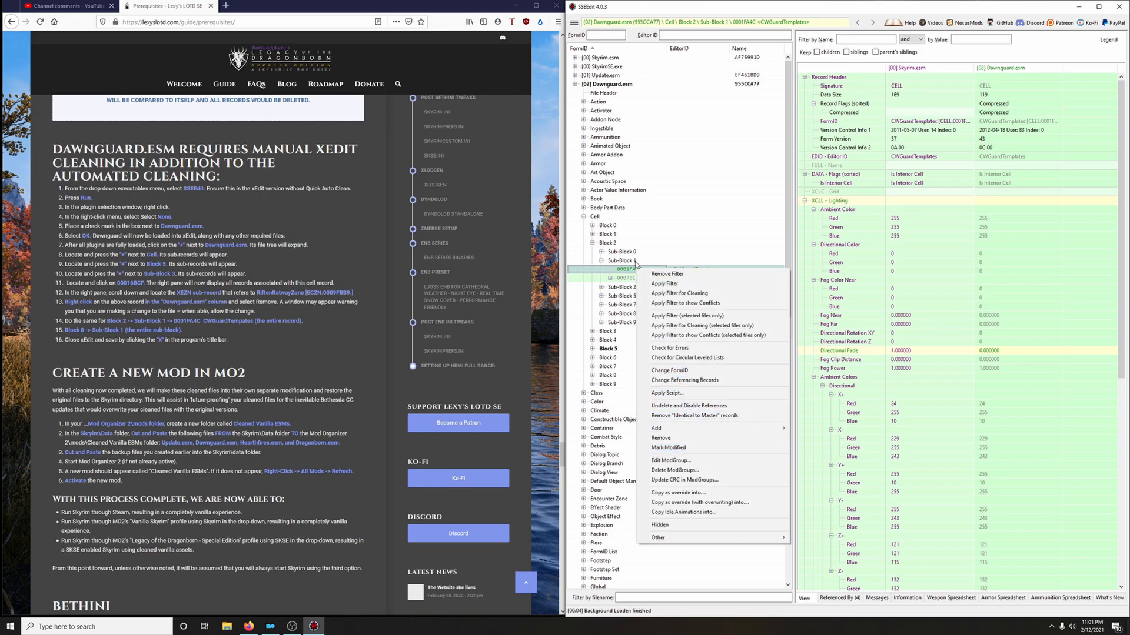
mouse_move(655, 430)
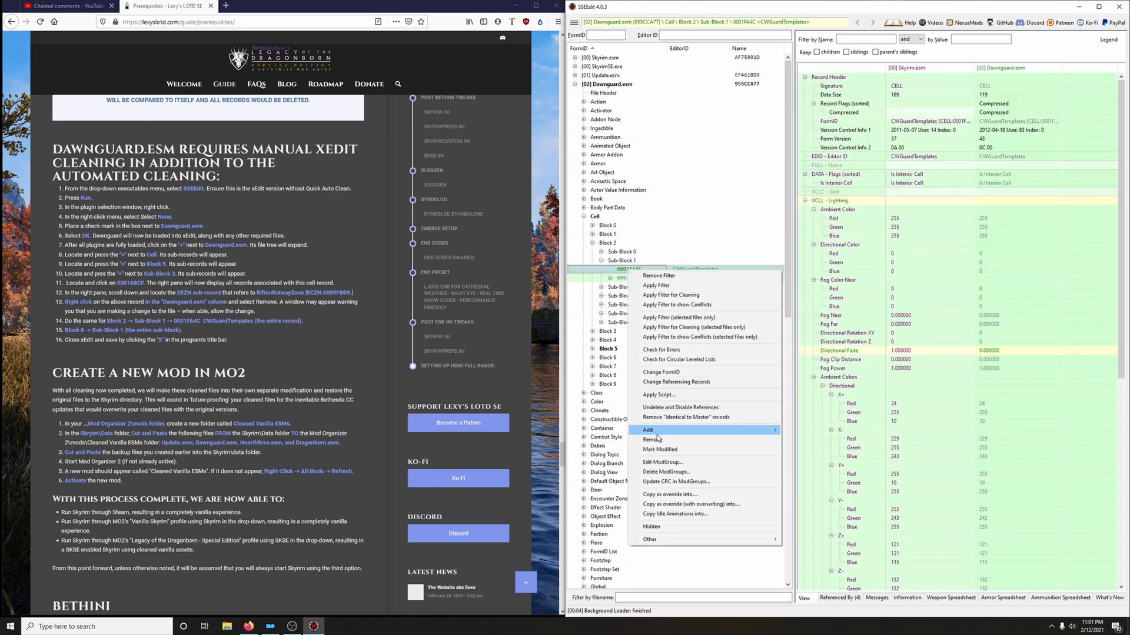
click(653, 439)
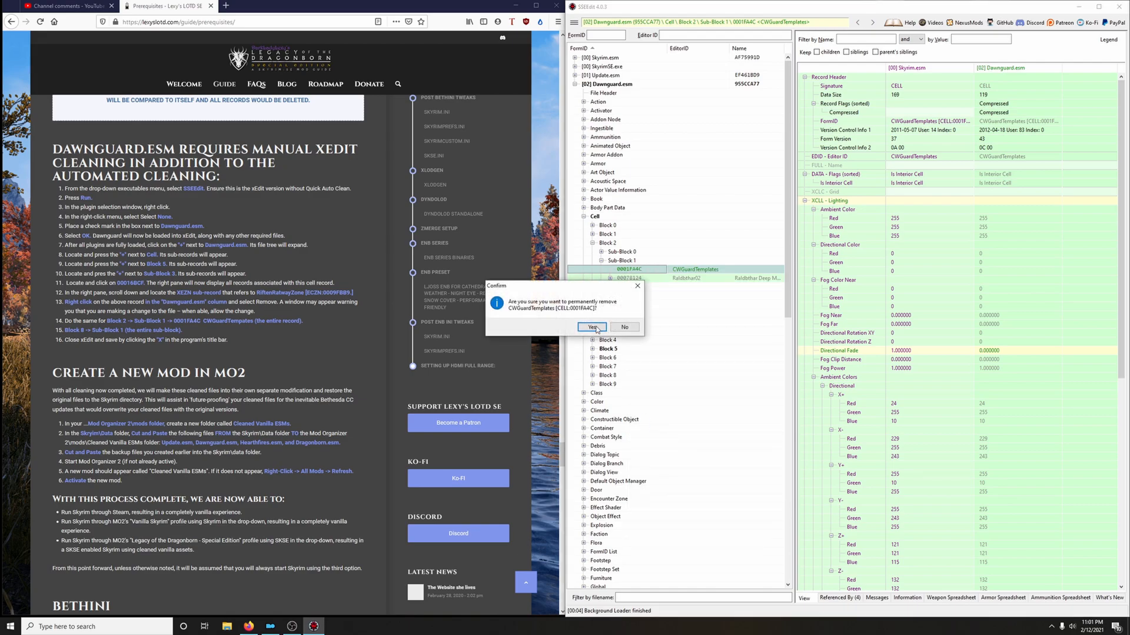
click(592, 327)
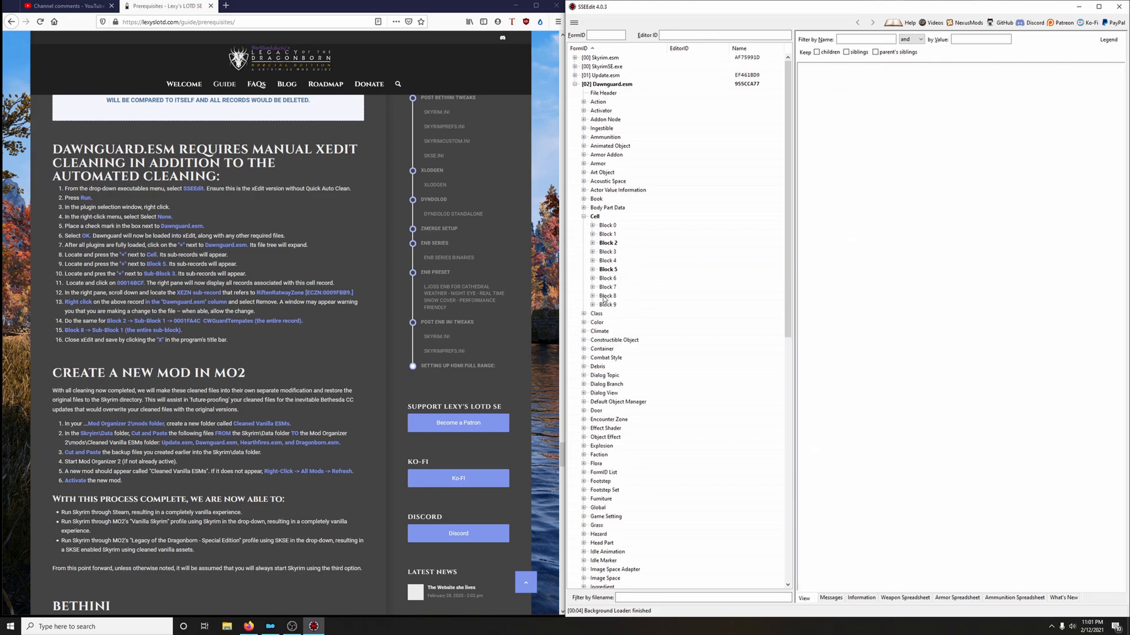
Expand Block 8 and bring up actions for its Sub-Block 1 to remove it.
click(583, 296)
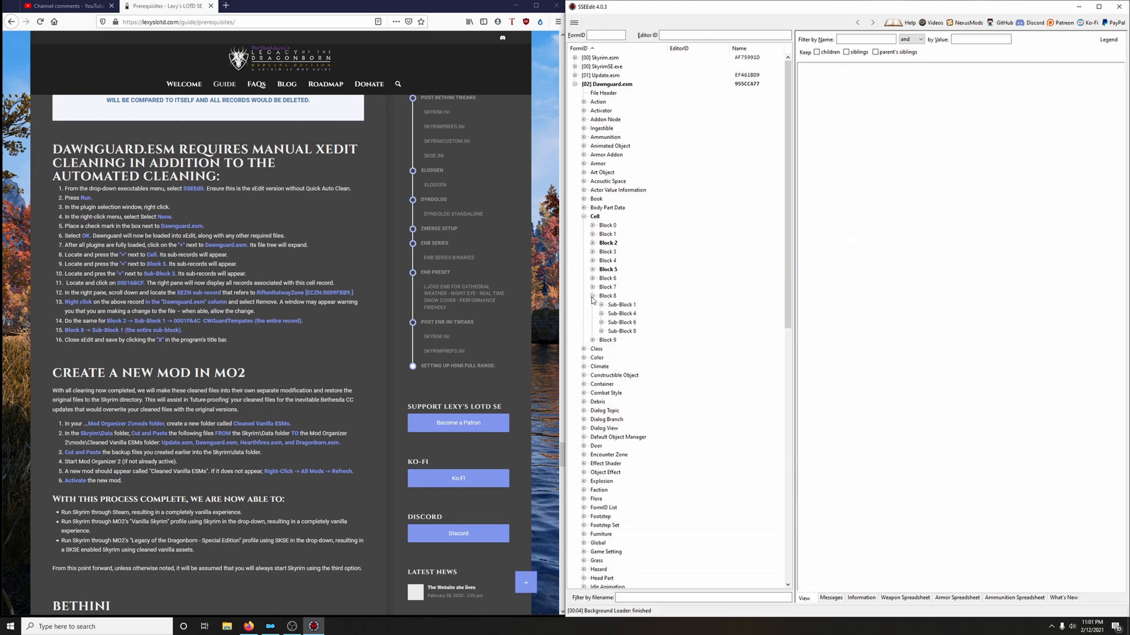
click(621, 305)
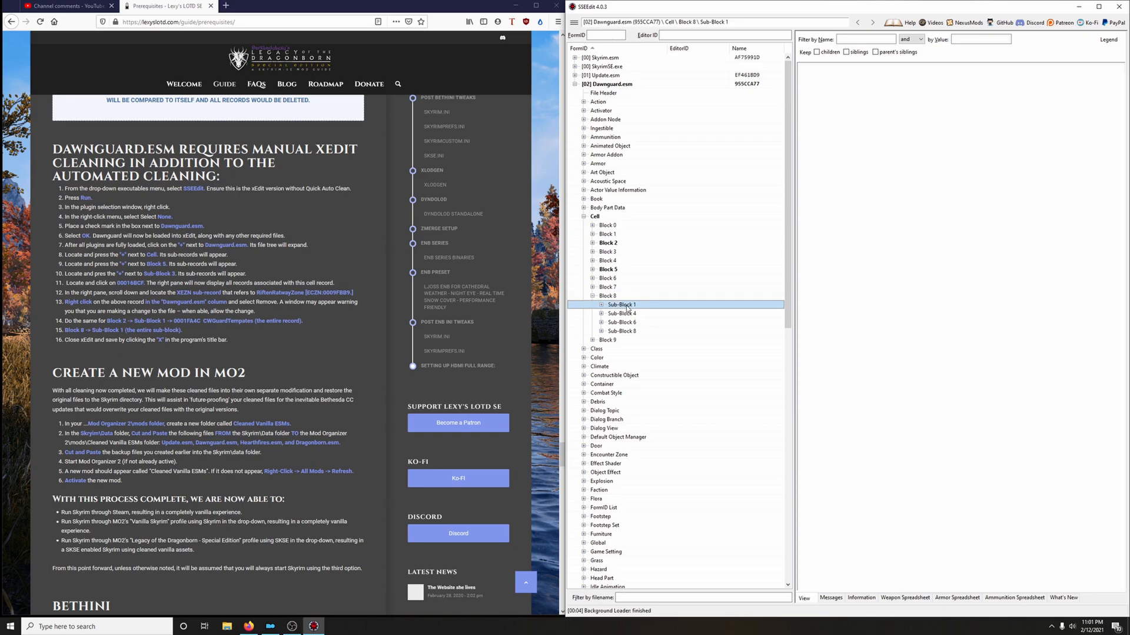
right_click(621, 305)
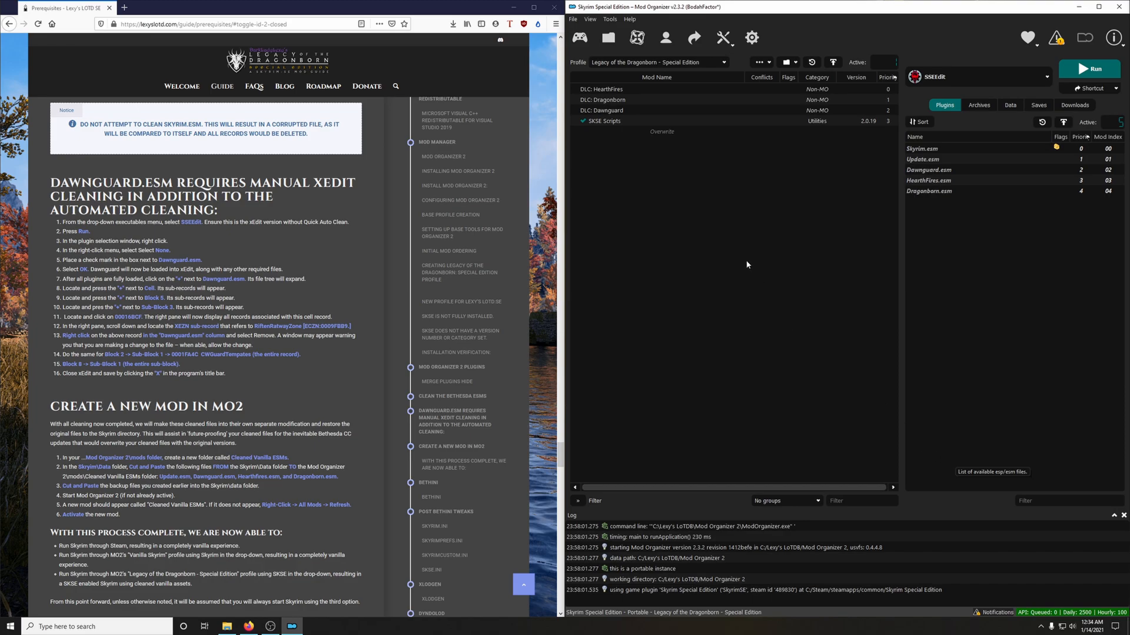
mouse_move(692, 377)
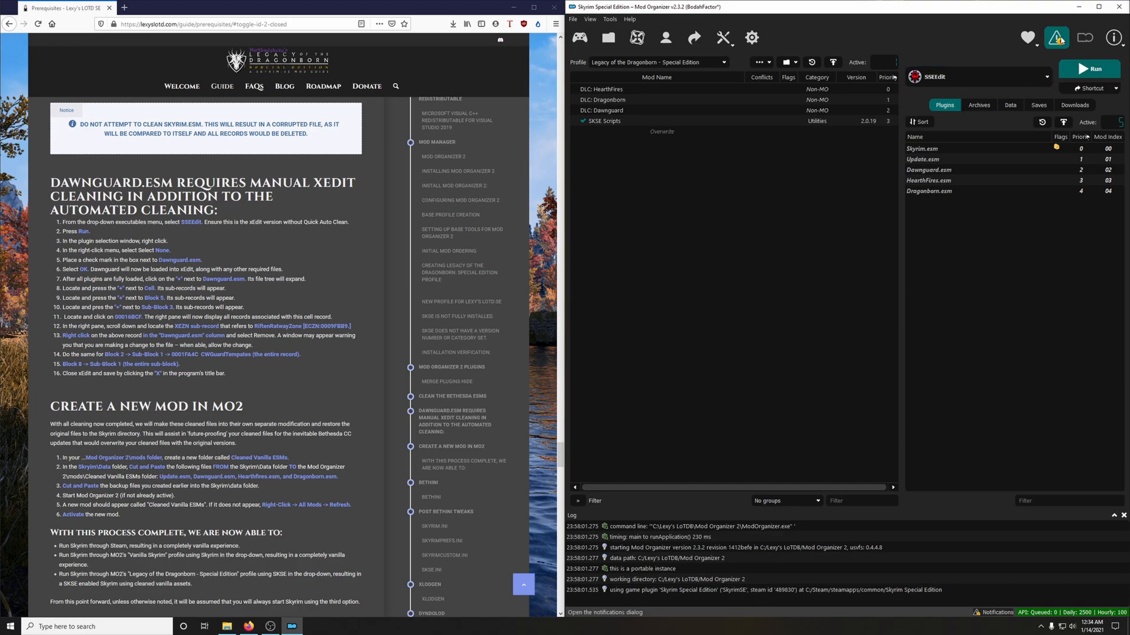
click(1054, 36)
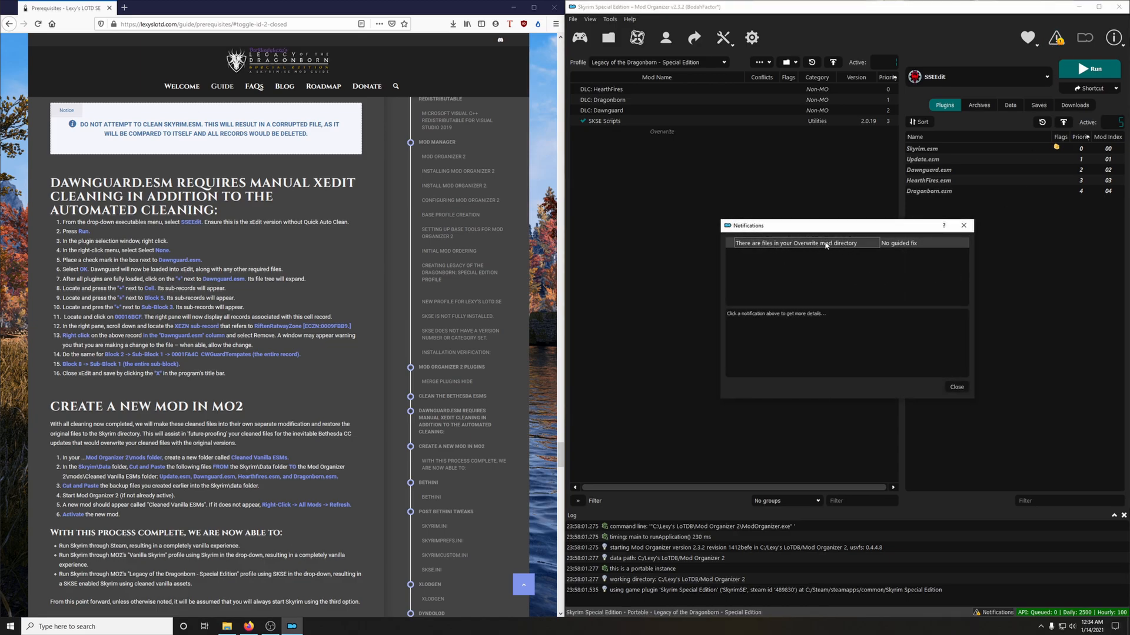
mouse_move(964, 225)
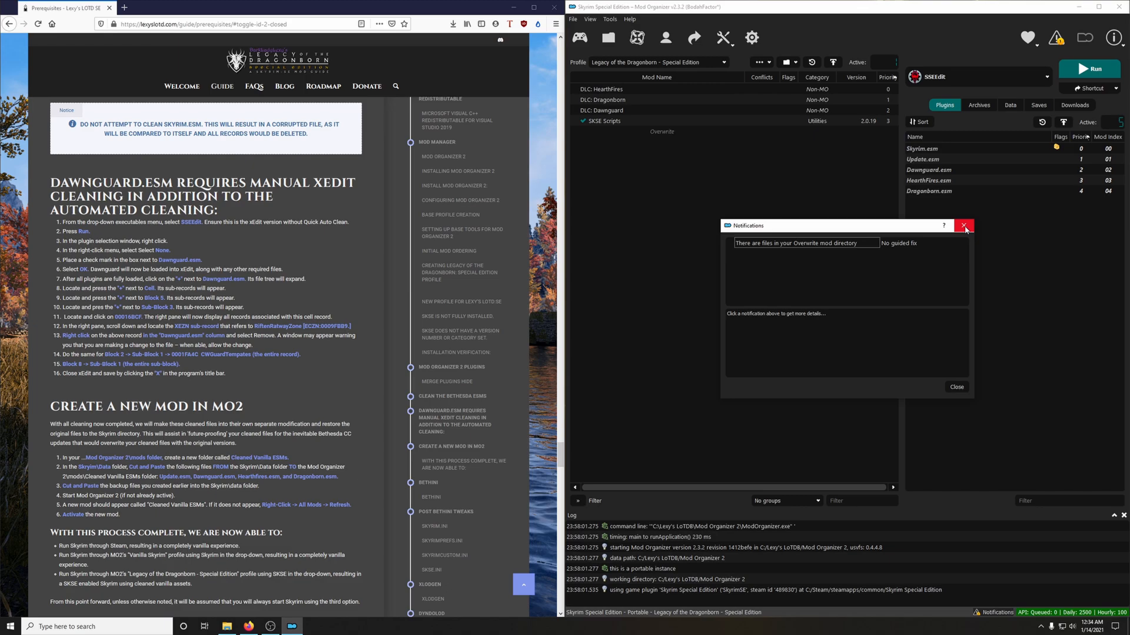
click(965, 225)
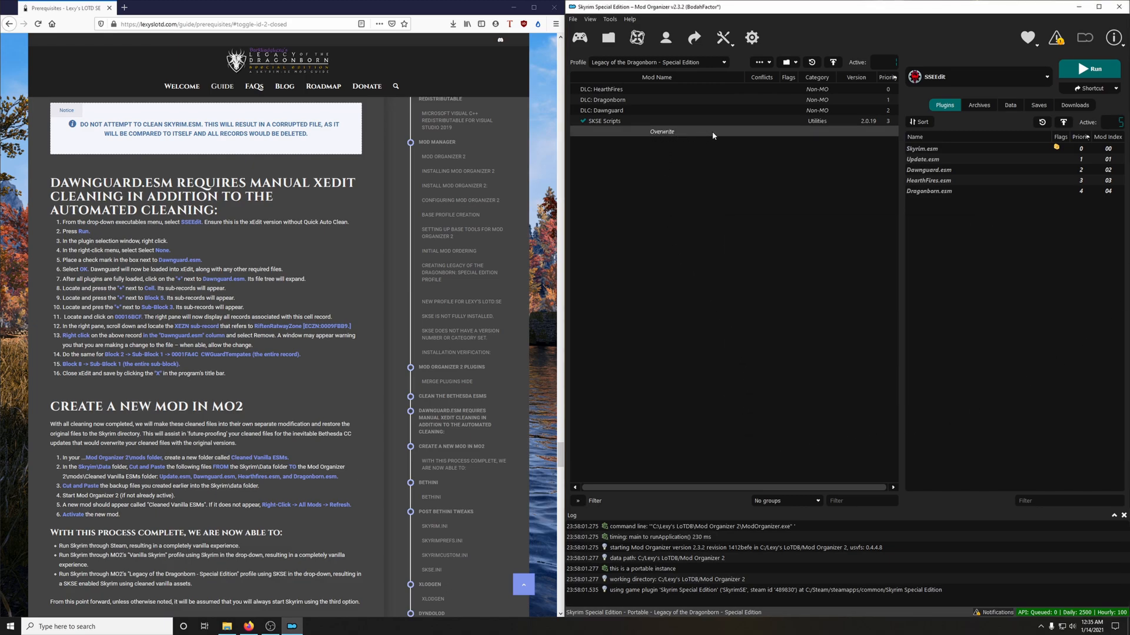
From Overwrite > Open in Explorer, cut SSEEdit Backups and select the SSEEdit Cache folder.
right_click(661, 132)
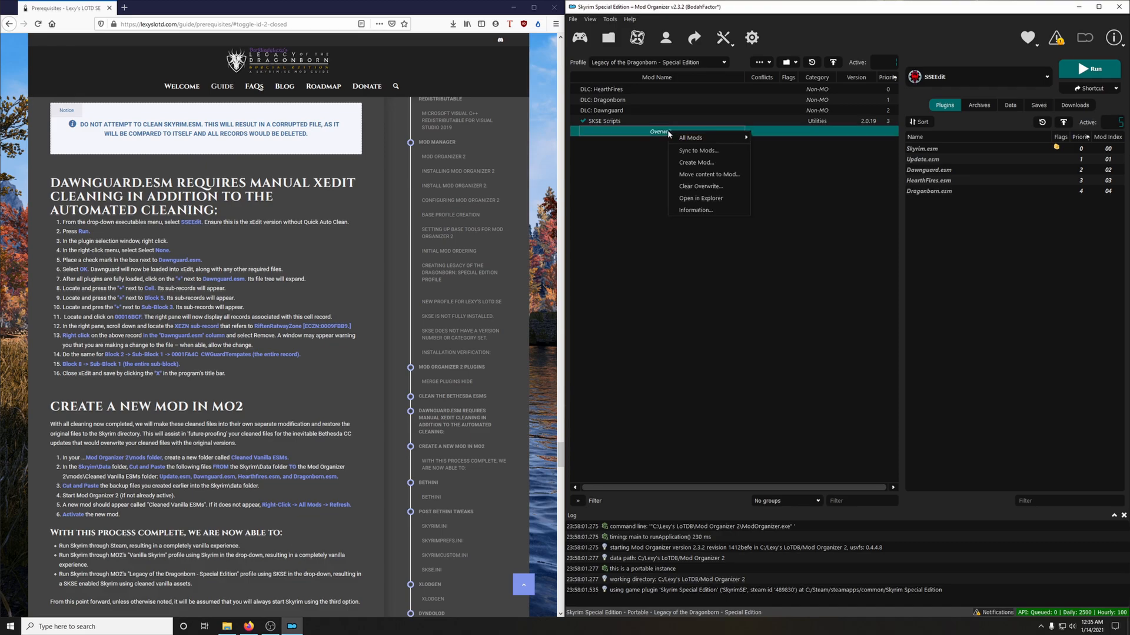
mouse_move(699, 200)
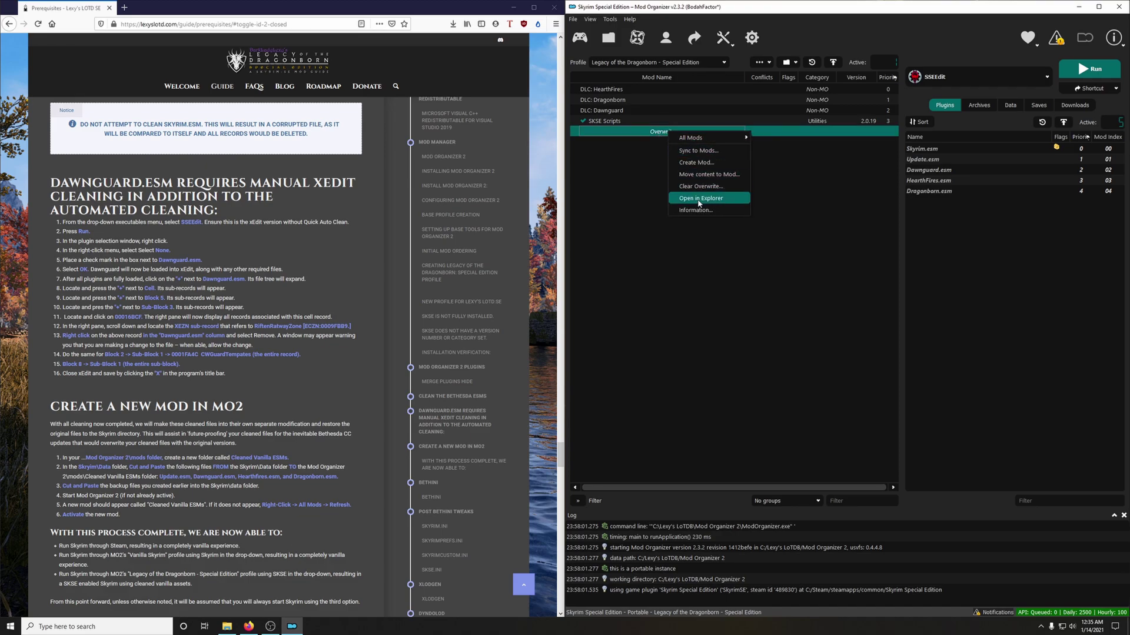
click(700, 197)
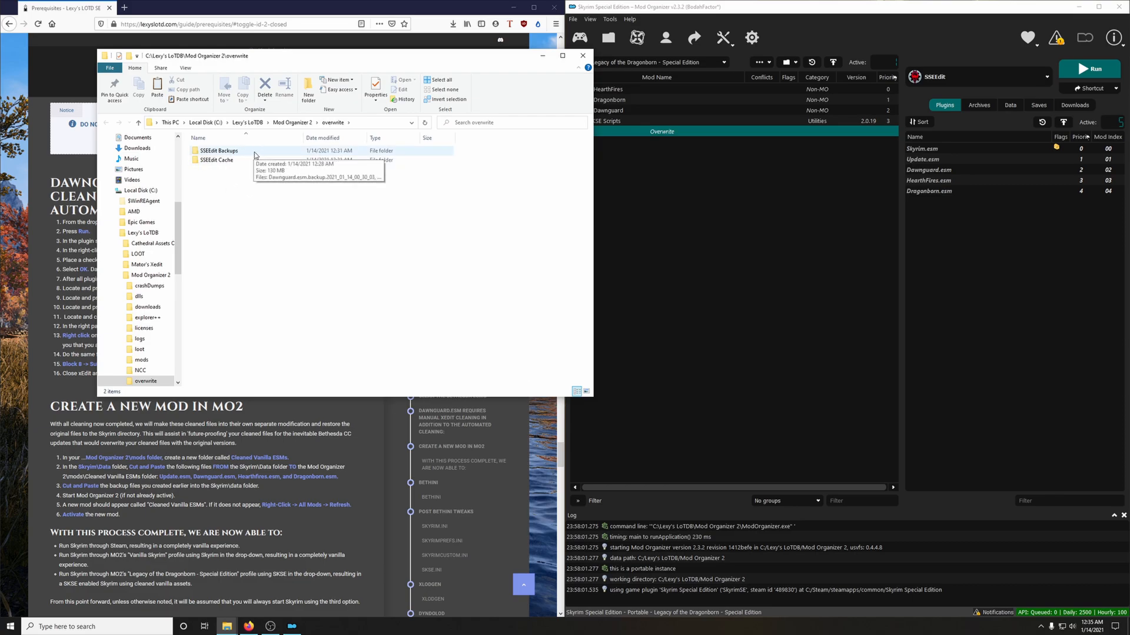
click(219, 151)
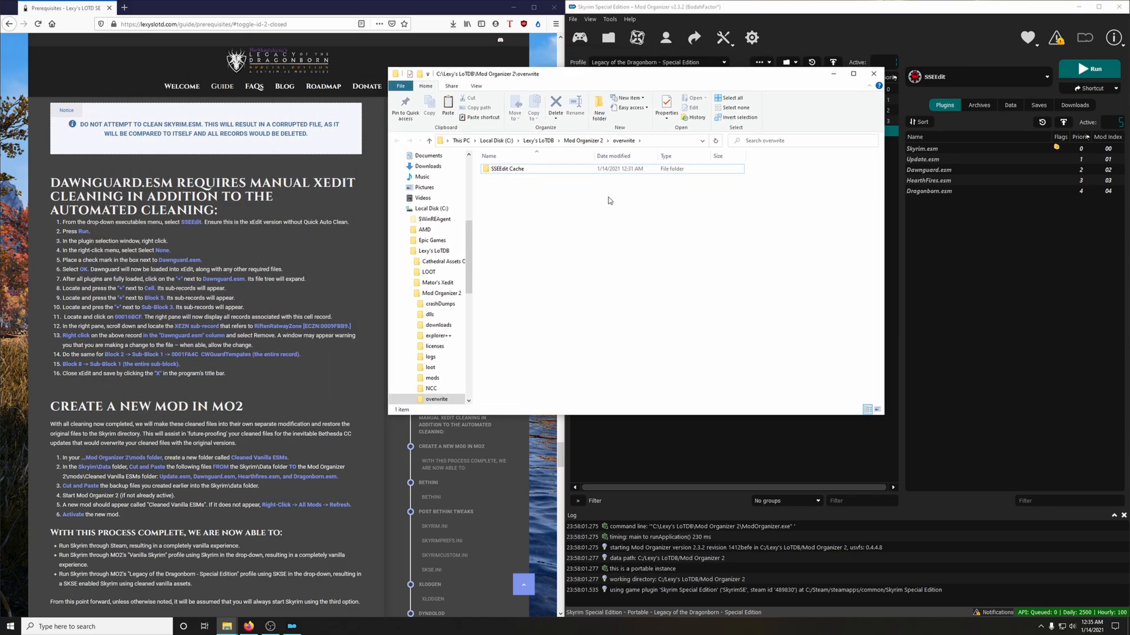
click(506, 170)
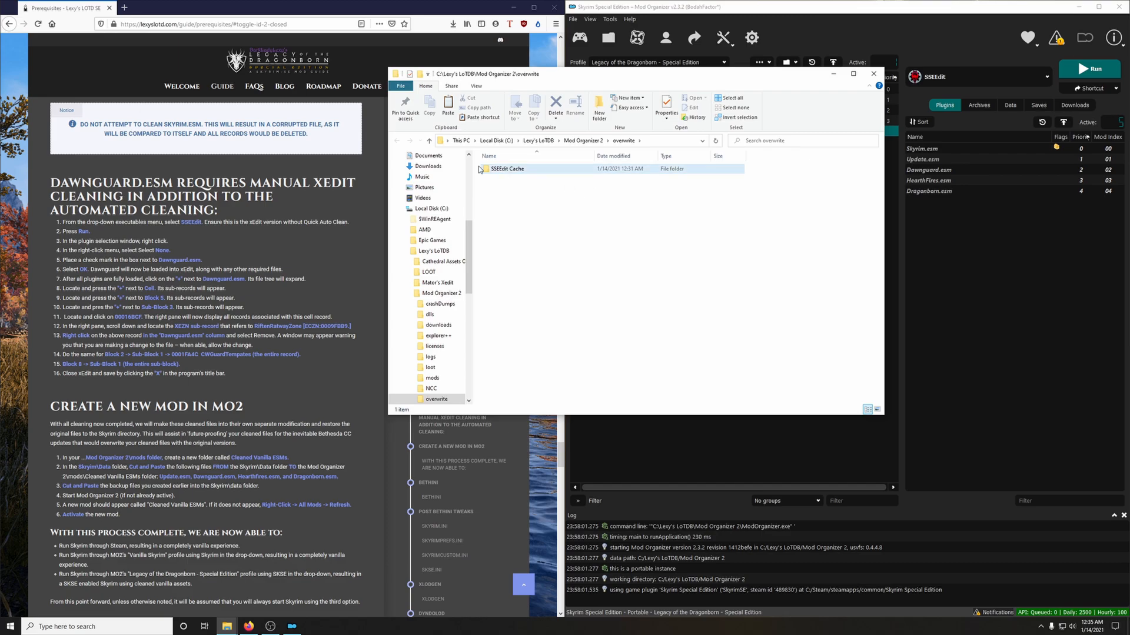
mouse_move(499, 174)
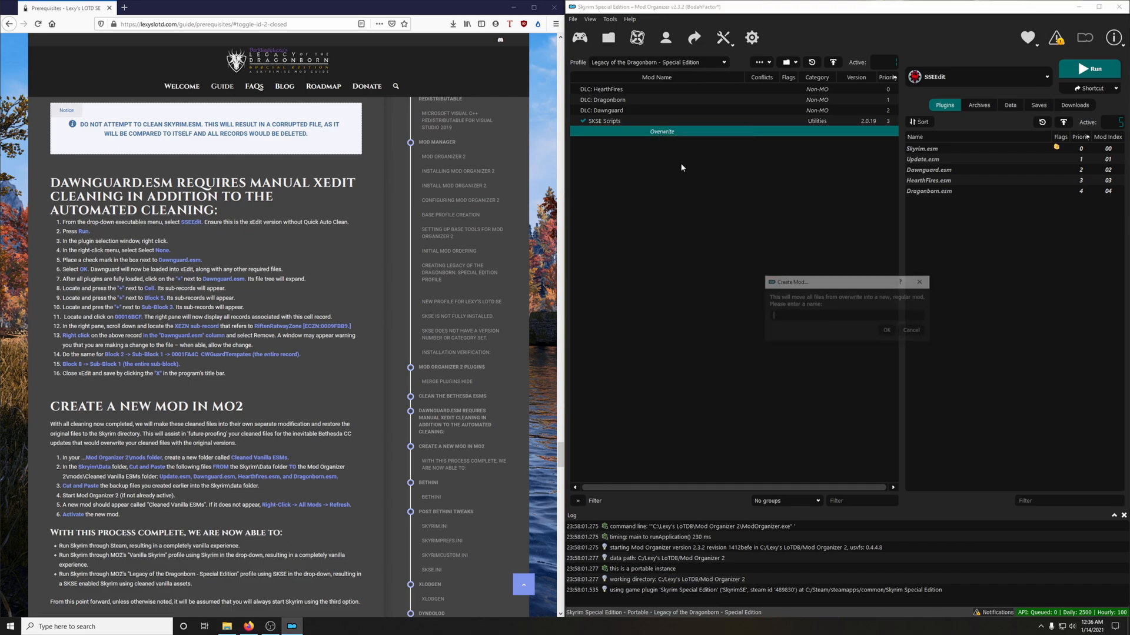
Create a mod from overwrite named SSEEdit Cache, enable it and start renaming it.
text(S)
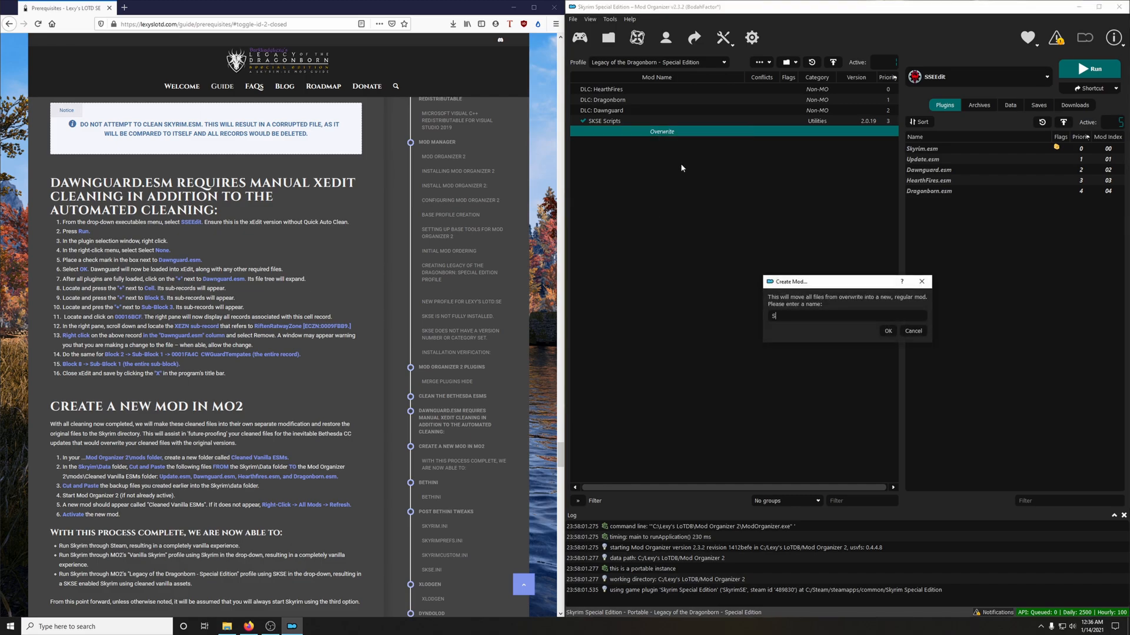
text(SEedit)
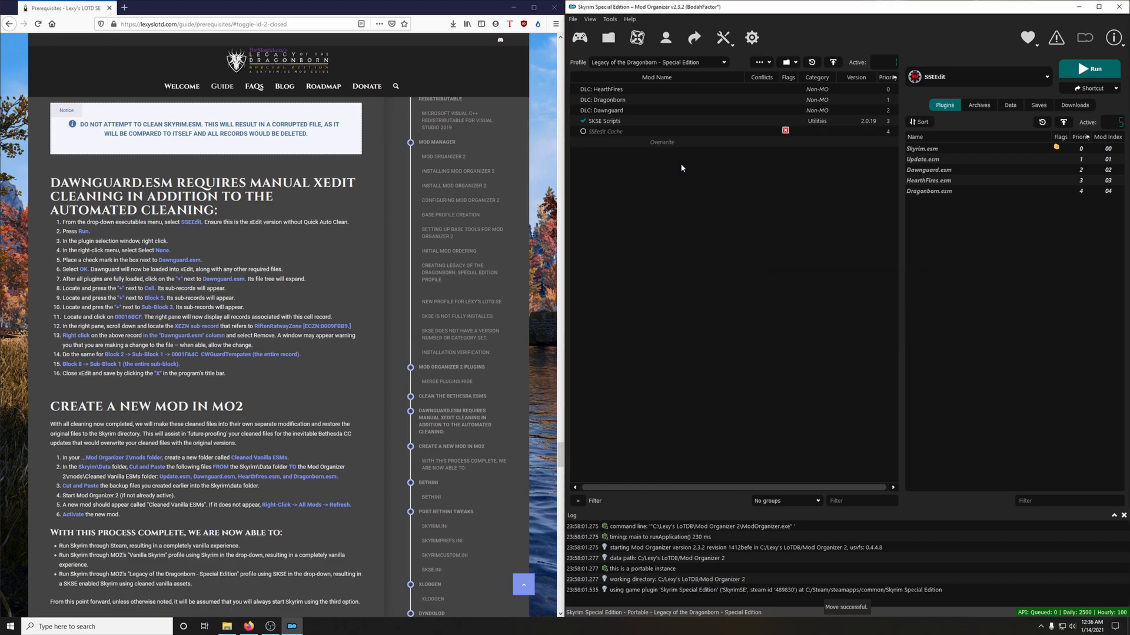
click(606, 132)
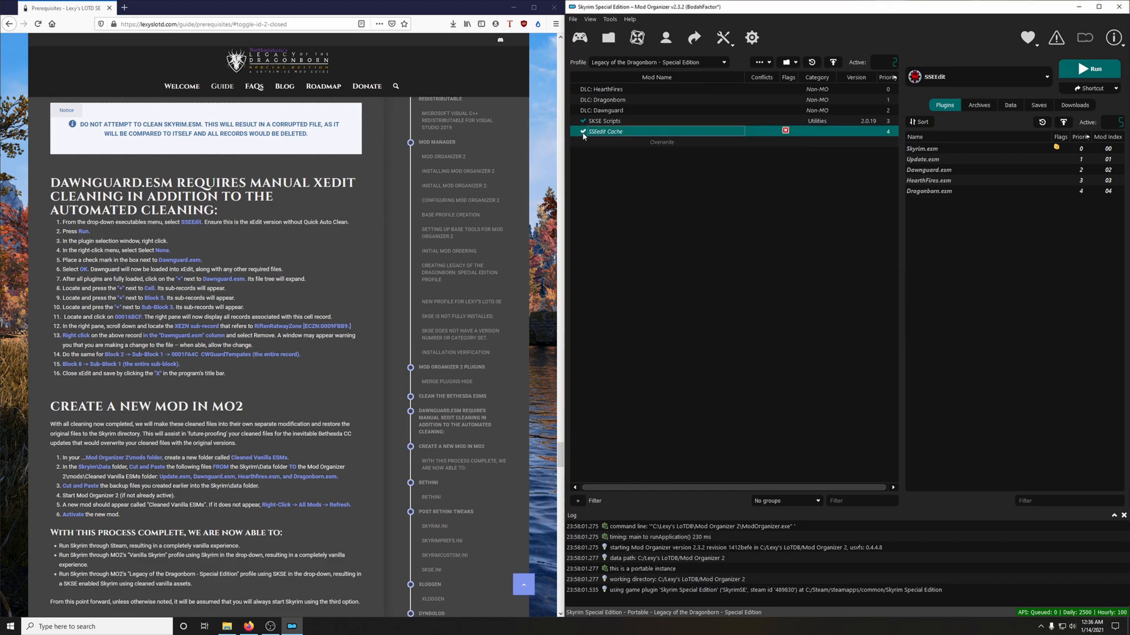
double_click(605, 132)
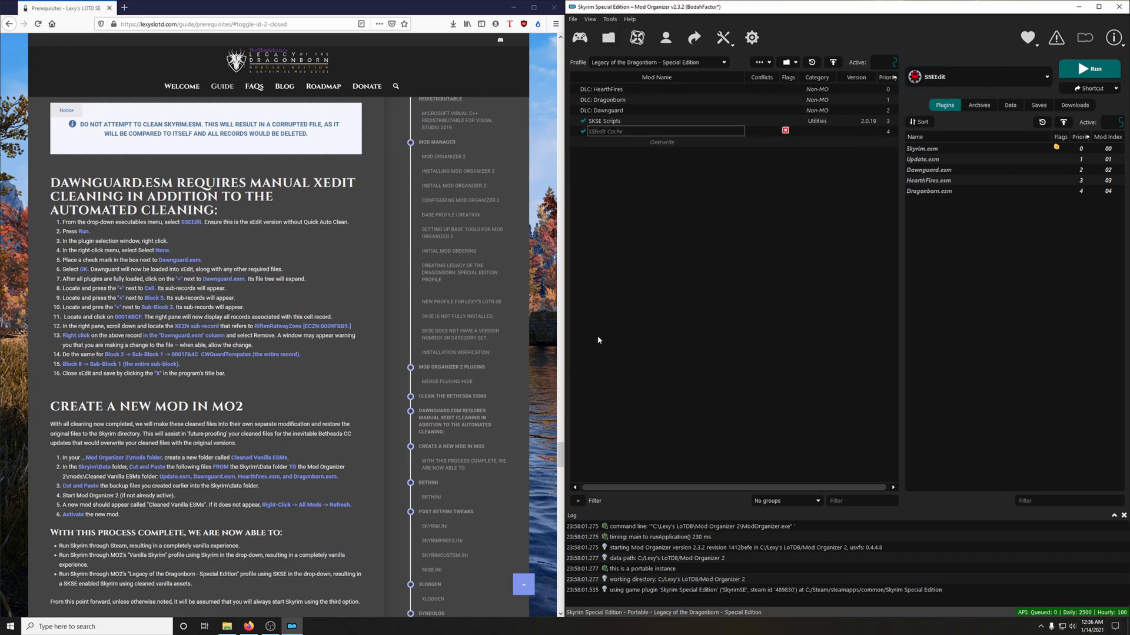
mouse_move(694, 375)
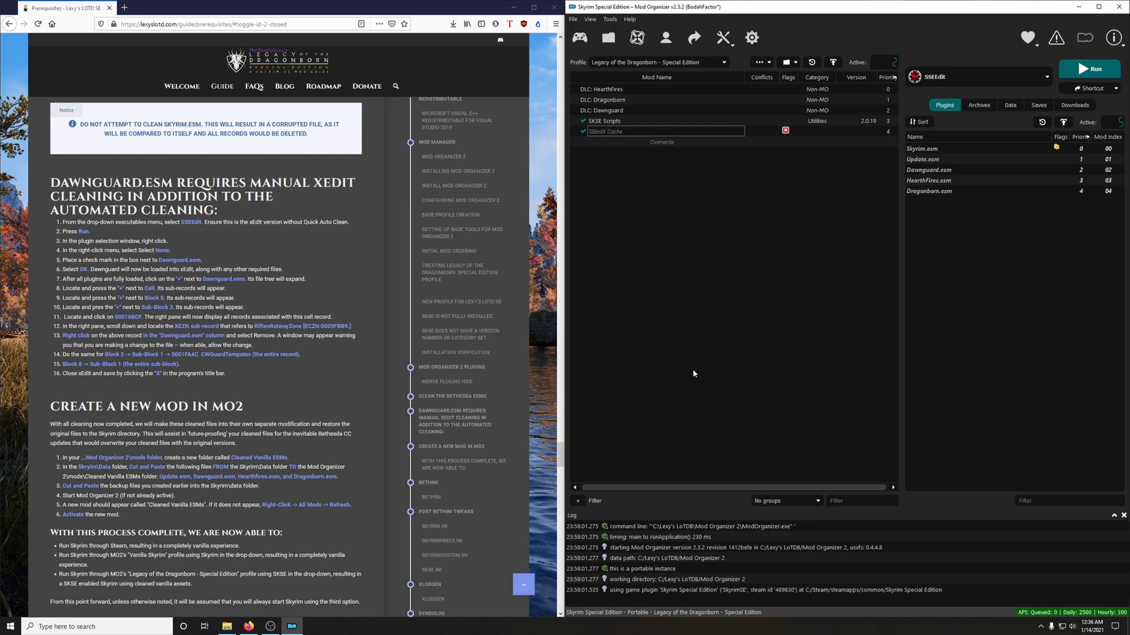
scroll(down, 3)
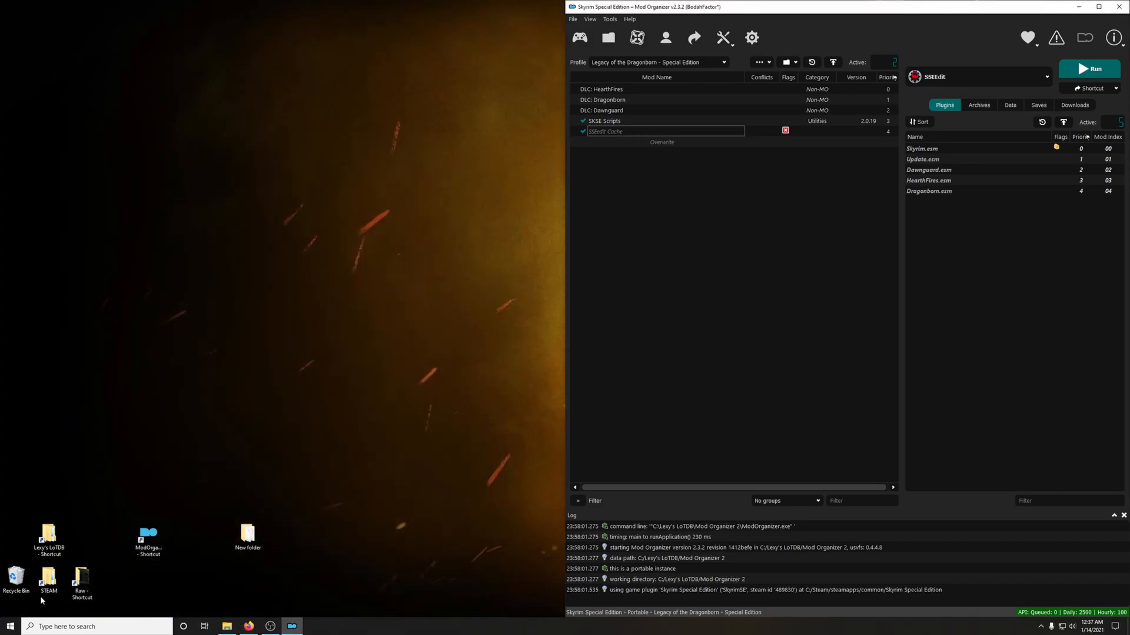
Navigate to C:\Lexy's LoTDB\Mod Organizer 2\mods and bring up its context menu.
double_click(47, 533)
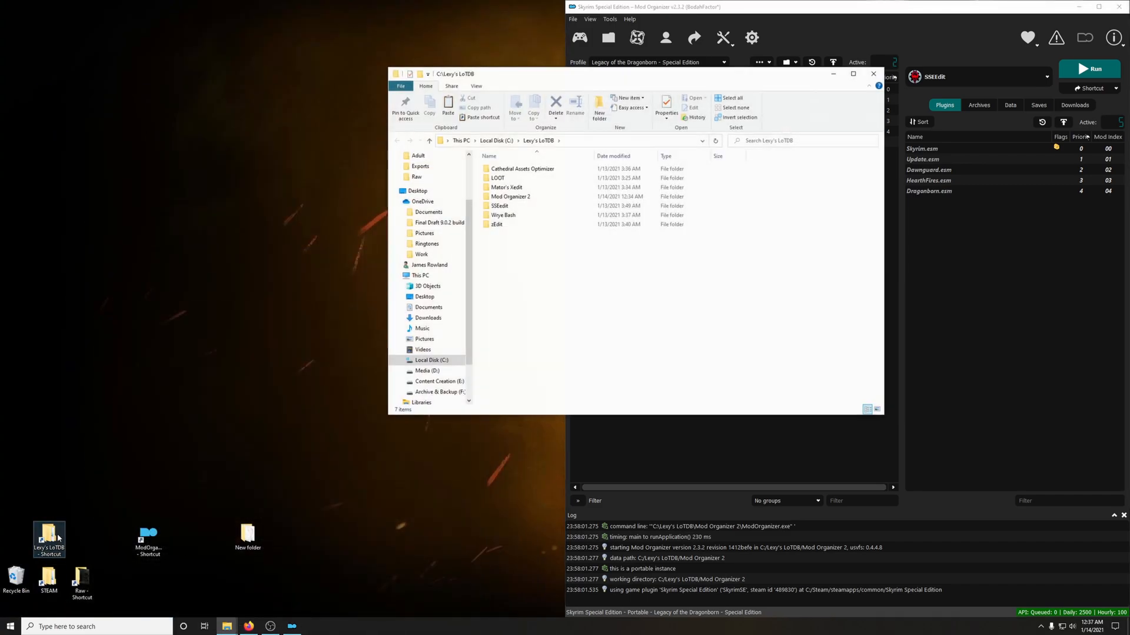
double_click(512, 197)
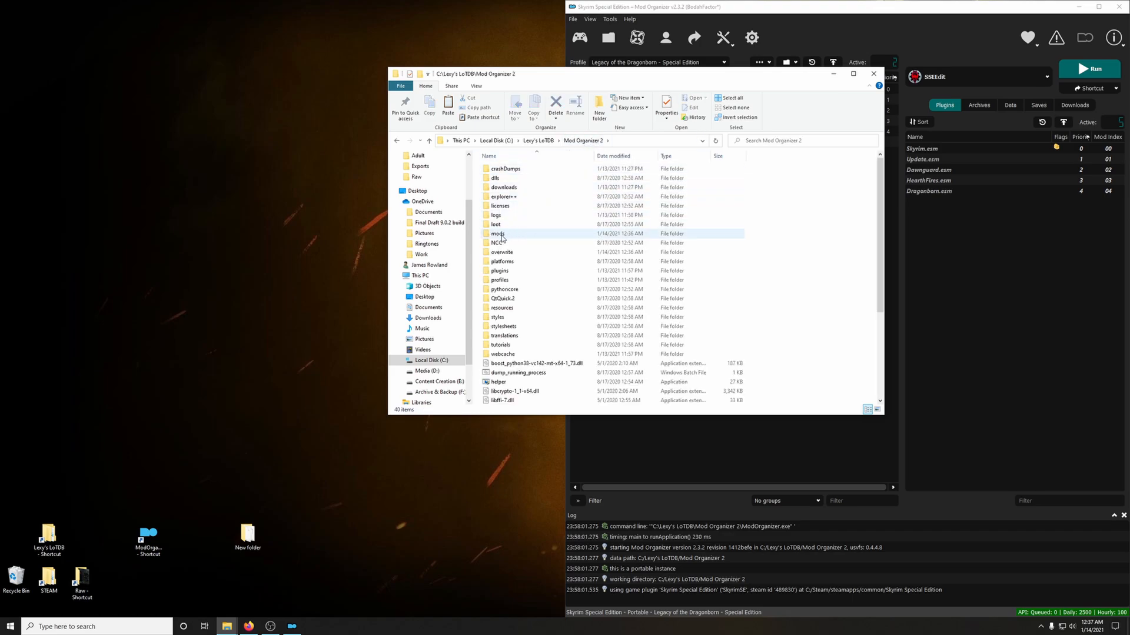
double_click(497, 233)
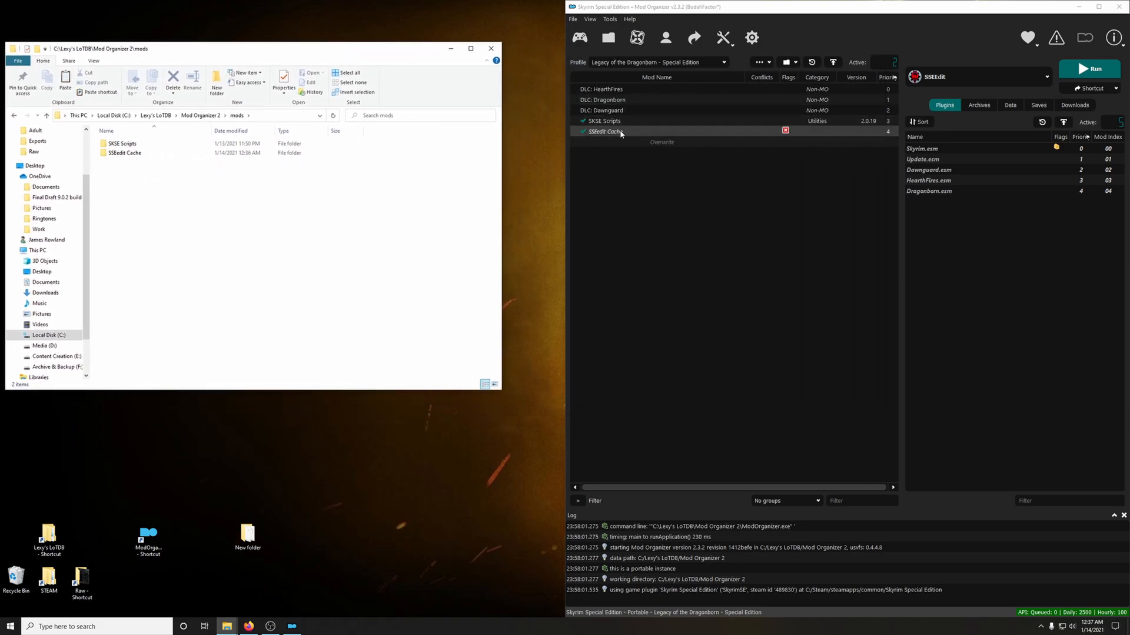
click(605, 120)
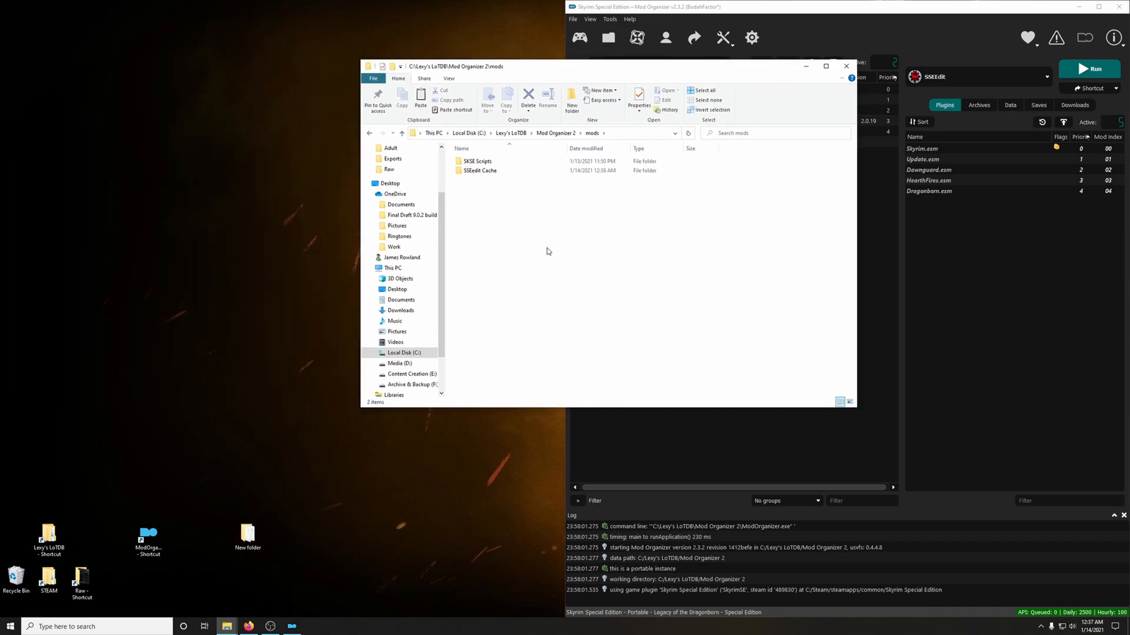
right_click(548, 251)
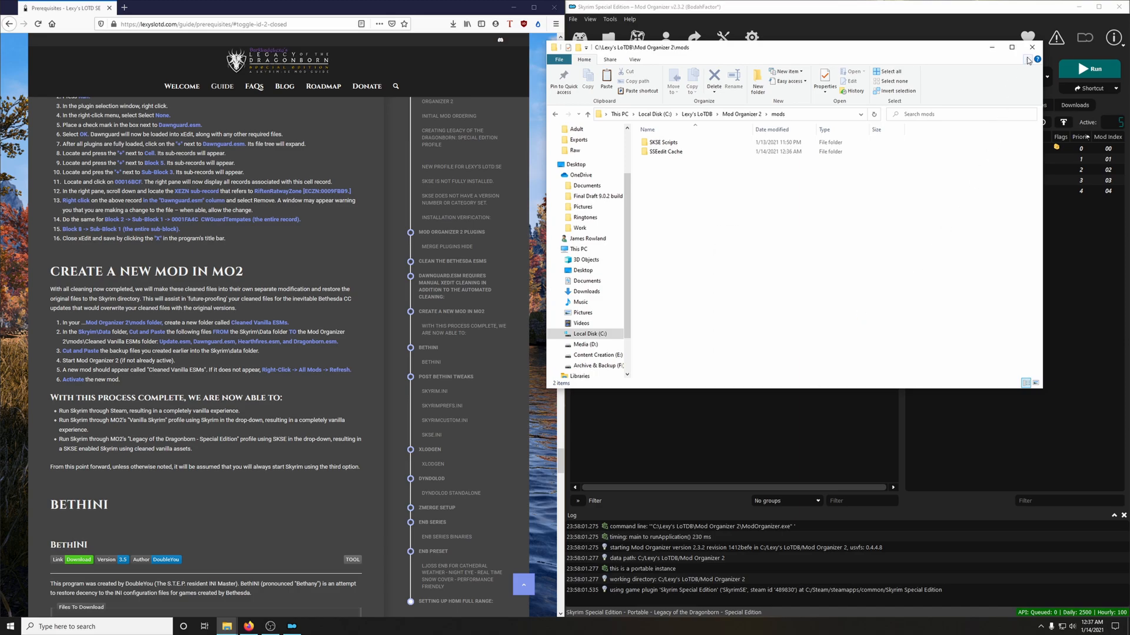
Create an empty mod named 'Cleaned Vanilla ESMs' from the mod-list actions menu.
click(1030, 47)
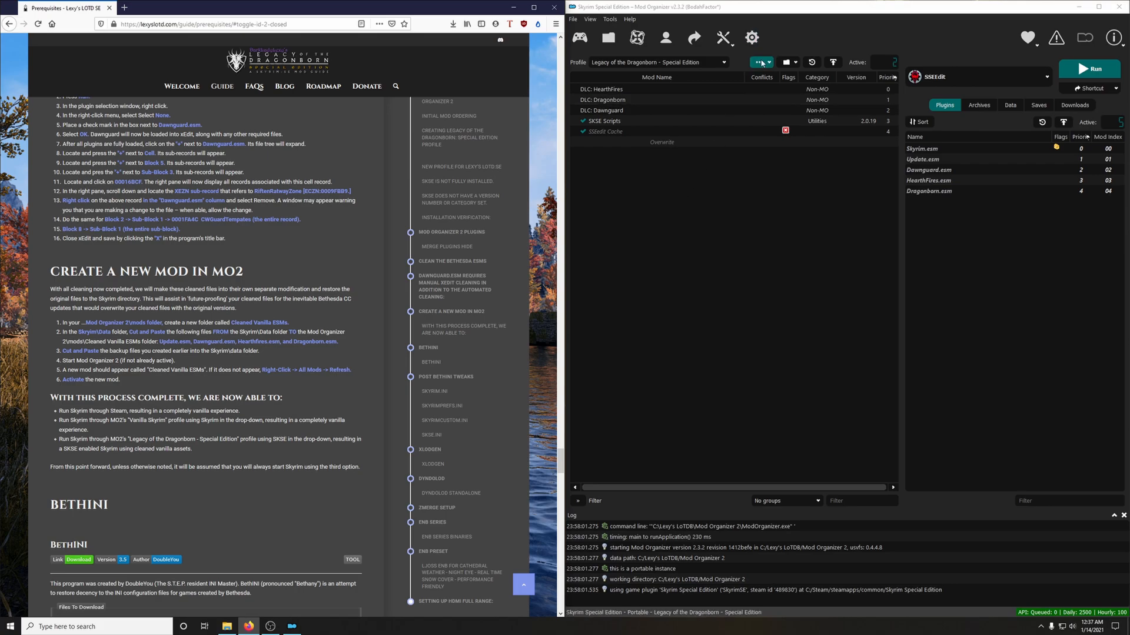
click(755, 62)
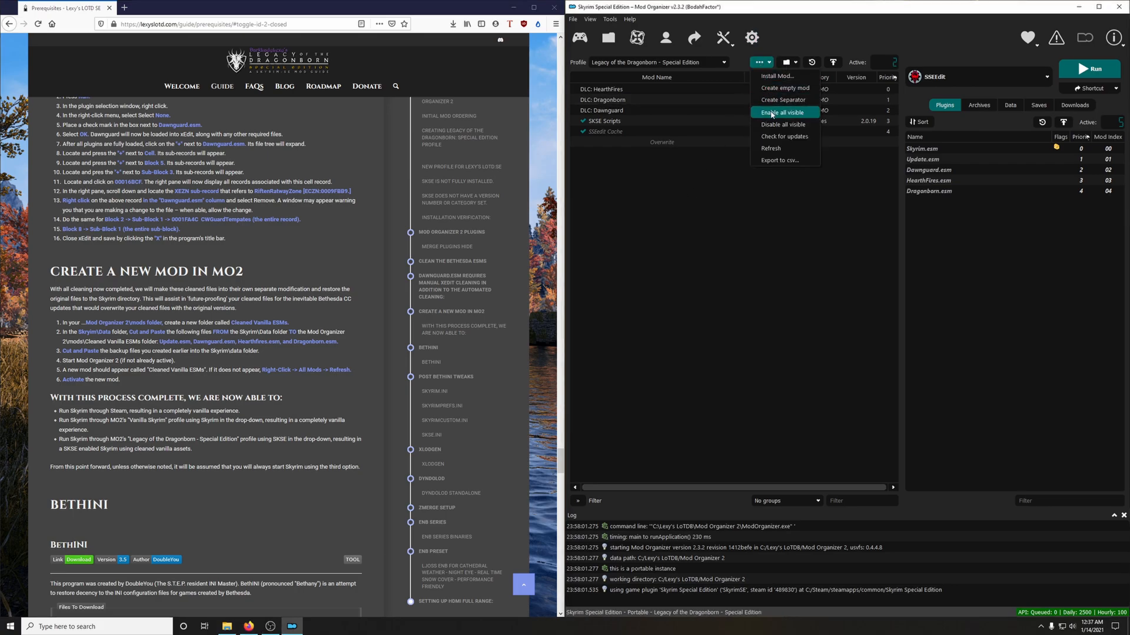
click(786, 87)
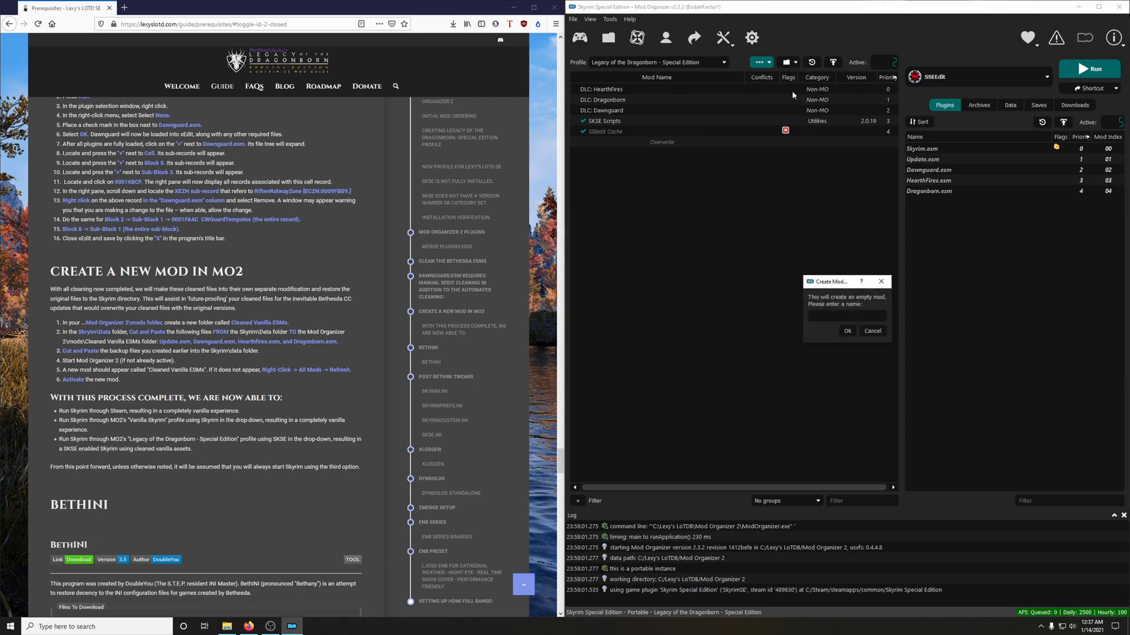
click(846, 315)
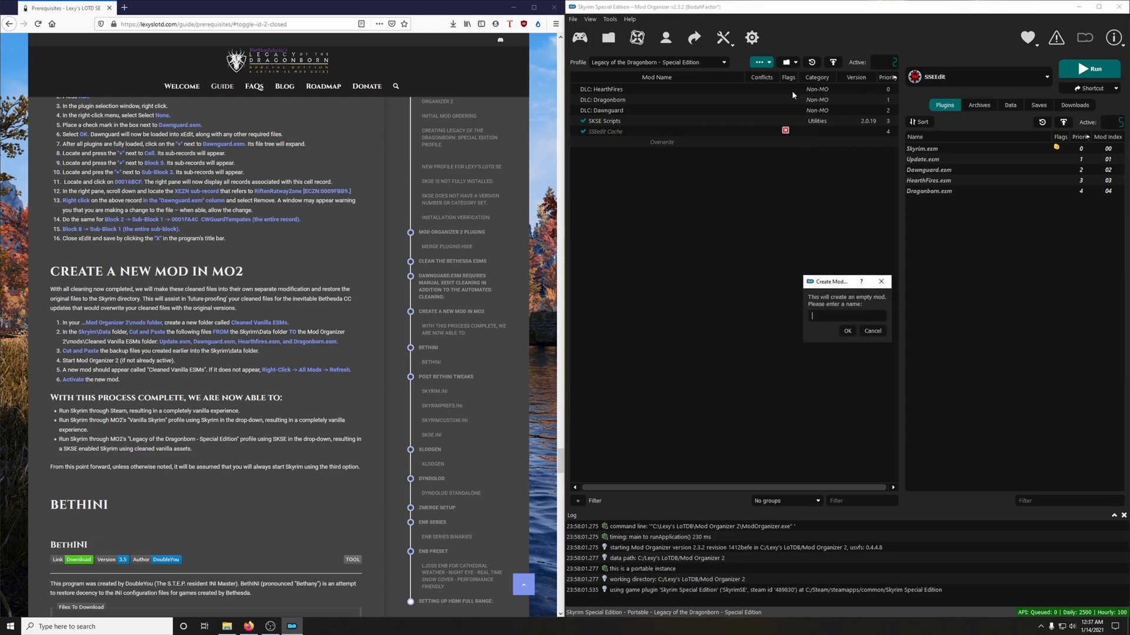
text(Cleaned Vanilla)
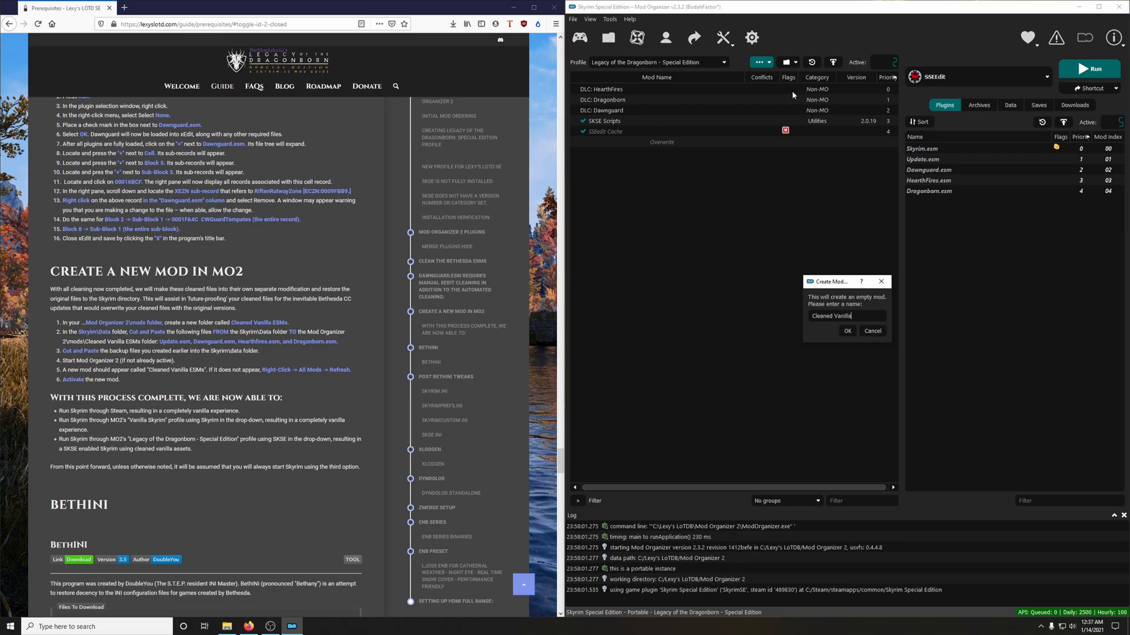
text(ESMs)
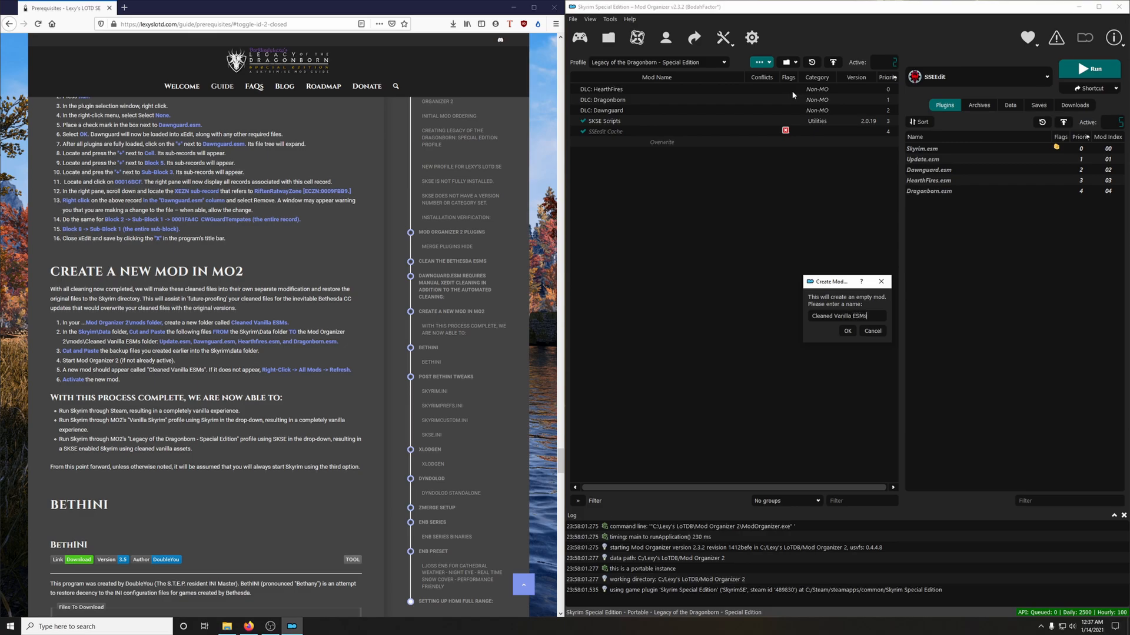
click(847, 331)
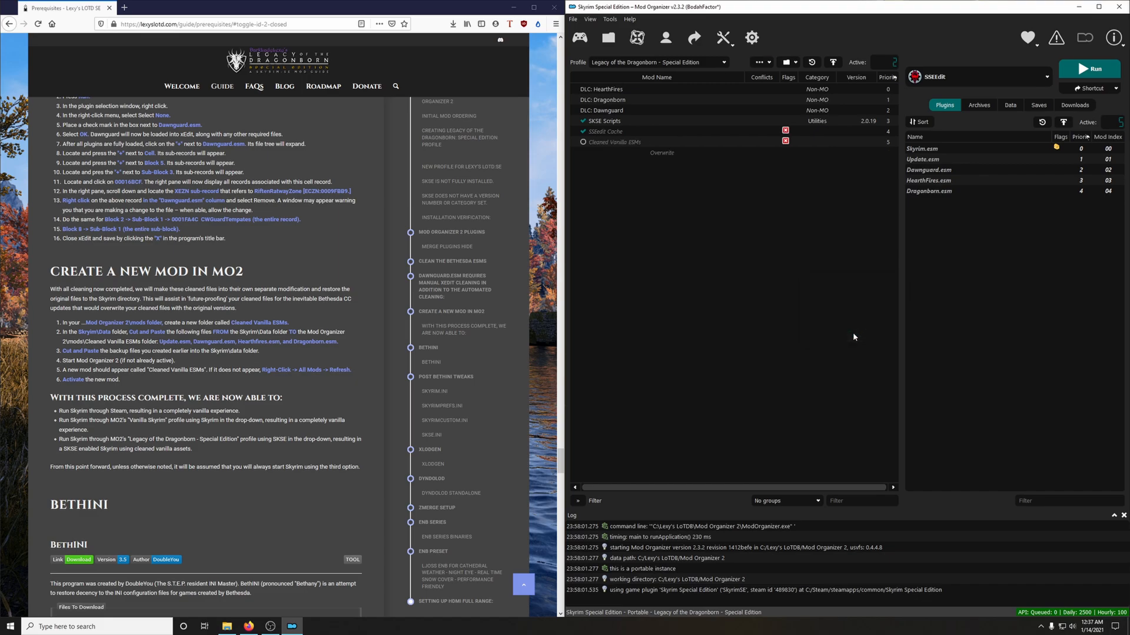
mouse_move(648, 186)
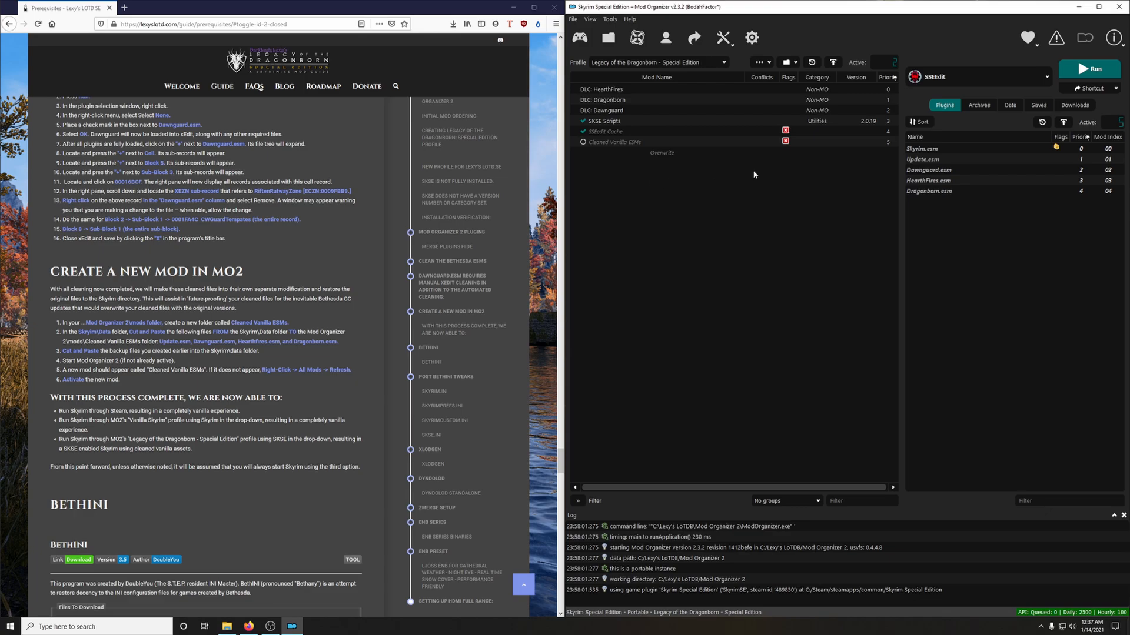
Show the new Cleaned Vanilla ESMs mod's folder in Explorer.
right_click(607, 141)
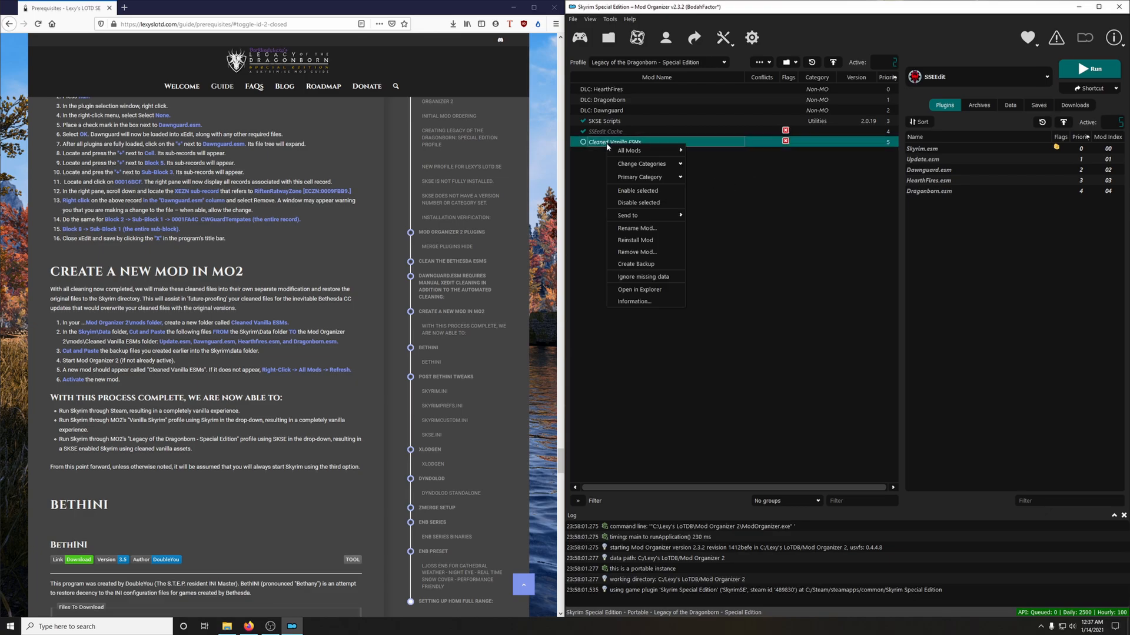
click(644, 300)
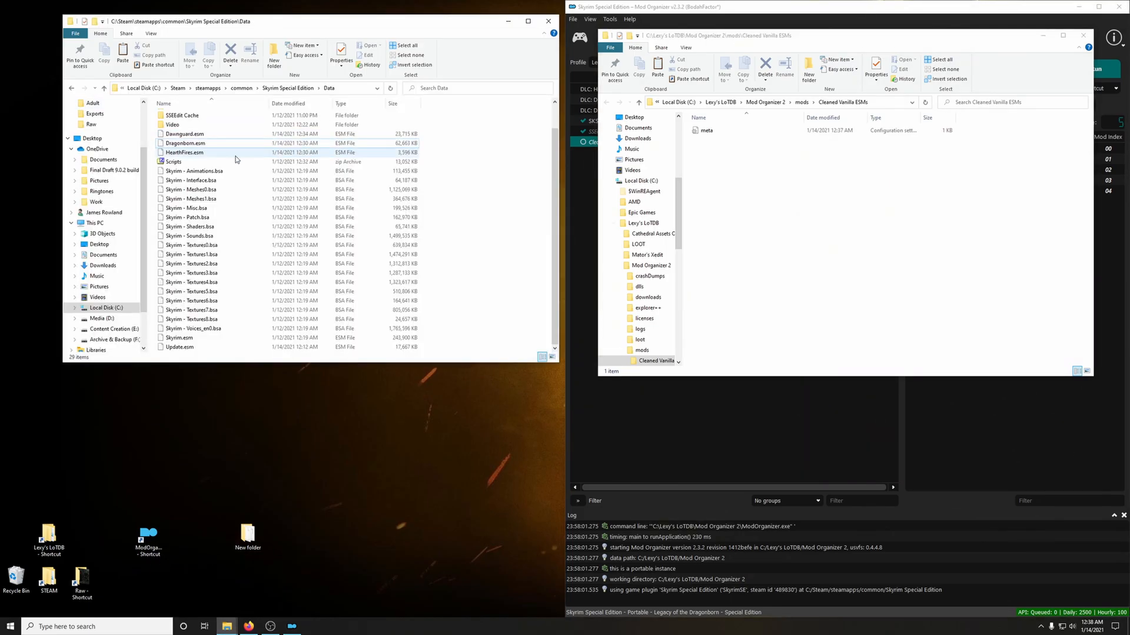
Select Dawnguard, Dragonborn, HearthFires and Update.esm in Data and cut them for the new mod.
click(184, 133)
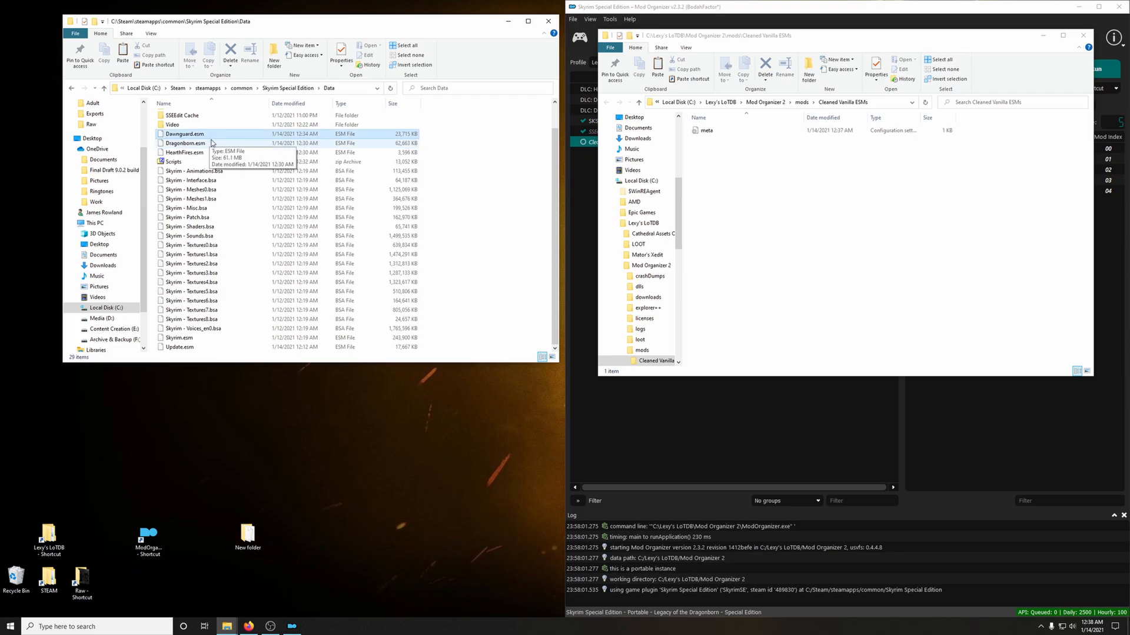
click(182, 133)
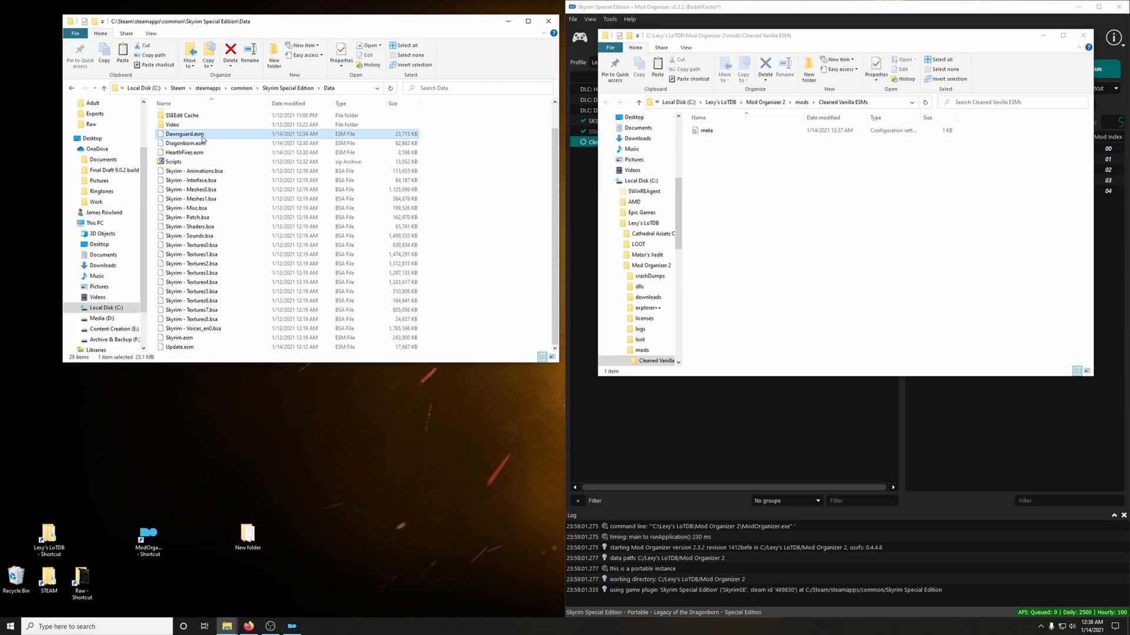
mouse_move(186, 143)
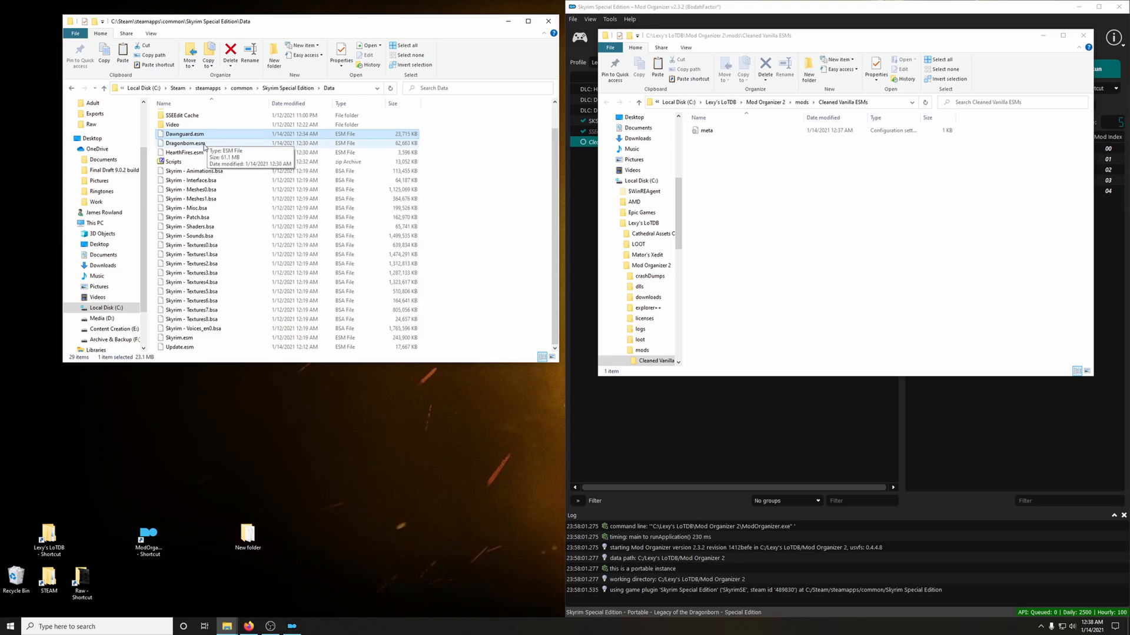
click(182, 152)
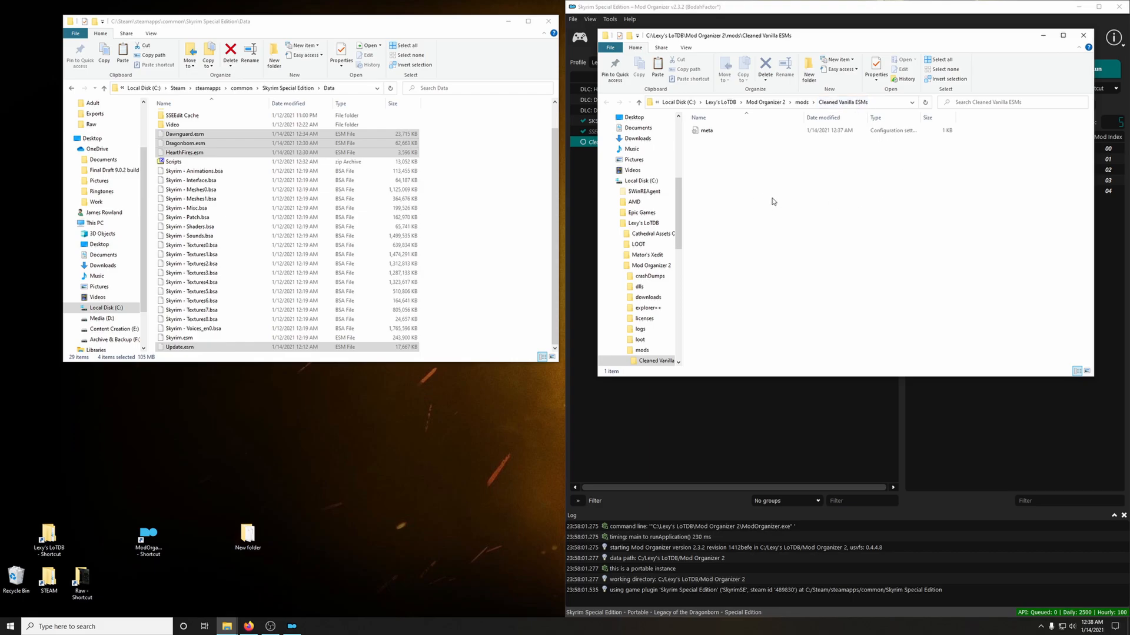
right_click(773, 201)
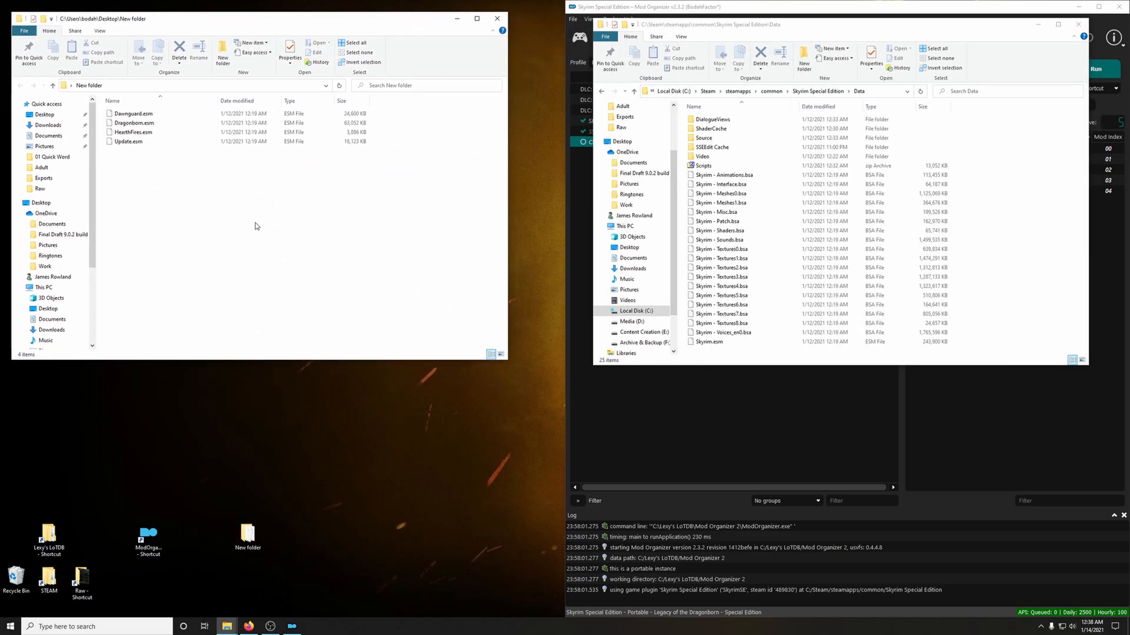
Cut the four backup ESMs in the desktop New folder to return them to Skyrim's Data folder.
right_click(130, 113)
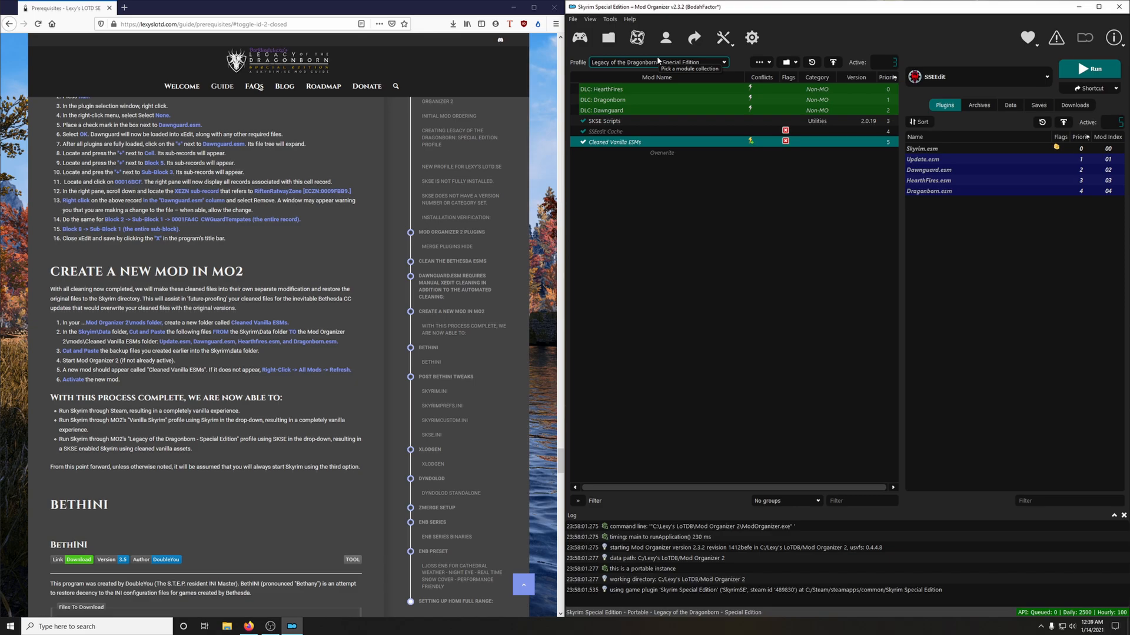
mouse_move(687, 61)
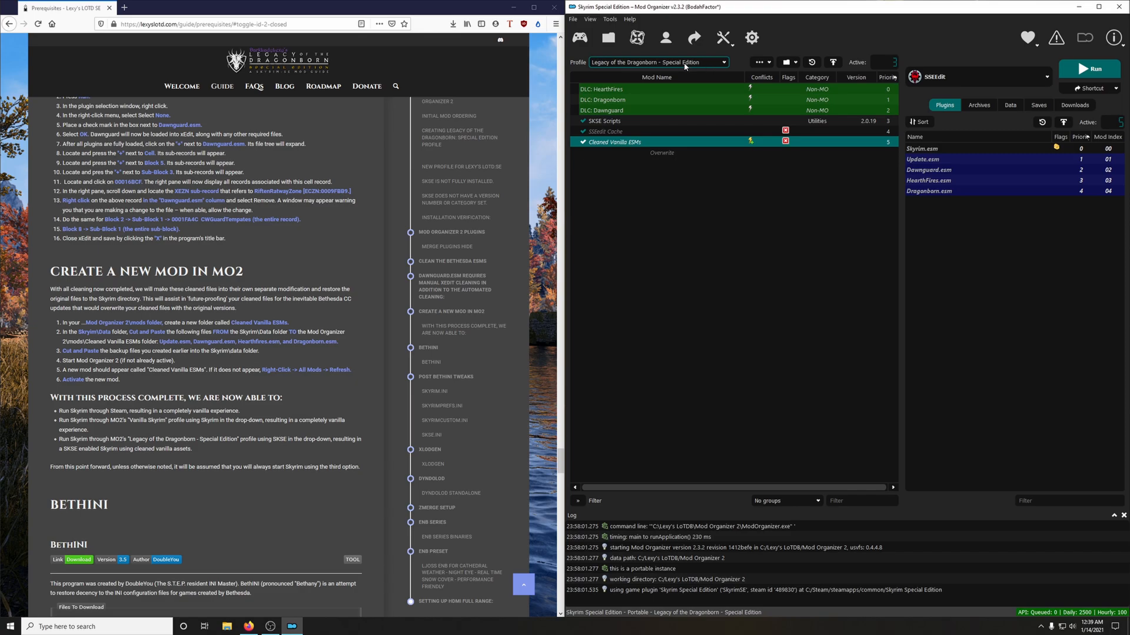
mouse_move(680, 63)
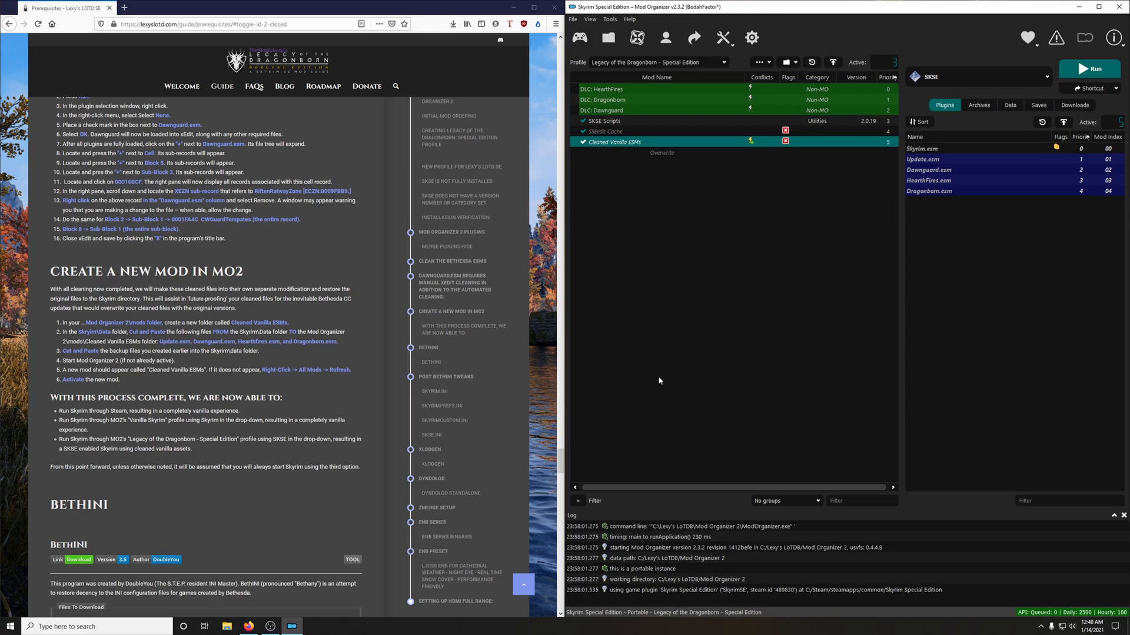
Scroll the guide down to the BethINI section with SKSE set to launch.
scroll(down, 3)
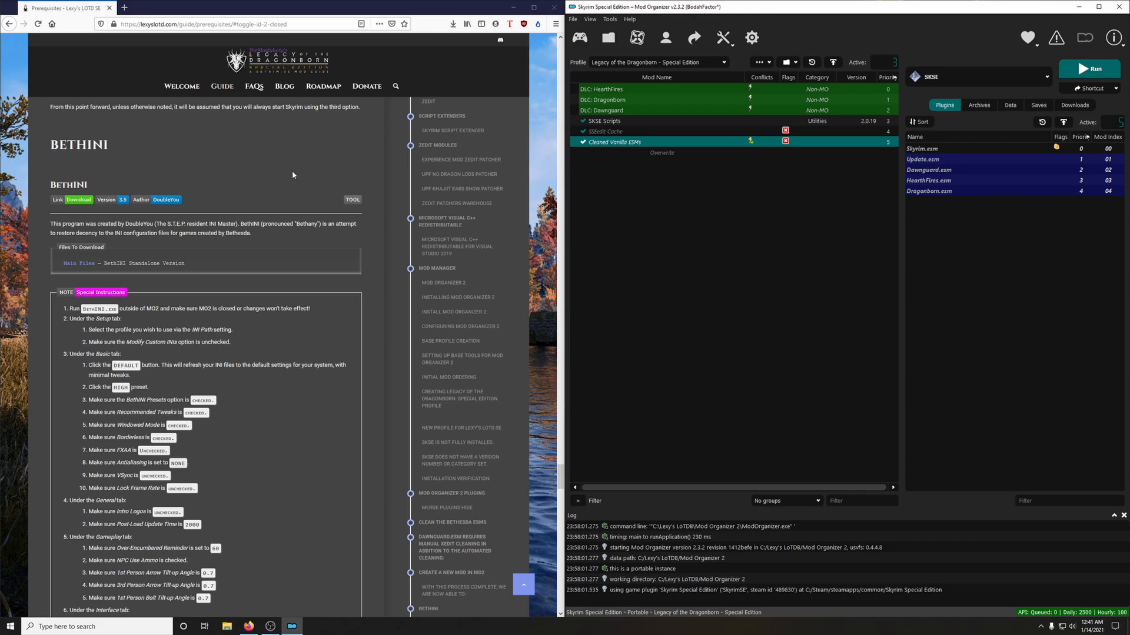
mouse_move(214, 374)
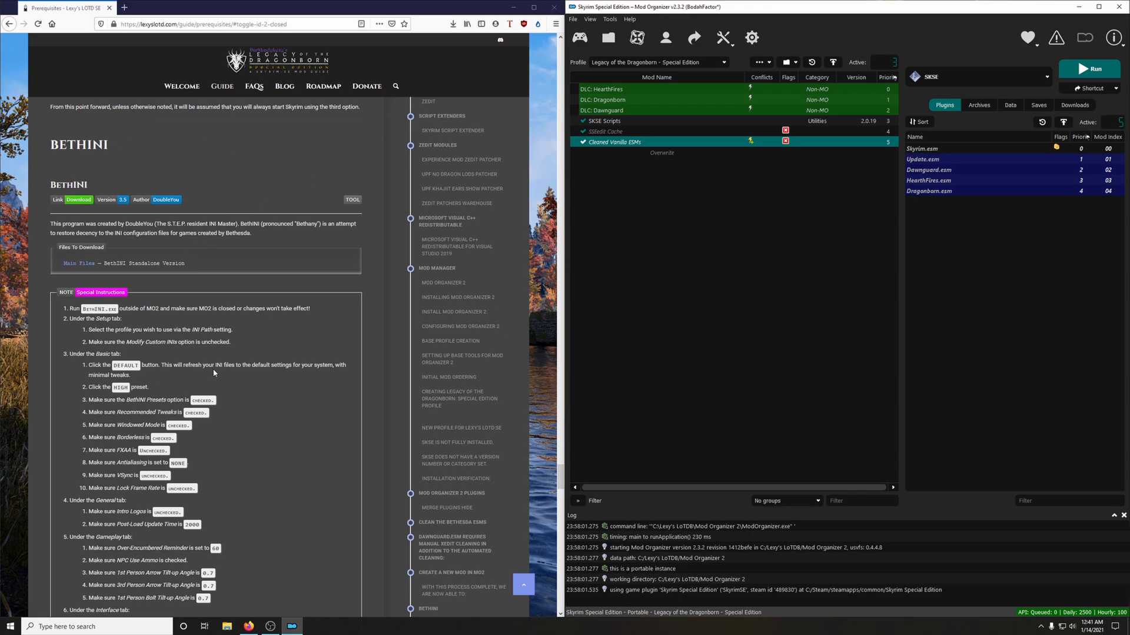
mouse_move(156, 251)
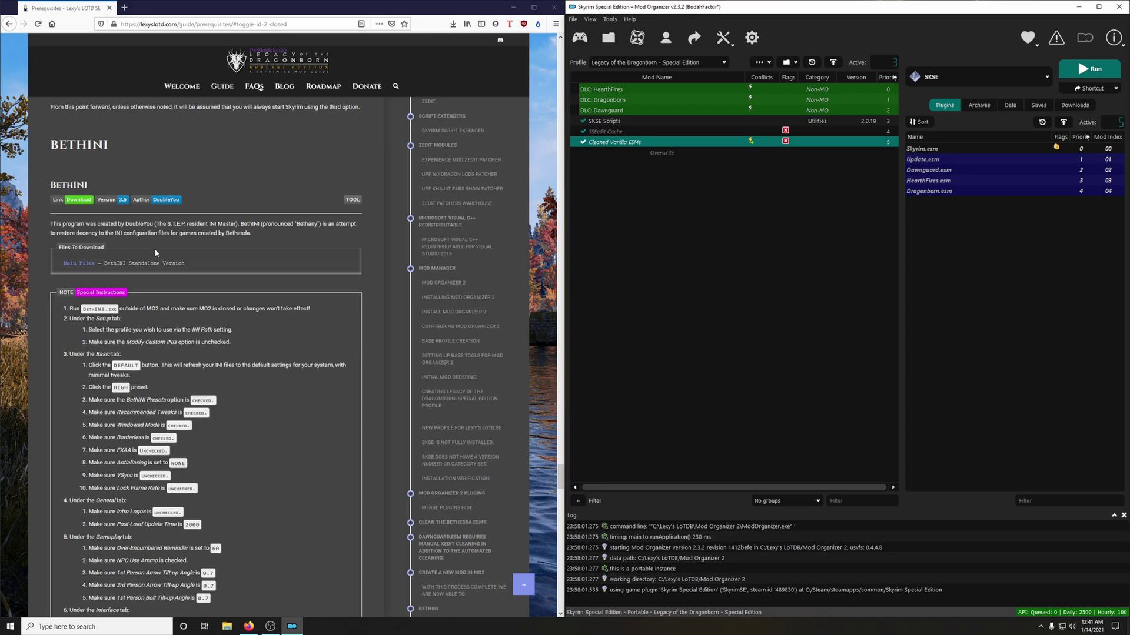
mouse_move(217, 249)
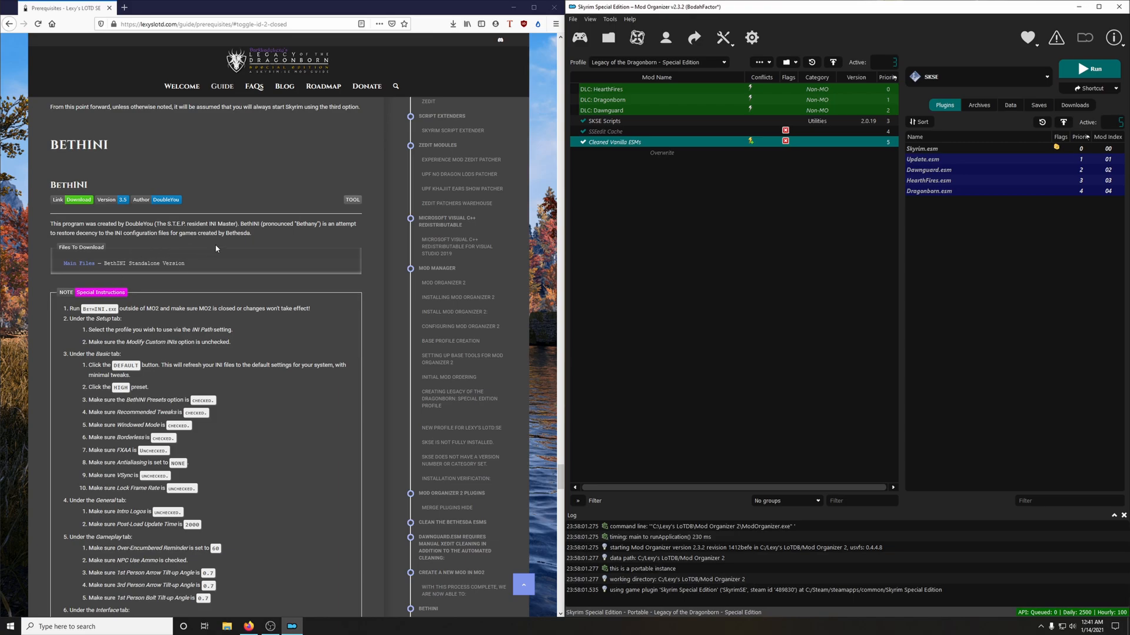
mouse_move(356, 339)
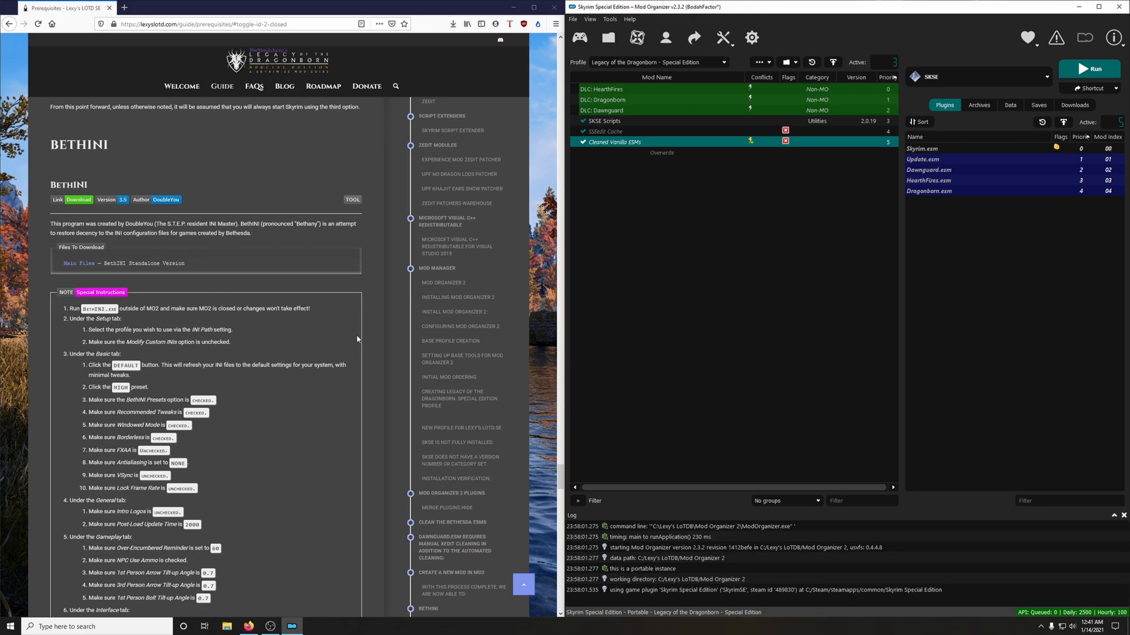